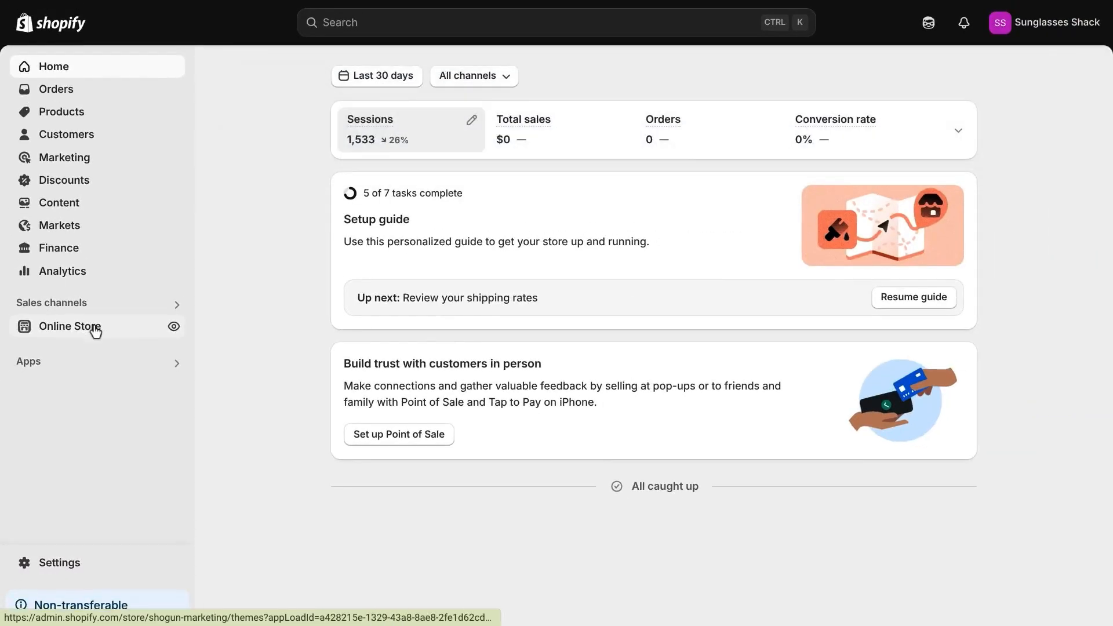
Step: Open Online Store and customize the current Dawn theme, showing the Sunglasses Shack home page
{"action": "left_click", "coordinate": [70, 326]}
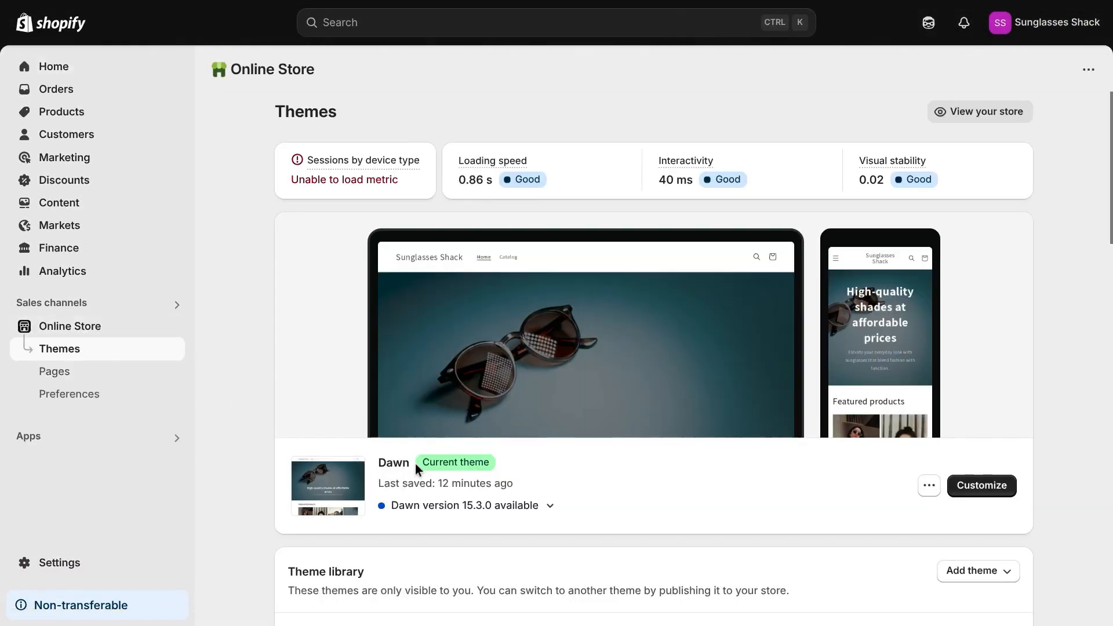
{"action": "left_click", "coordinate": [981, 486]}
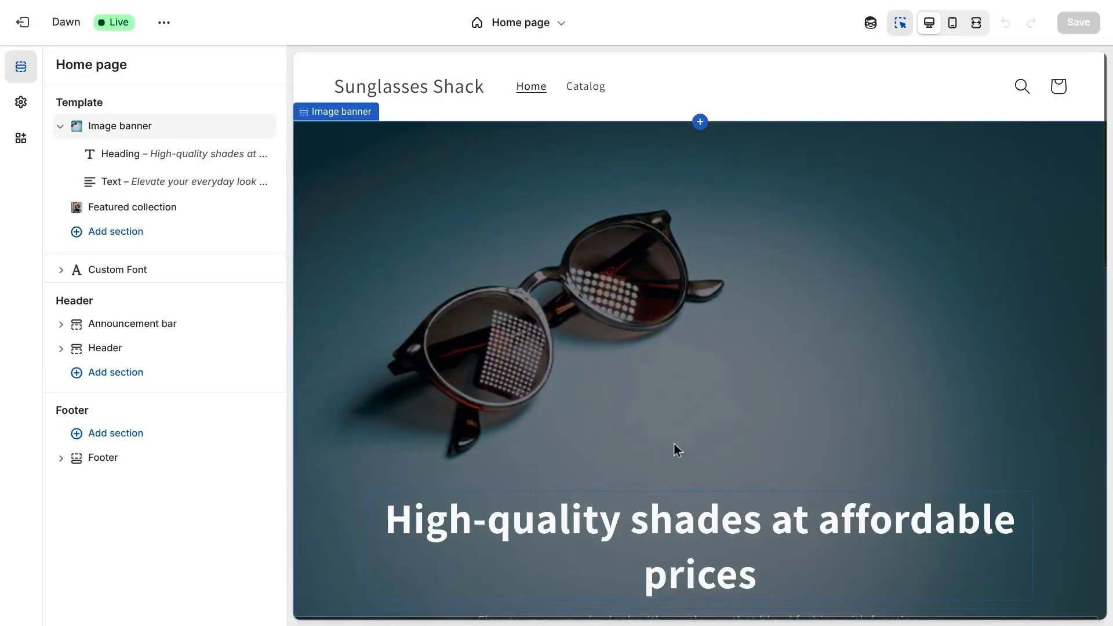
Step: From the Pages template list, create a new 'Contact Us' template based on the default page
{"action": "left_click", "coordinate": [517, 22]}
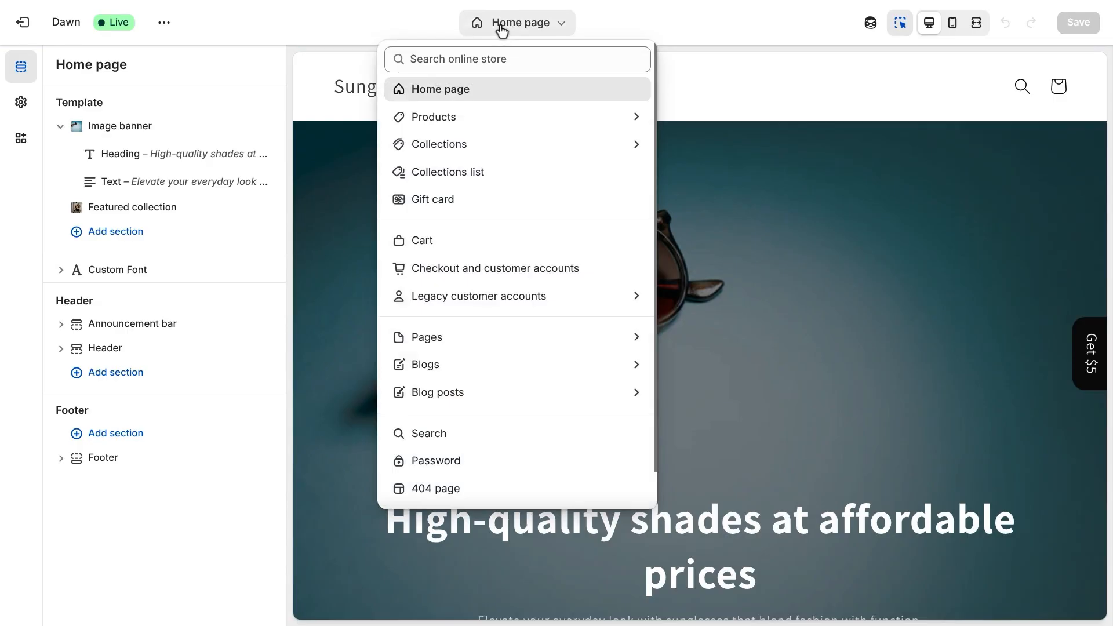
{"action": "mouse_move", "coordinate": [500, 50]}
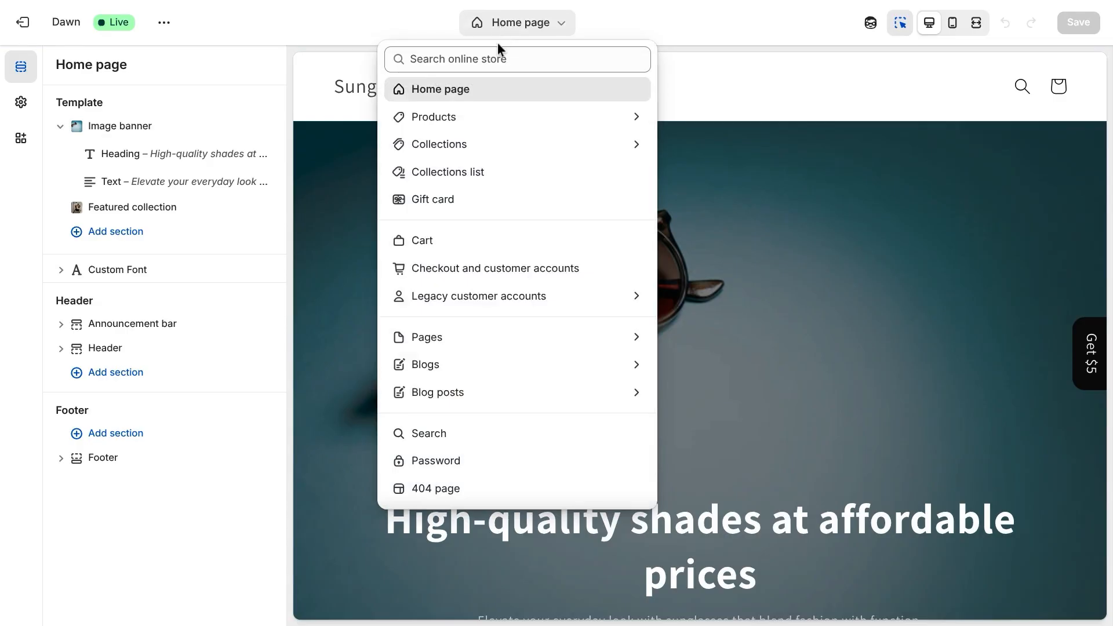
{"action": "left_click", "coordinate": [428, 337]}
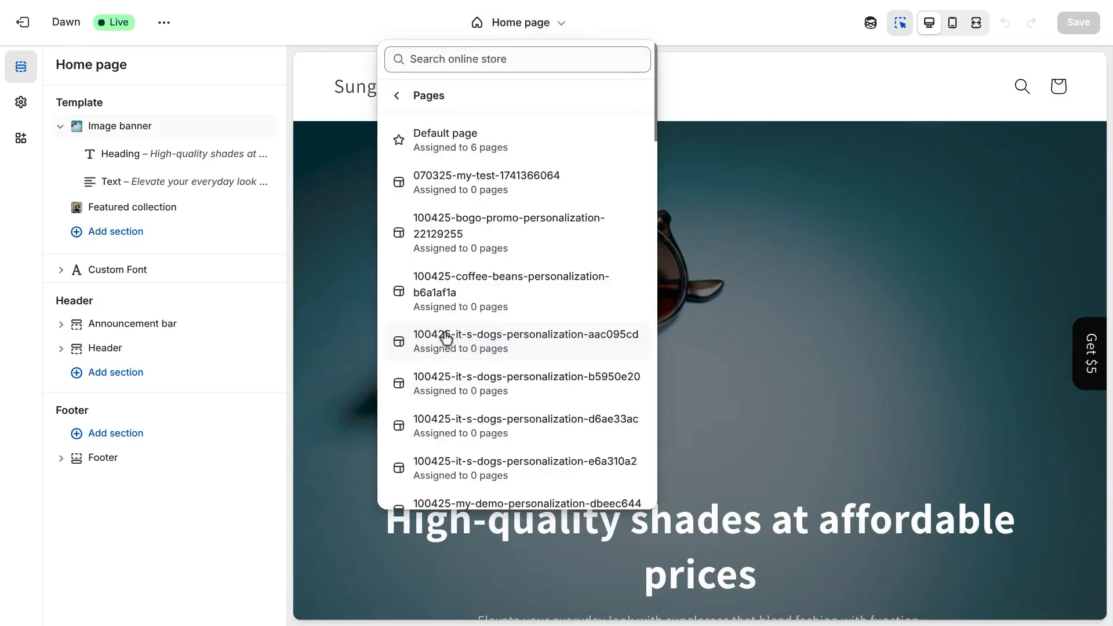
{"action": "scroll", "scroll_direction": "down", "scroll_amount": 3}
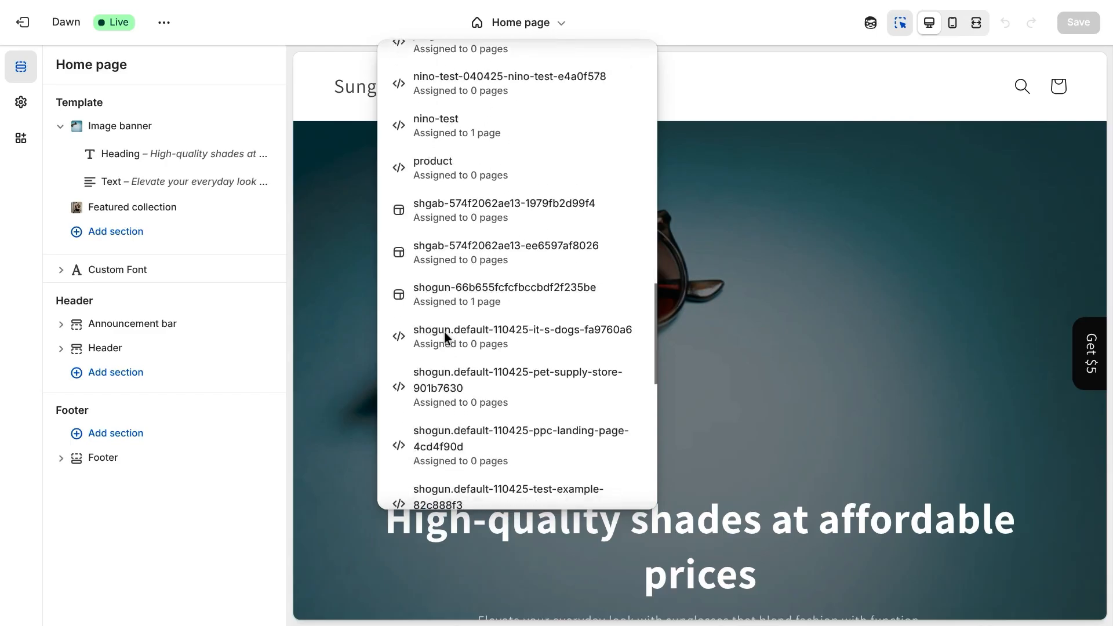
{"action": "scroll", "scroll_direction": "down", "scroll_amount": 3}
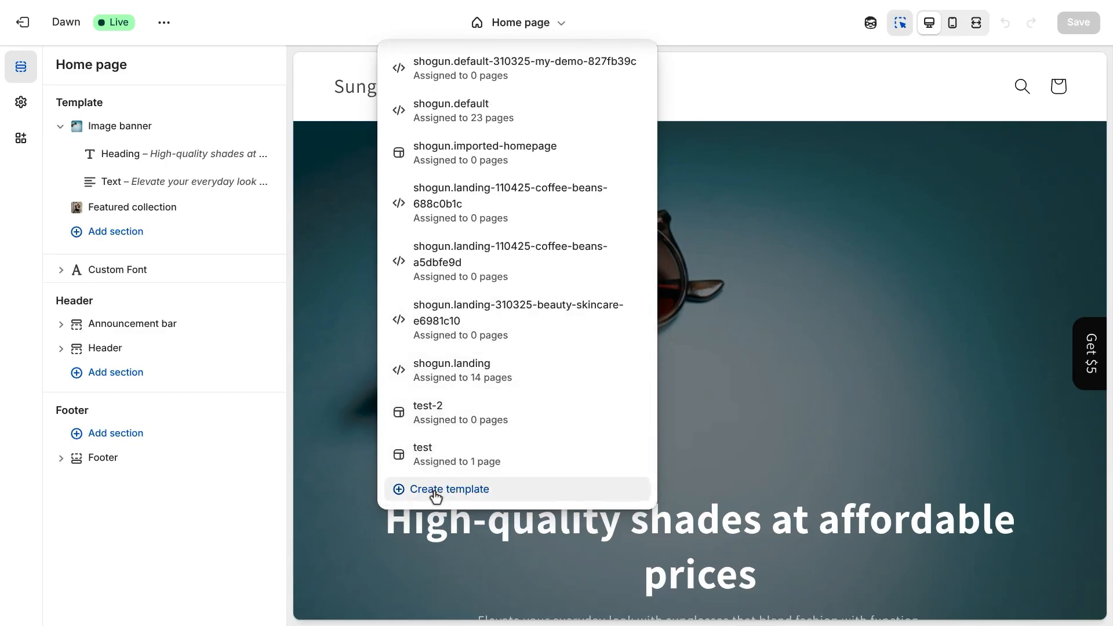
{"action": "left_click", "coordinate": [449, 488]}
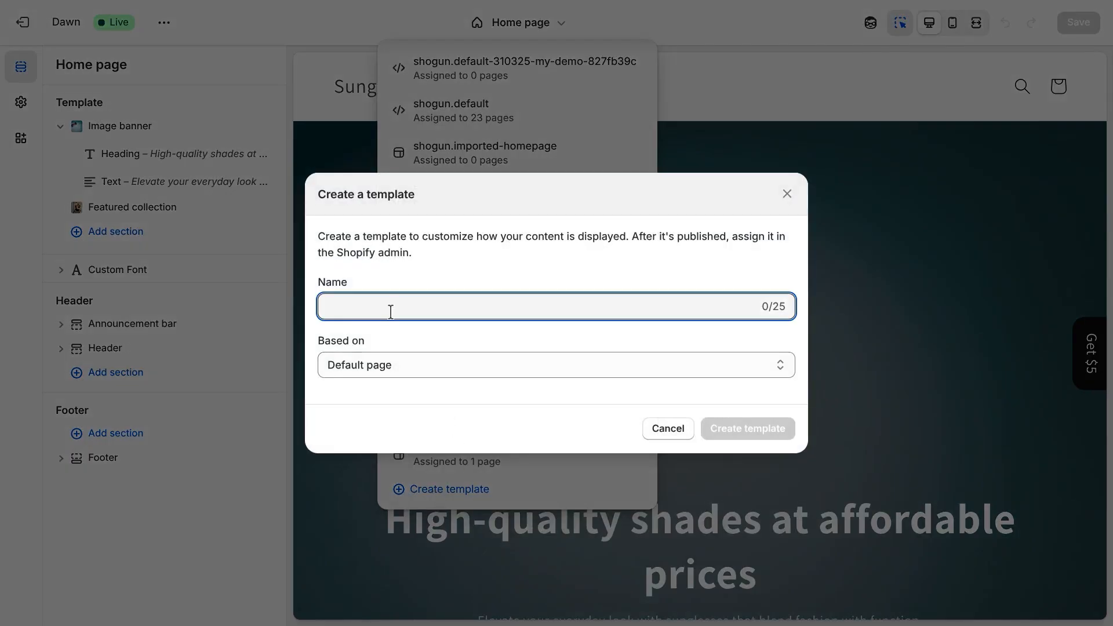
{"action": "type", "text": "Contact Us"}
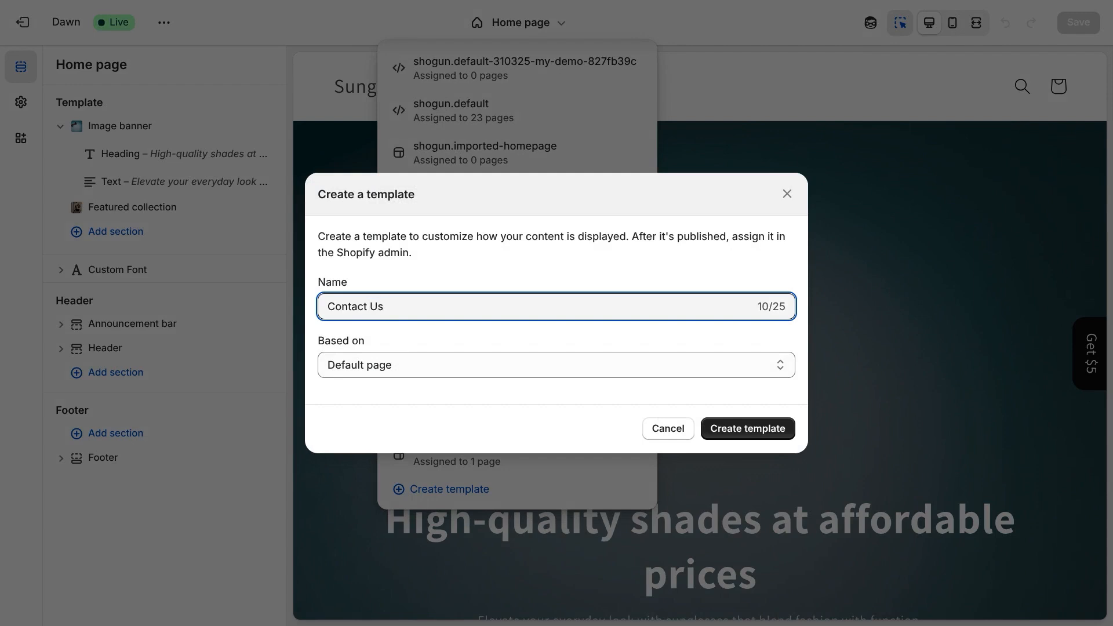
{"action": "left_click", "coordinate": [746, 428]}
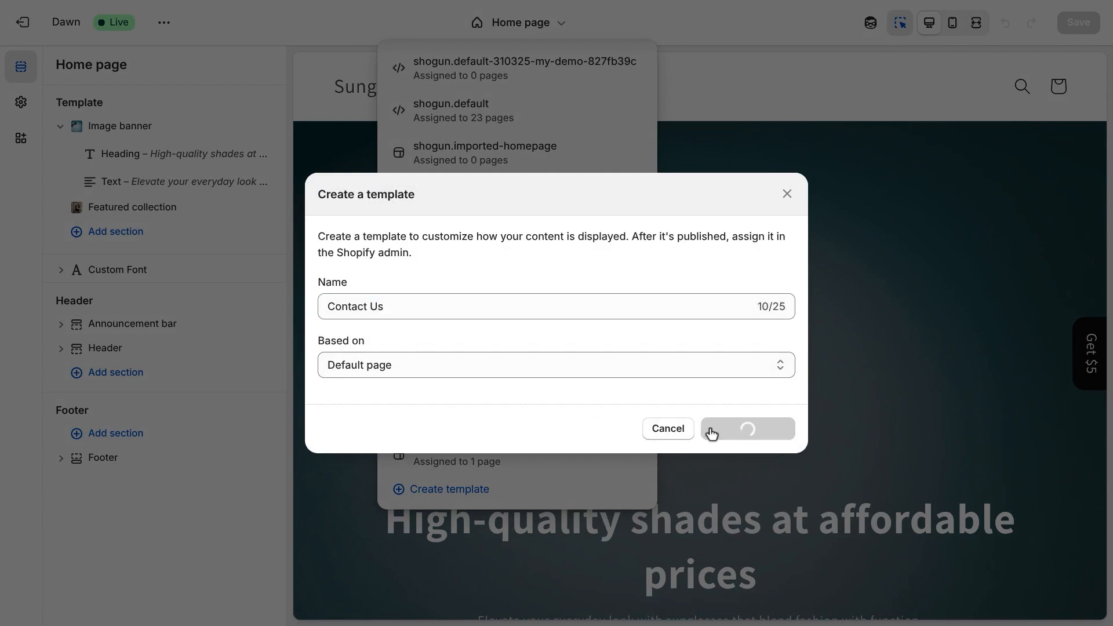
{"action": "left_click", "coordinate": [747, 428]}
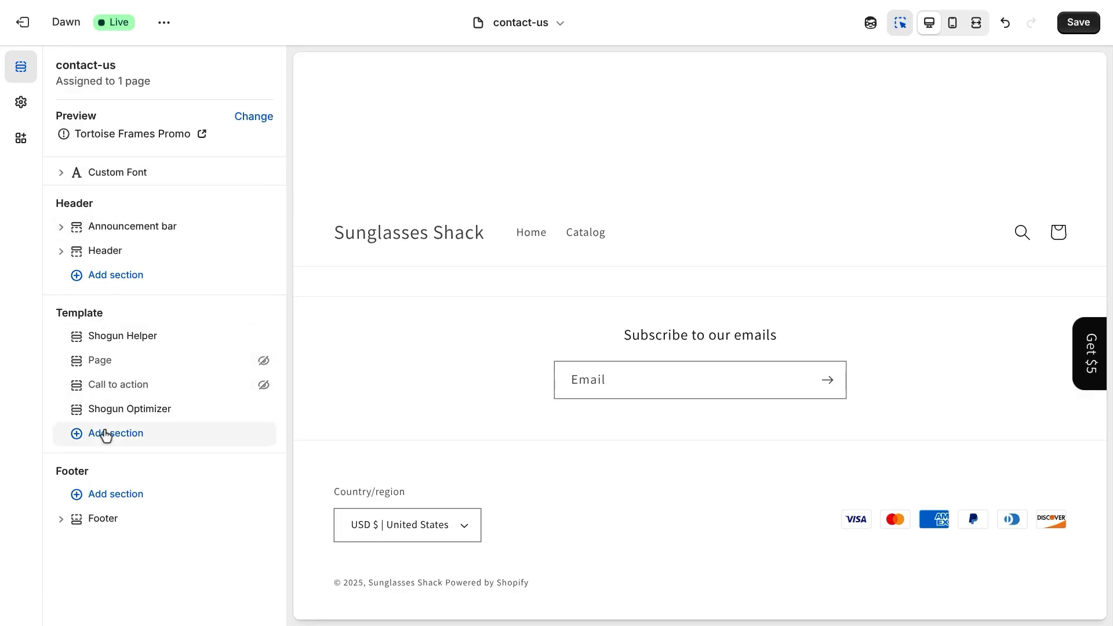
Step: Add a Contact form section with name, email, phone and comment fields to the template
{"action": "left_click", "coordinate": [115, 433]}
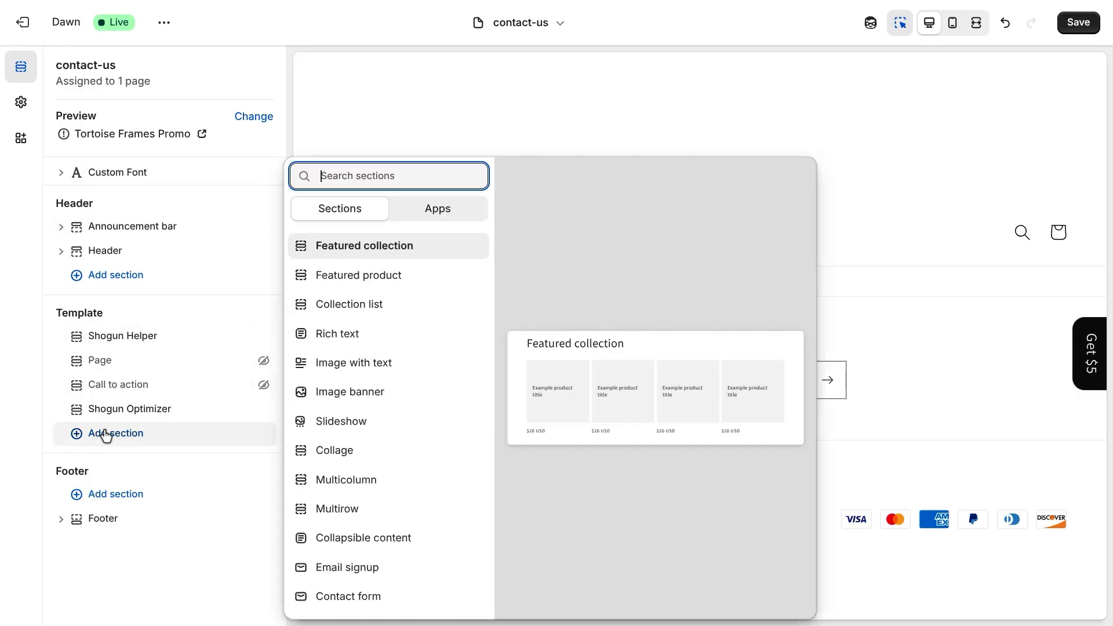
{"action": "mouse_move", "coordinate": [347, 597]}
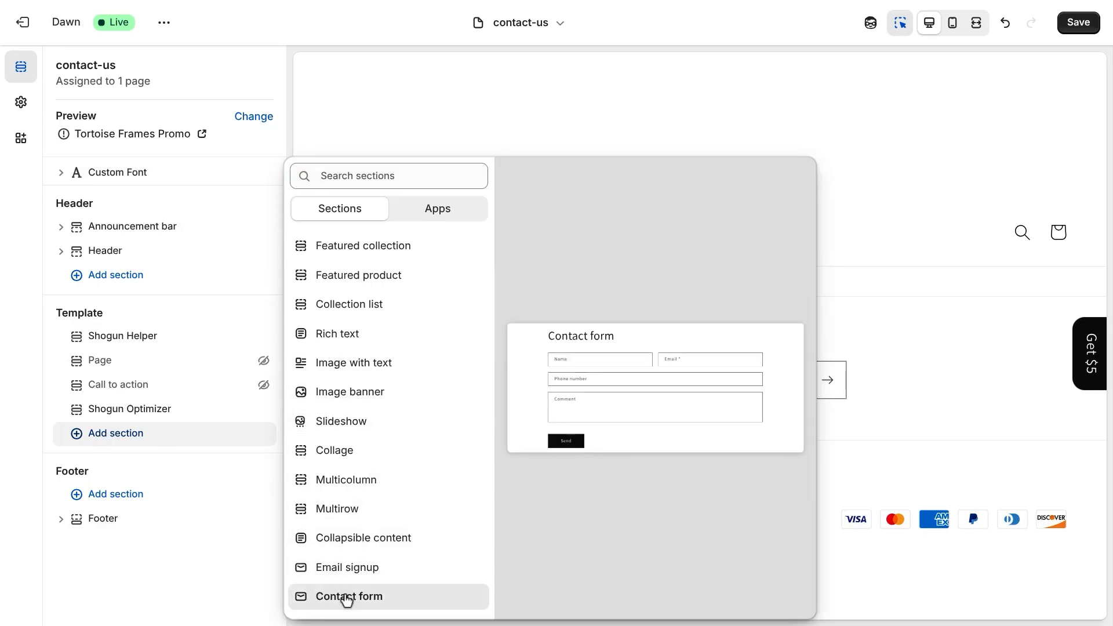
{"action": "left_click", "coordinate": [349, 596]}
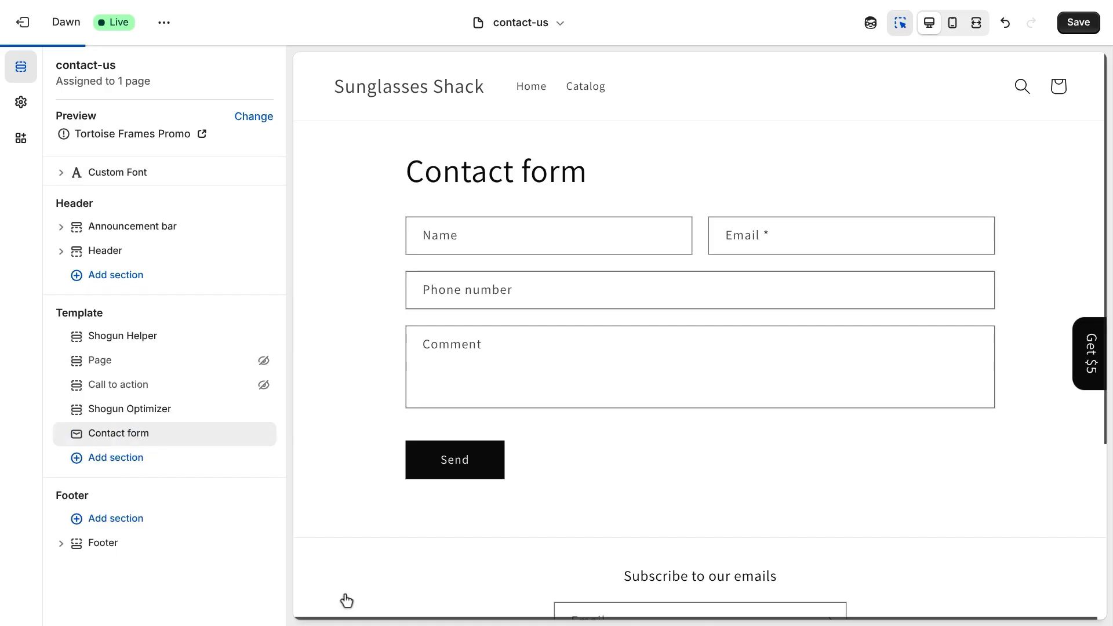
{"action": "mouse_move", "coordinate": [170, 173]}
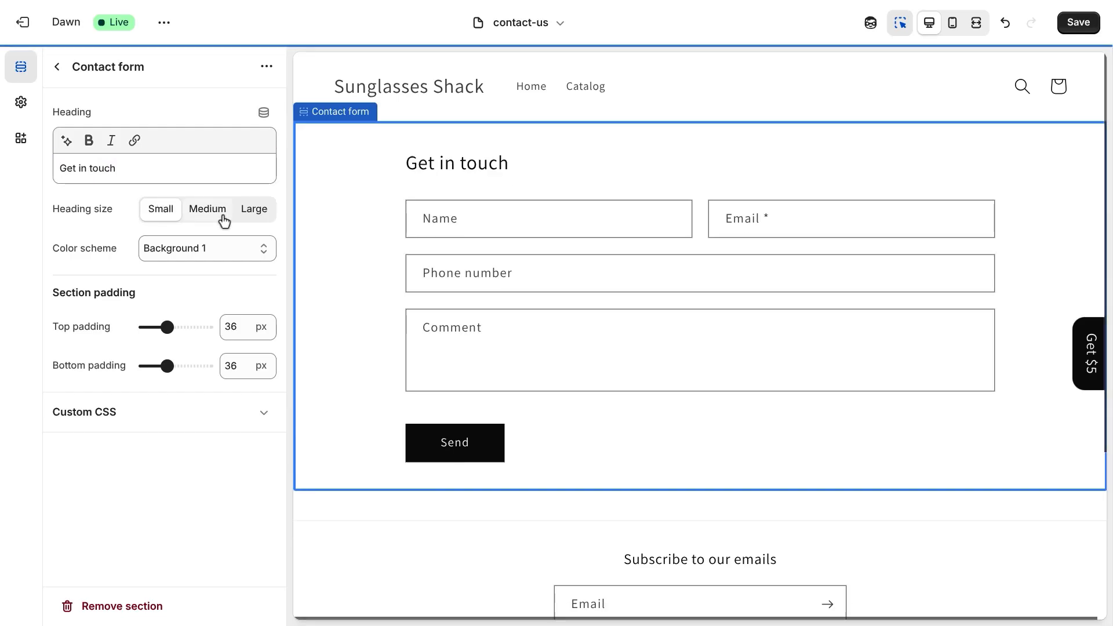
Step: Set the Get in touch form's heading size to Medium and color scheme to Background 2
{"action": "left_click", "coordinate": [206, 247]}
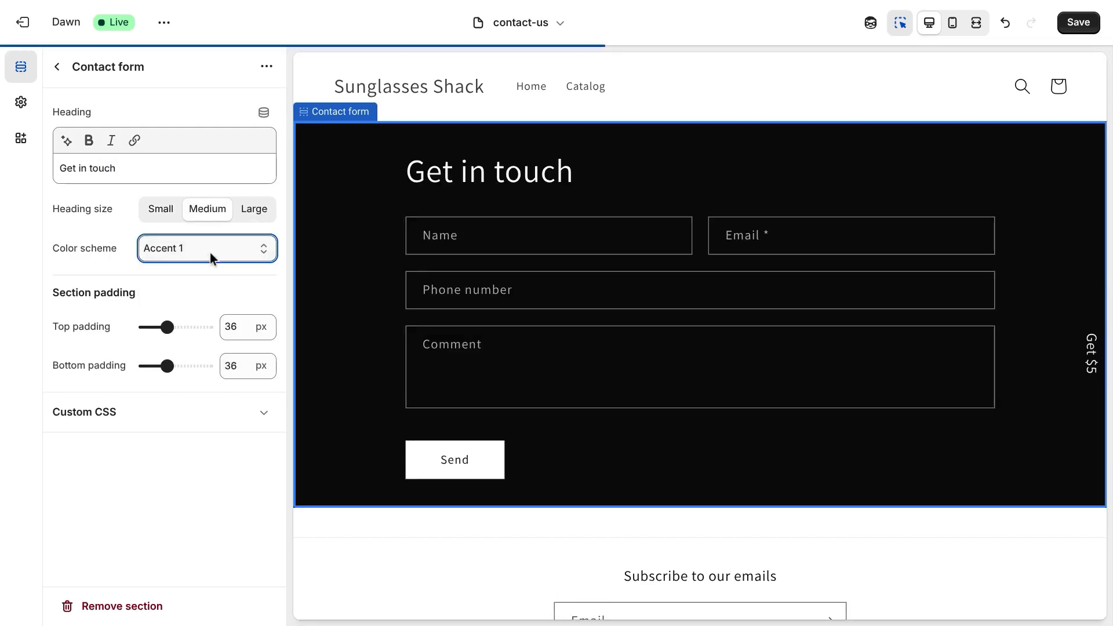
{"action": "left_click", "coordinate": [207, 249]}
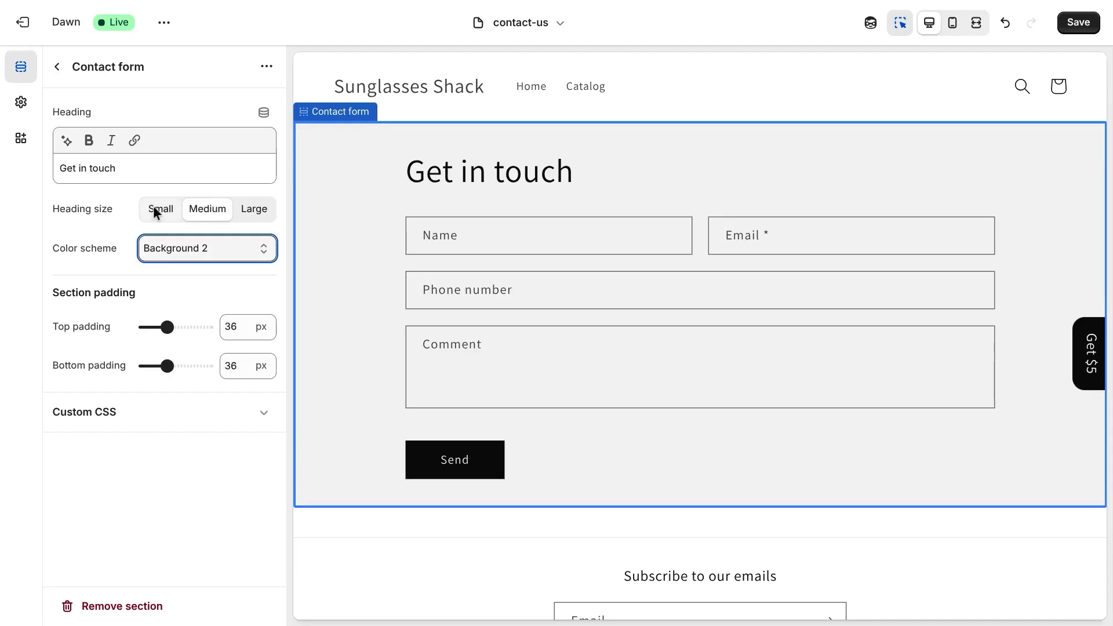
{"action": "left_click", "coordinate": [57, 66]}
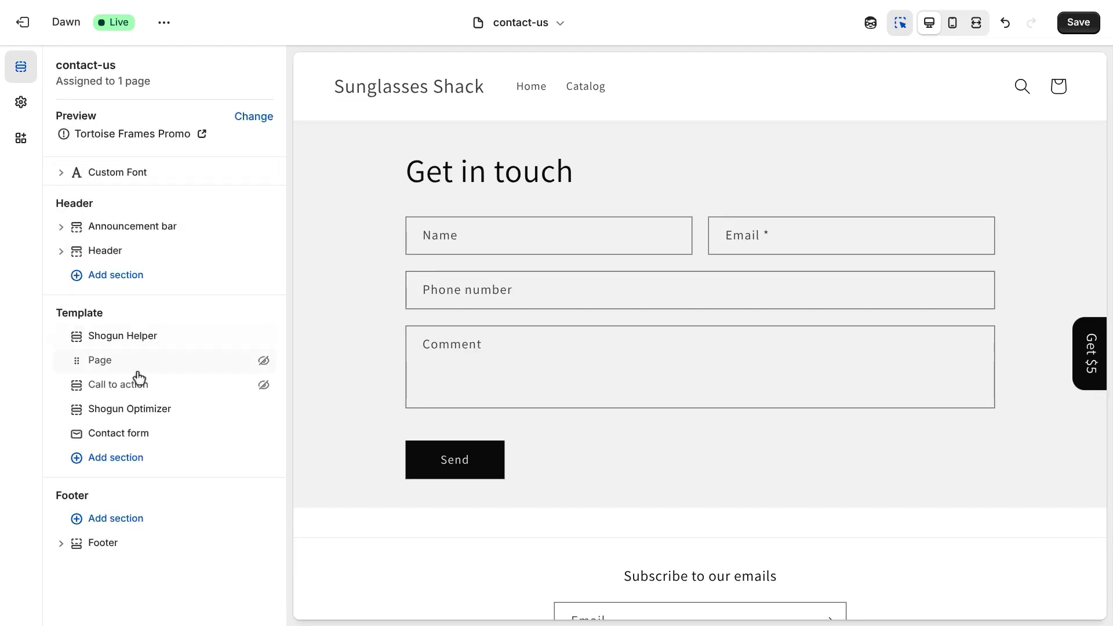
Step: Add a Multicolumn section and set column one to 'Our Office' with the 115 Pine St. address
{"action": "left_click", "coordinate": [116, 458]}
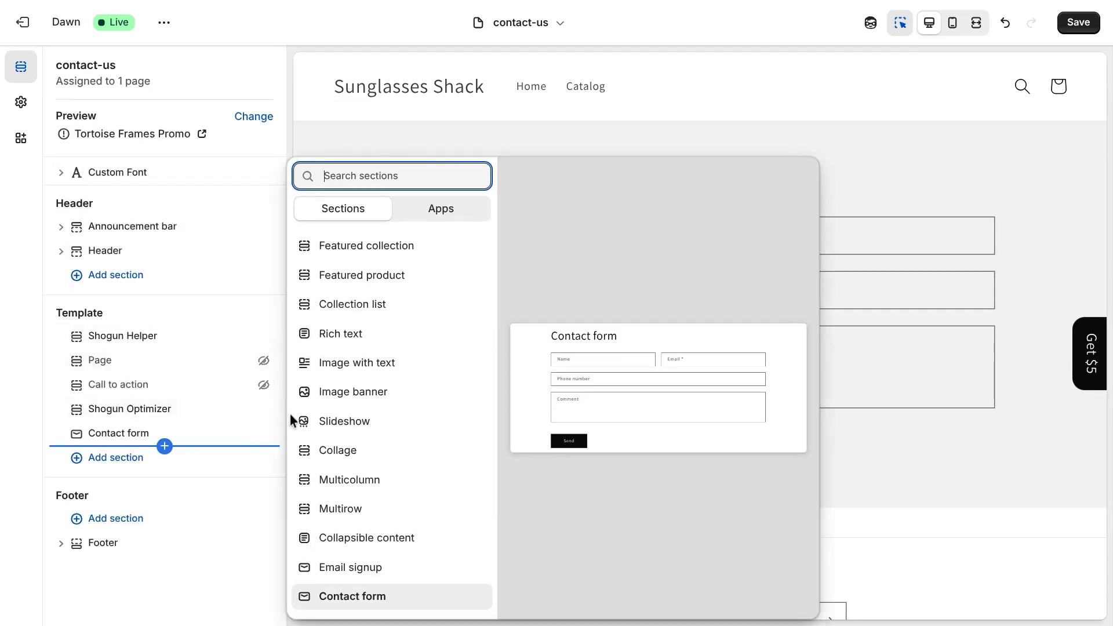
{"action": "left_click", "coordinate": [349, 479]}
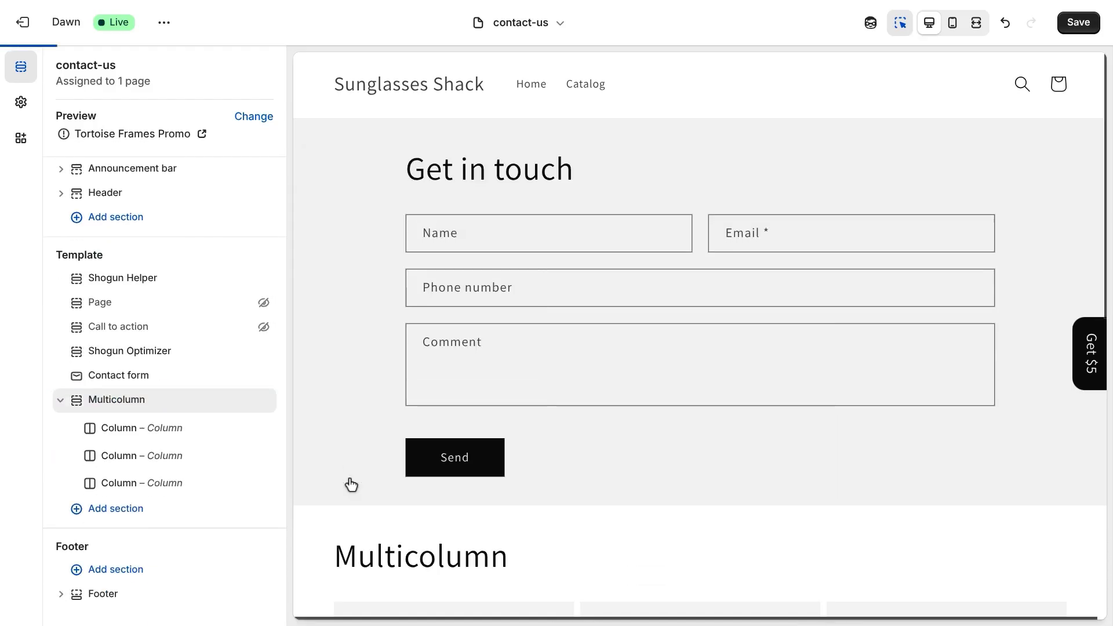
{"action": "left_click", "coordinate": [116, 399]}
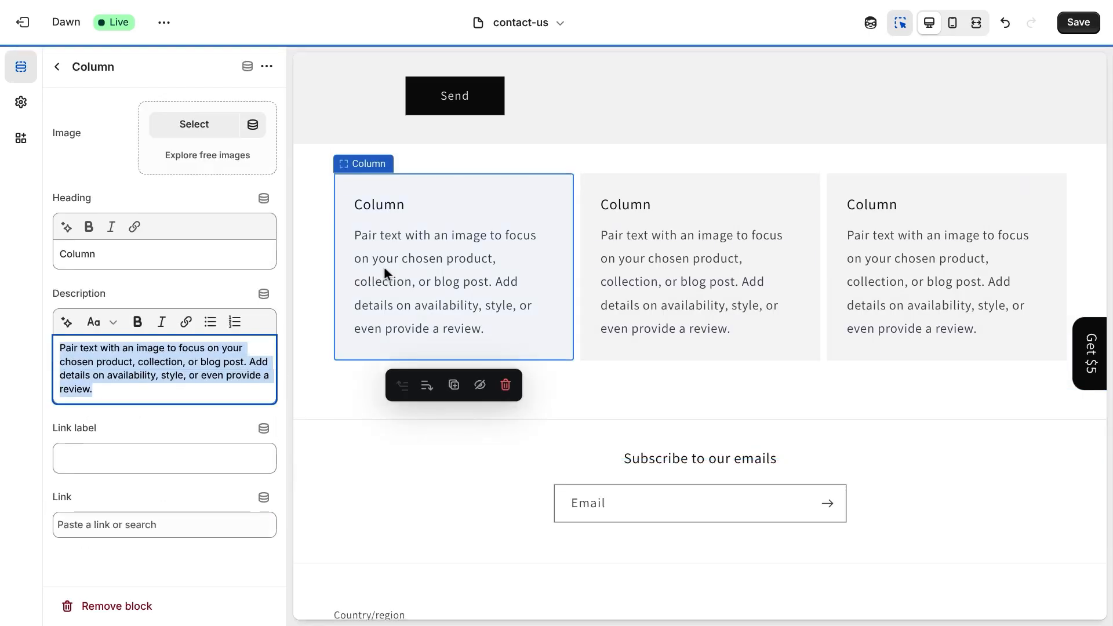
{"action": "left_click", "coordinate": [164, 254]}
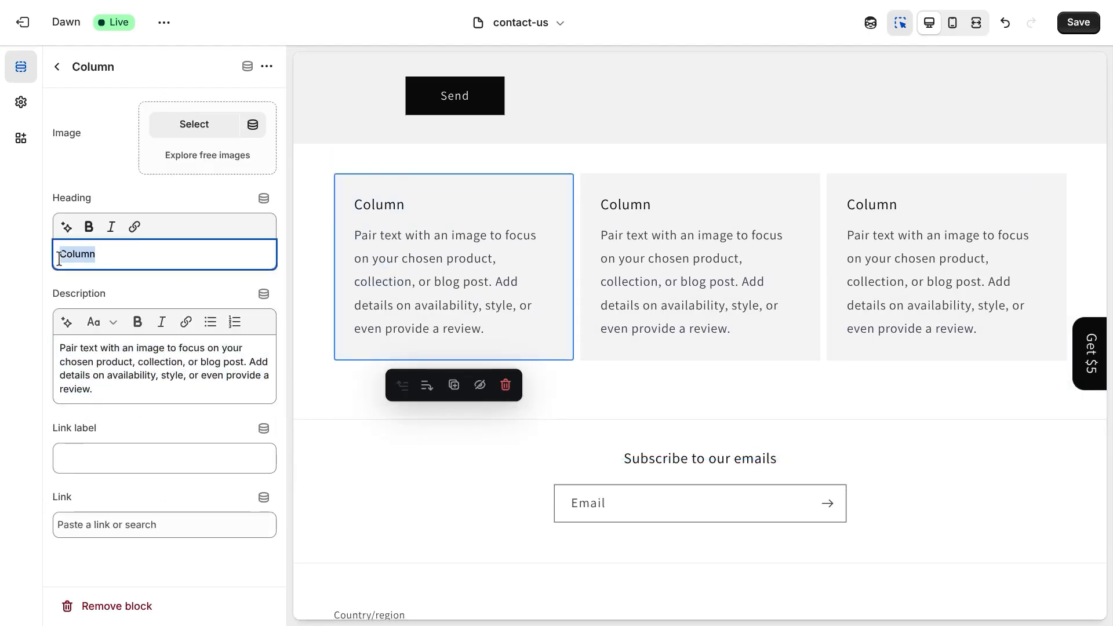
{"action": "type", "text": "Our Office"}
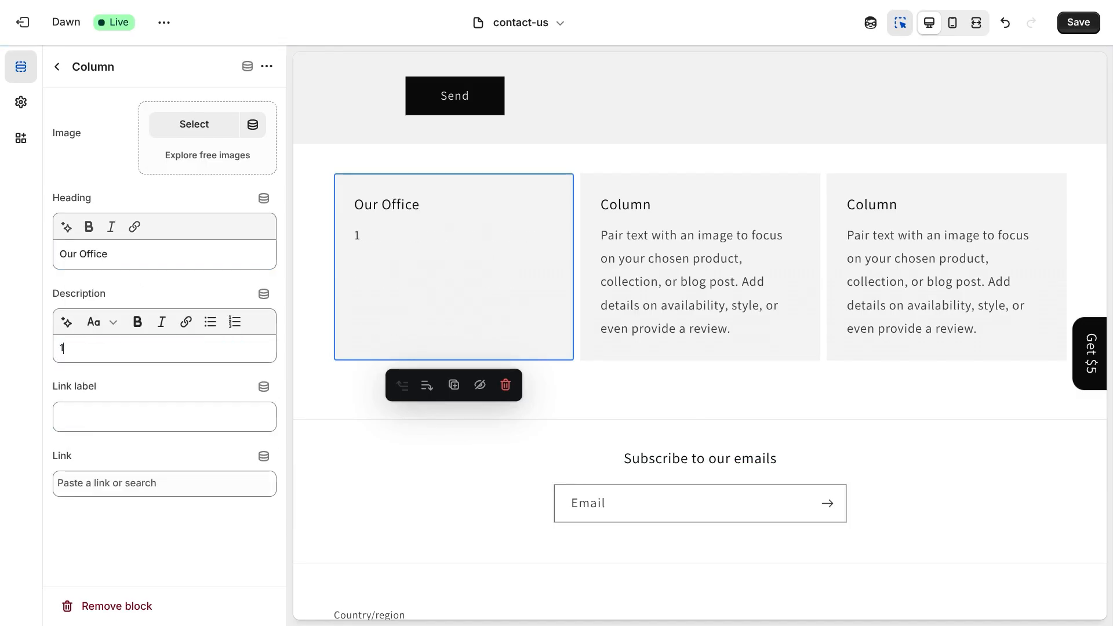
{"action": "type", "text": "115 Pine St."}
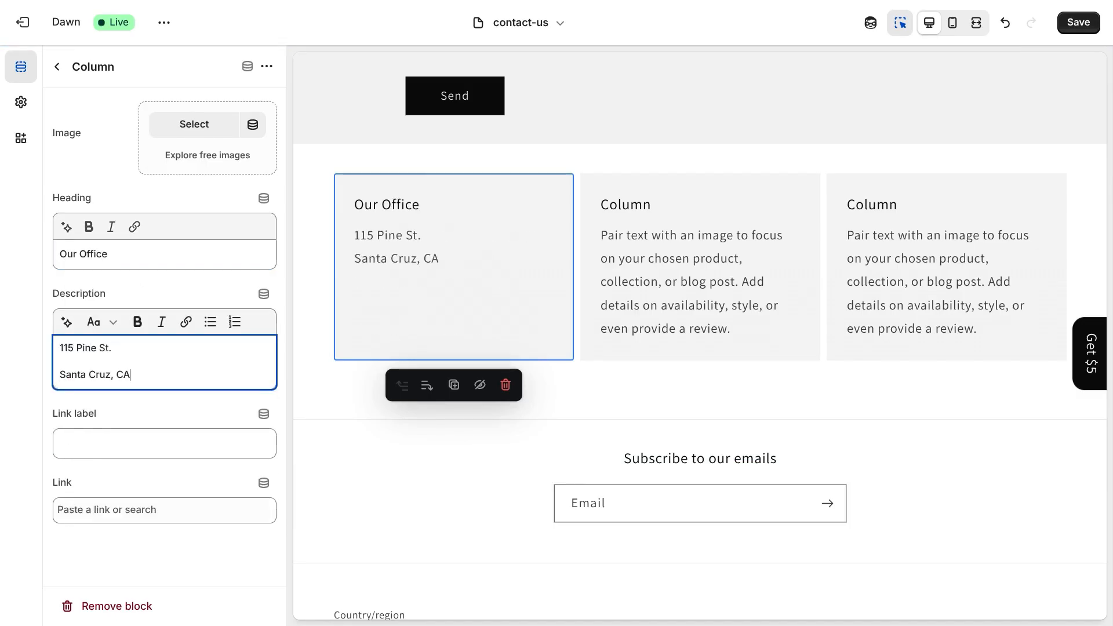
{"action": "type", "text": "98105"}
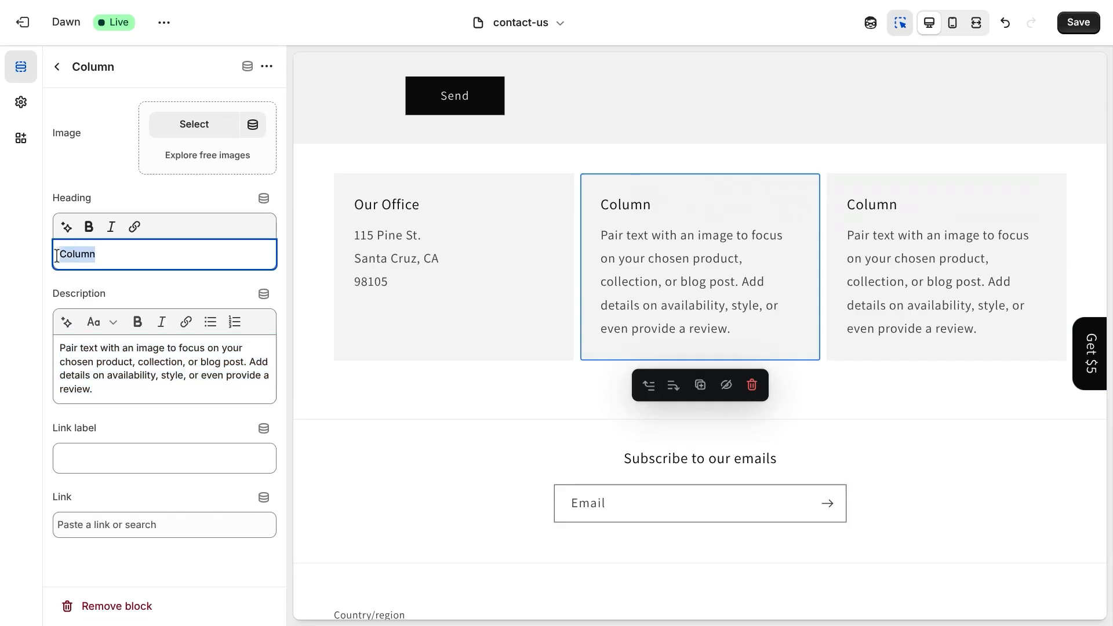
Step: Replace the second column with 'Office Hours' and 'Monday - Friday, 8:00 AM - 5:00 PM'
{"action": "type", "text": "Office Hours"}
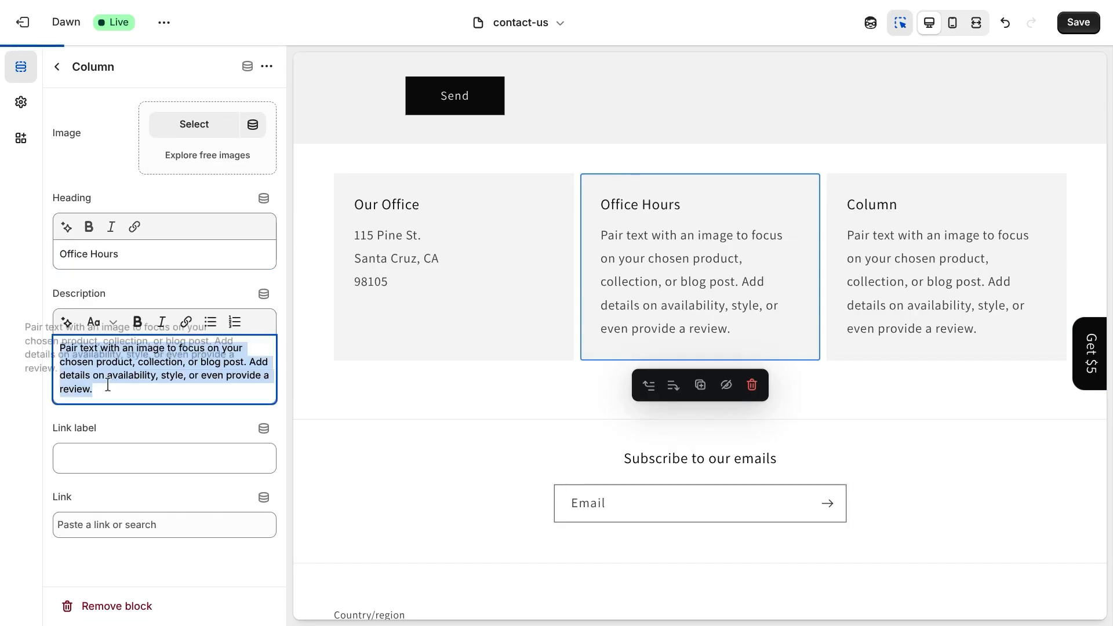
{"action": "type", "text": "Monday - Frida"}
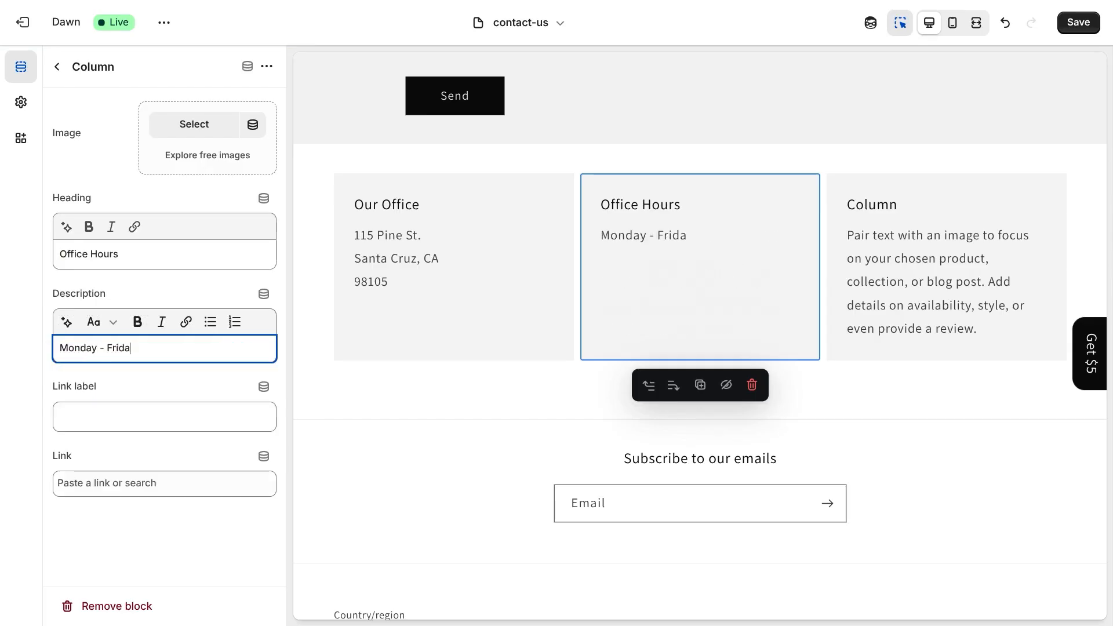
{"action": "type", "text": "y"}
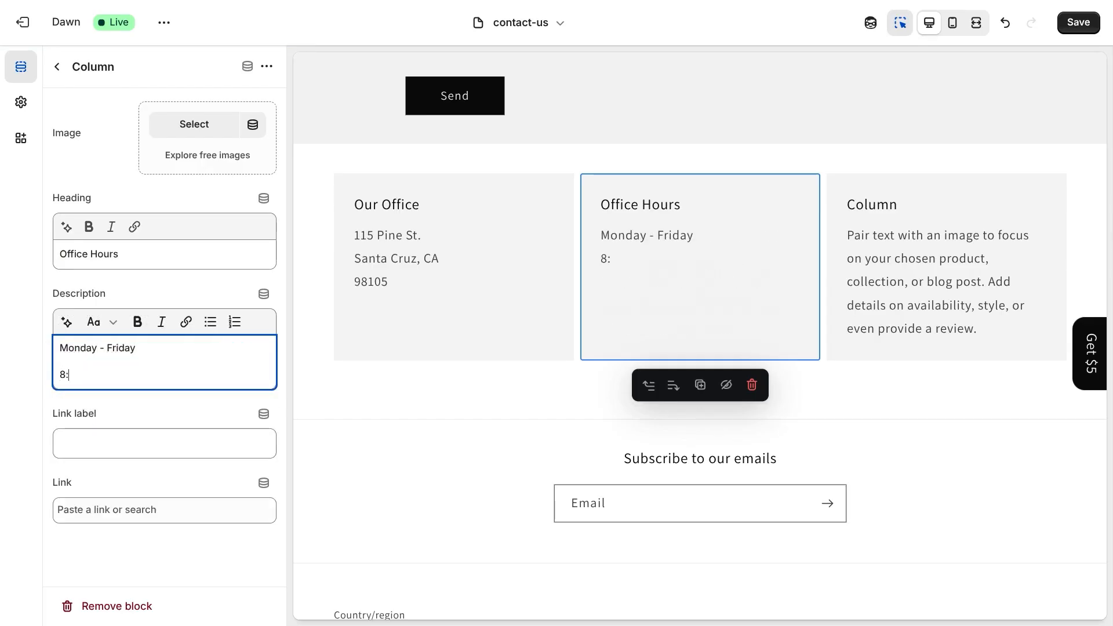
{"action": "type", "text": "00 AM -"}
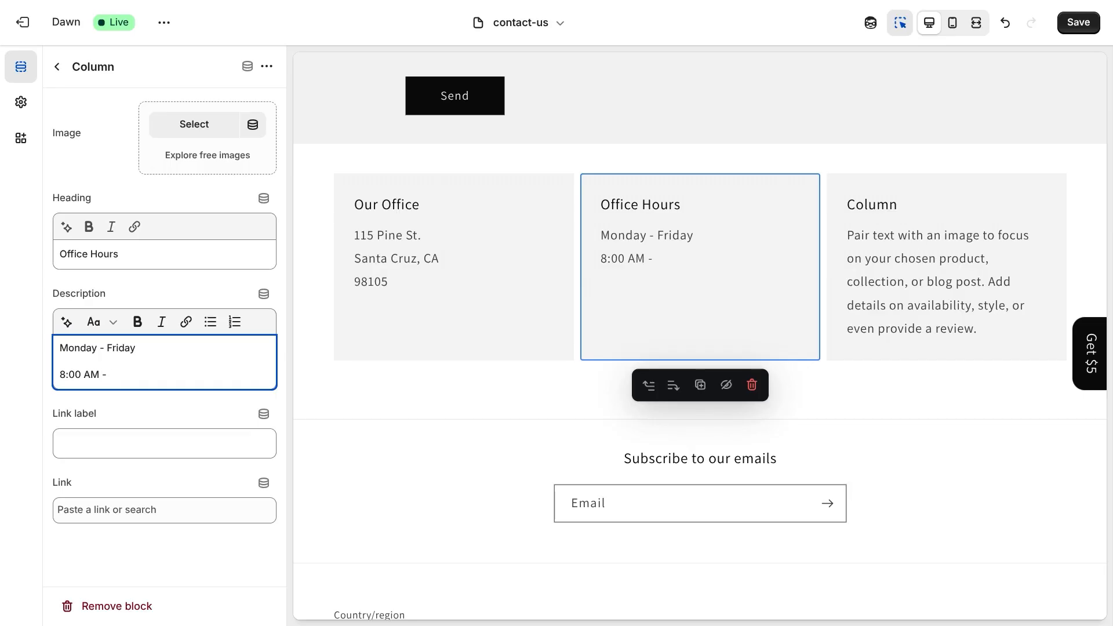
{"action": "type", "text": "5:00 P"}
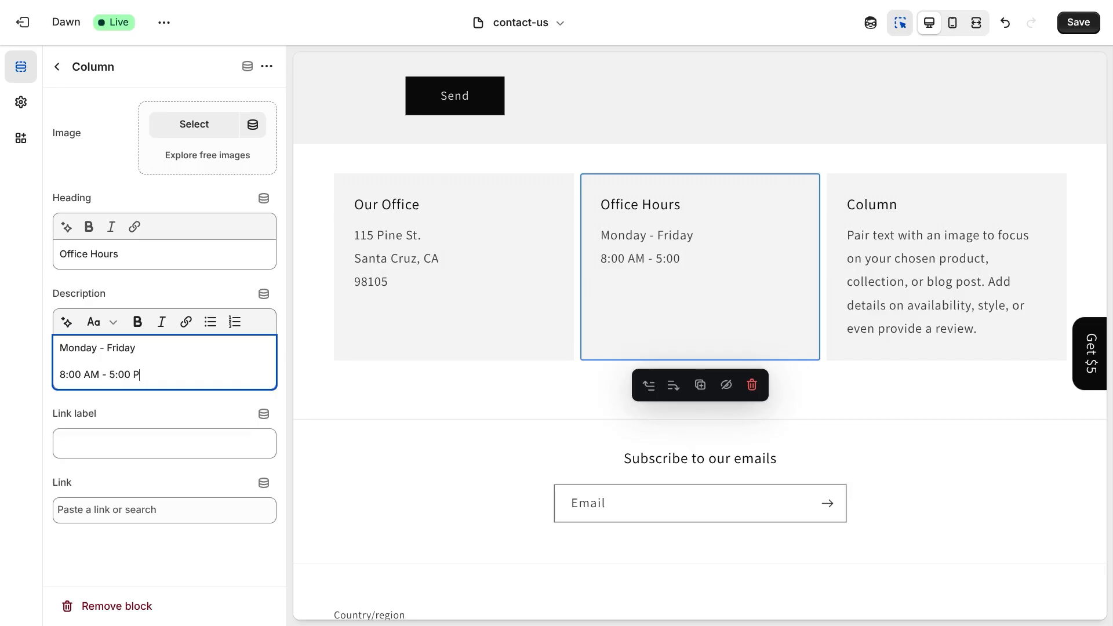
{"action": "type", "text": "M"}
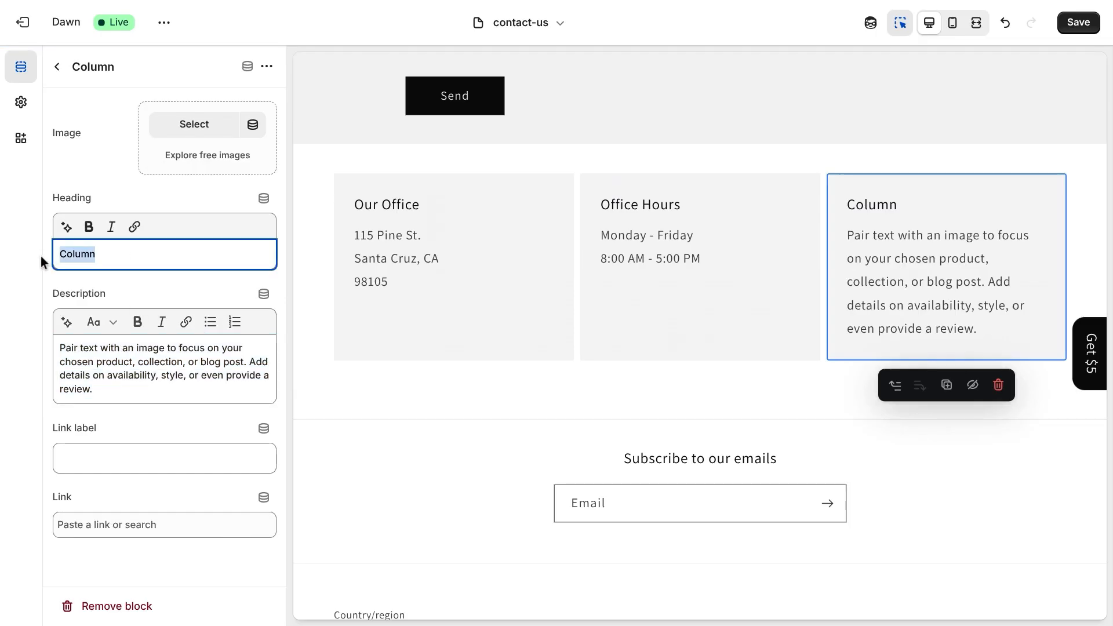
{"action": "type", "text": "Office Ph"}
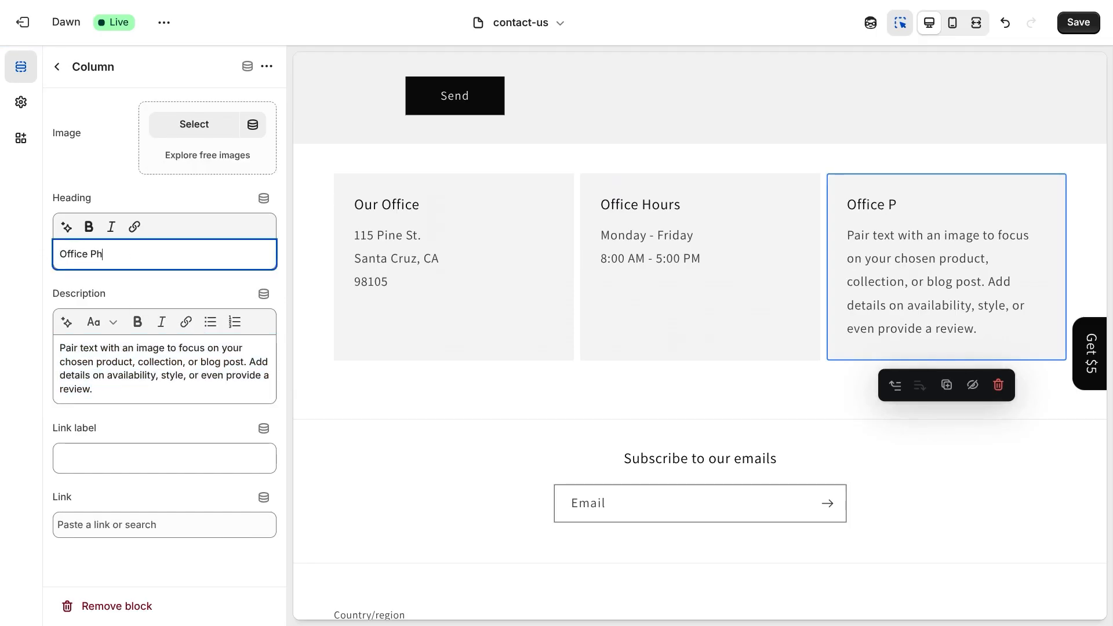
{"action": "type", "text": "one"}
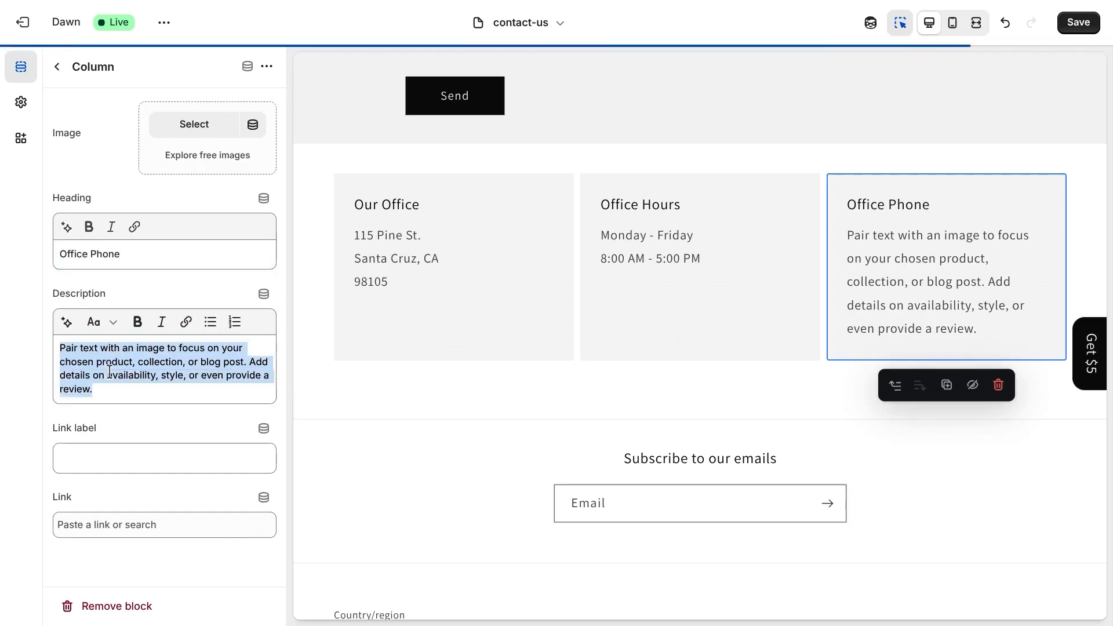
{"action": "type", "text": "(555)"}
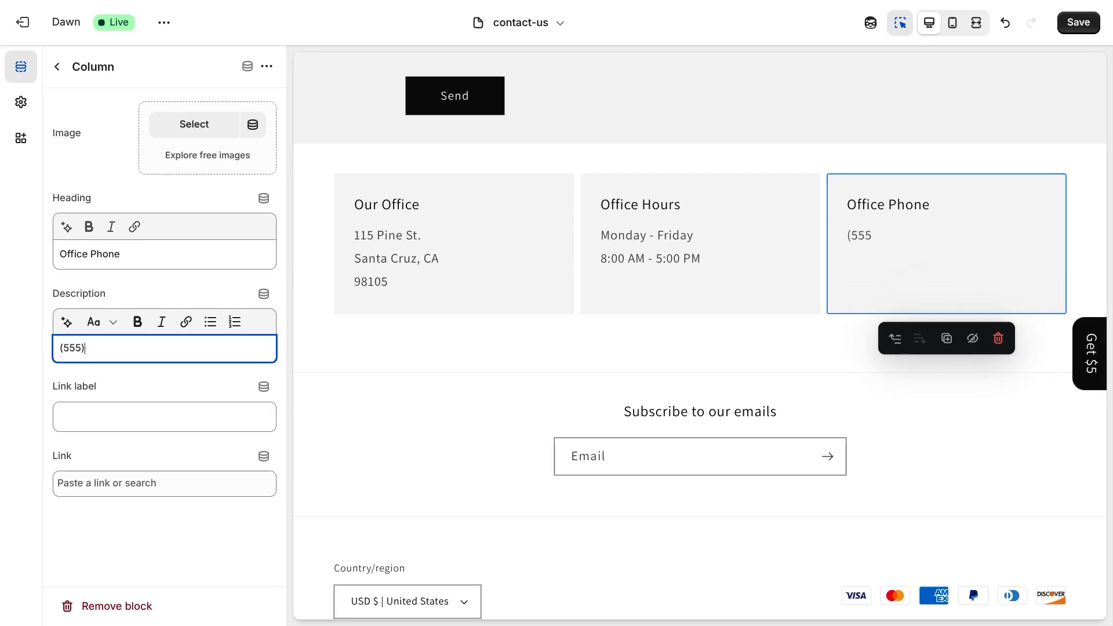
{"action": "type", "text": "904"}
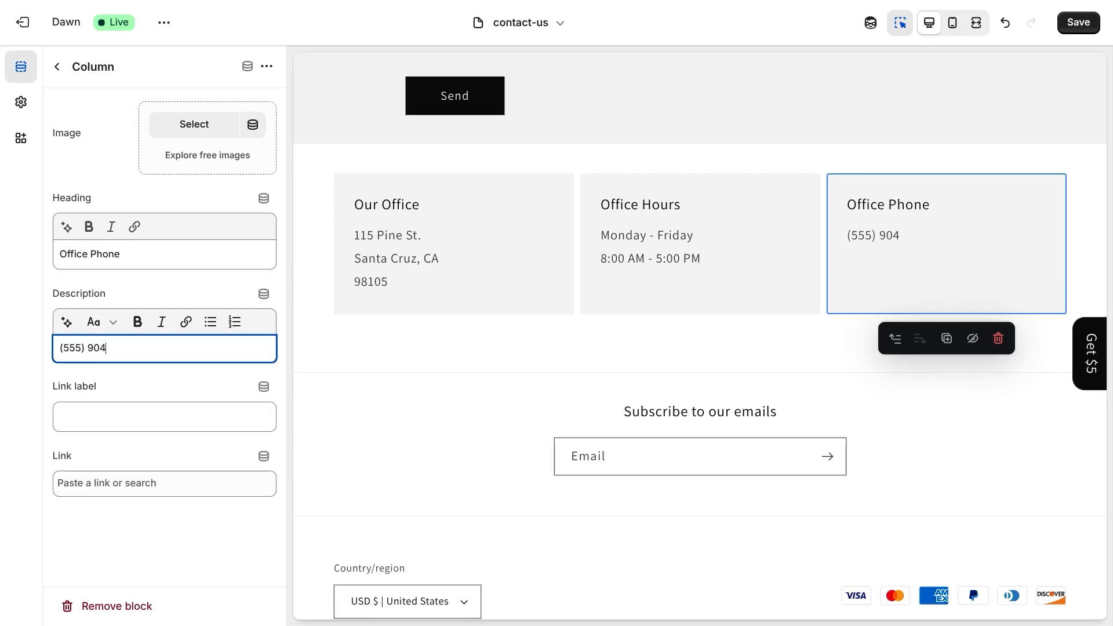
{"action": "type", "text": "-0938"}
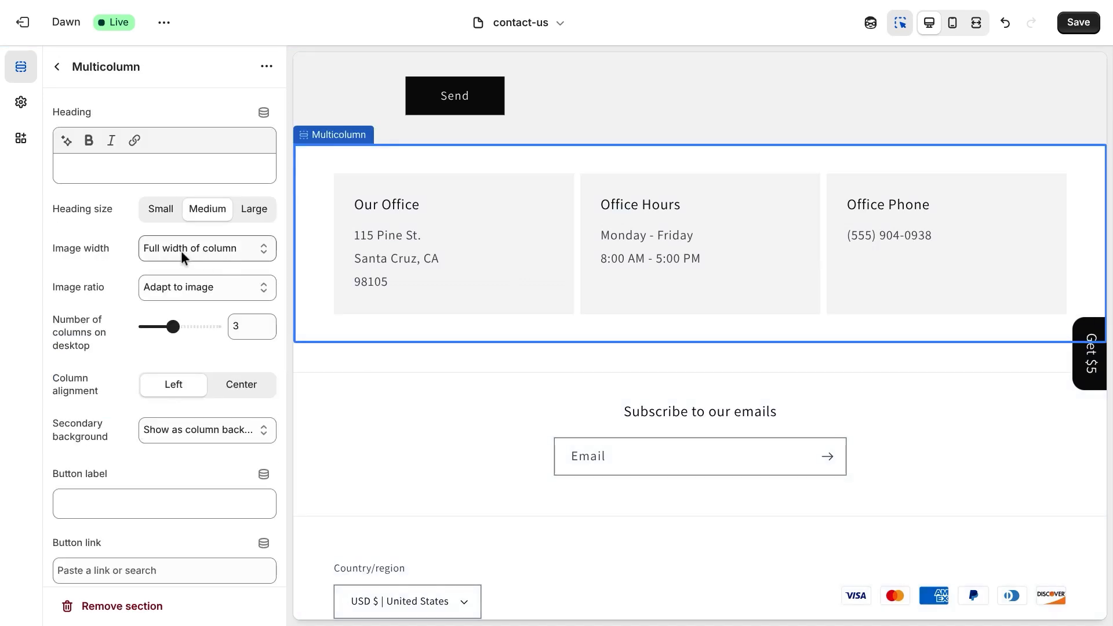
Step: Set the multicolumn color scheme to Background 2, save the theme, and exit to Themes
{"action": "scroll", "scroll_direction": "down", "scroll_amount": 3}
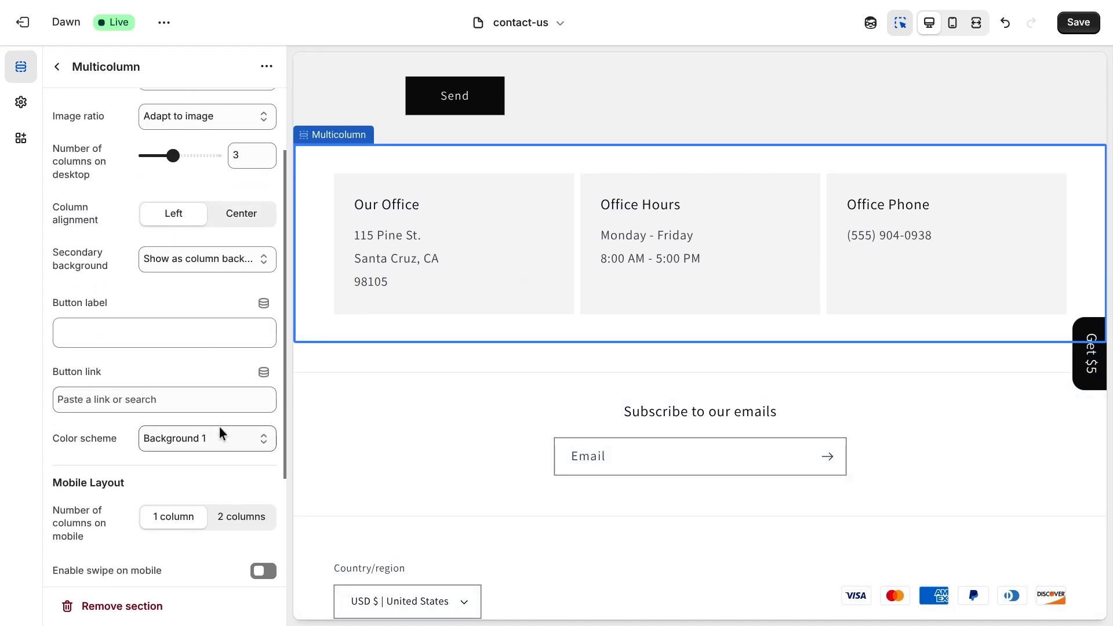
{"action": "left_click", "coordinate": [206, 438]}
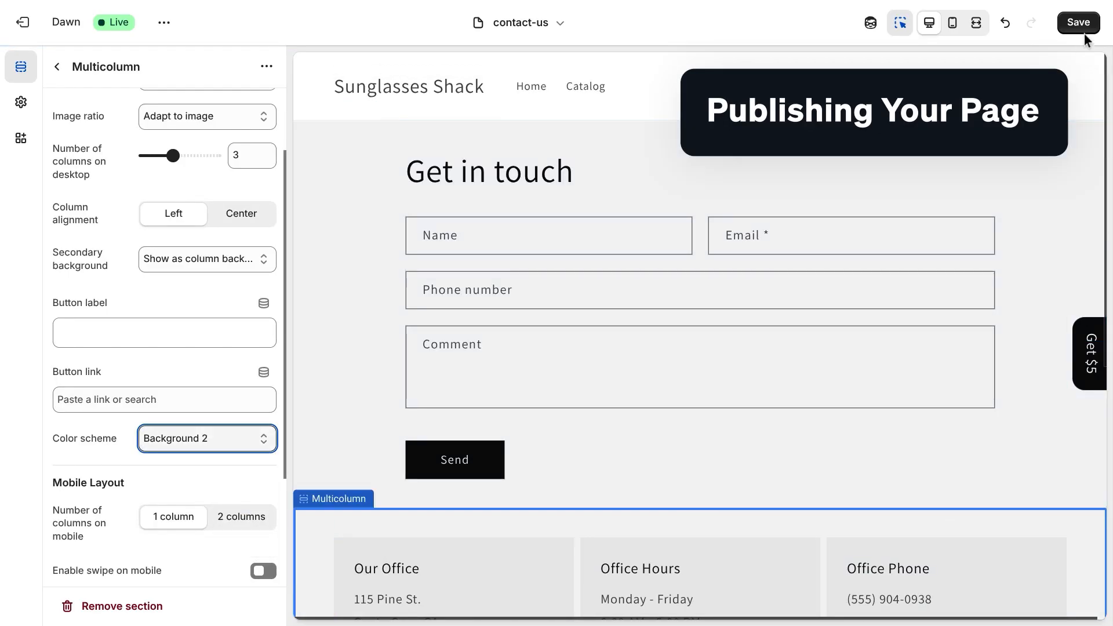
{"action": "left_click", "coordinate": [1078, 22]}
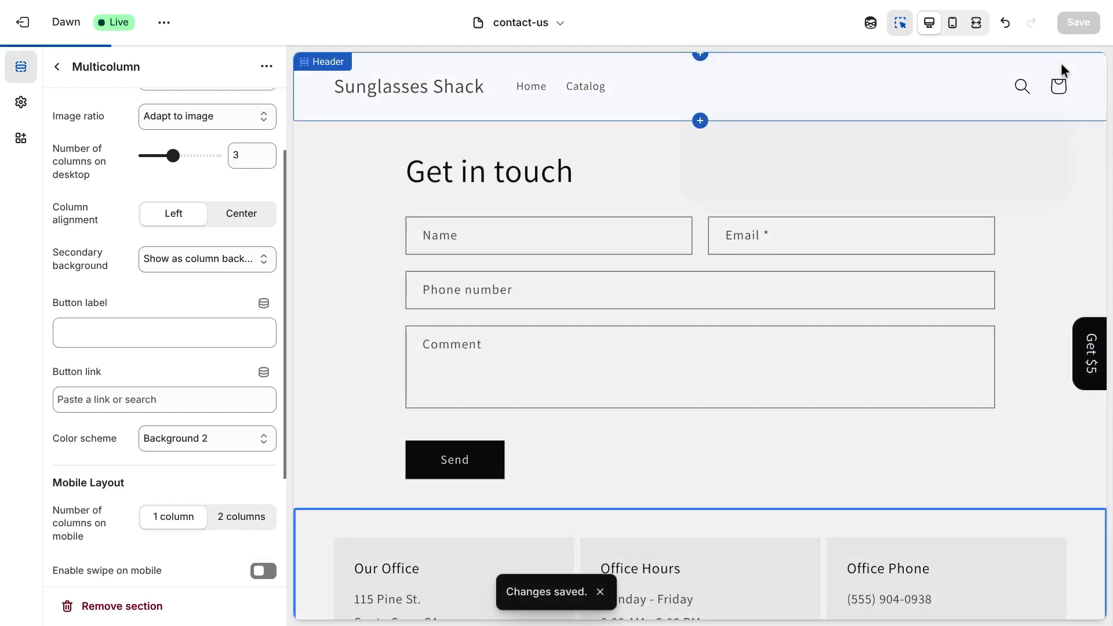
{"action": "left_click", "coordinate": [604, 593]}
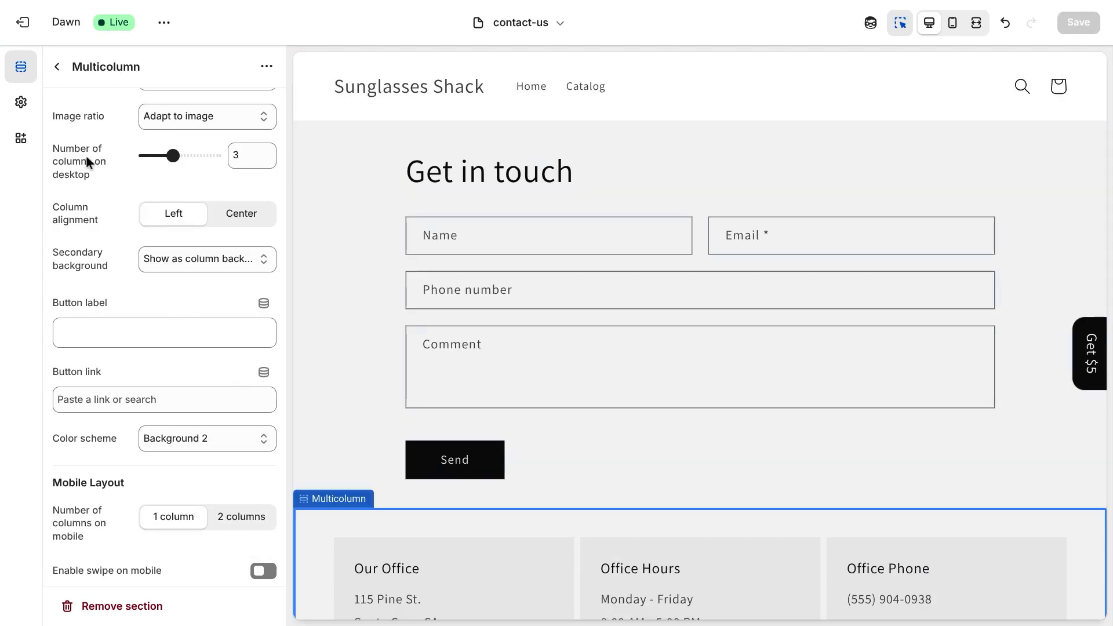
{"action": "left_click", "coordinate": [22, 22]}
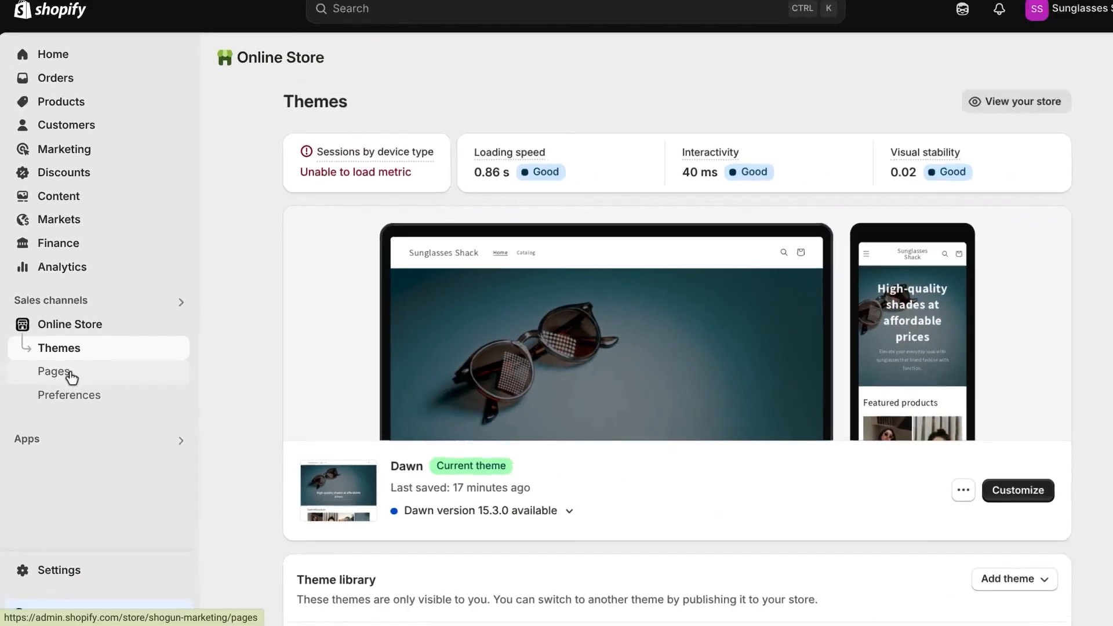
Step: Add a visible page titled 'Contact Us' using the contact-us template and save it
{"action": "left_click", "coordinate": [54, 371]}
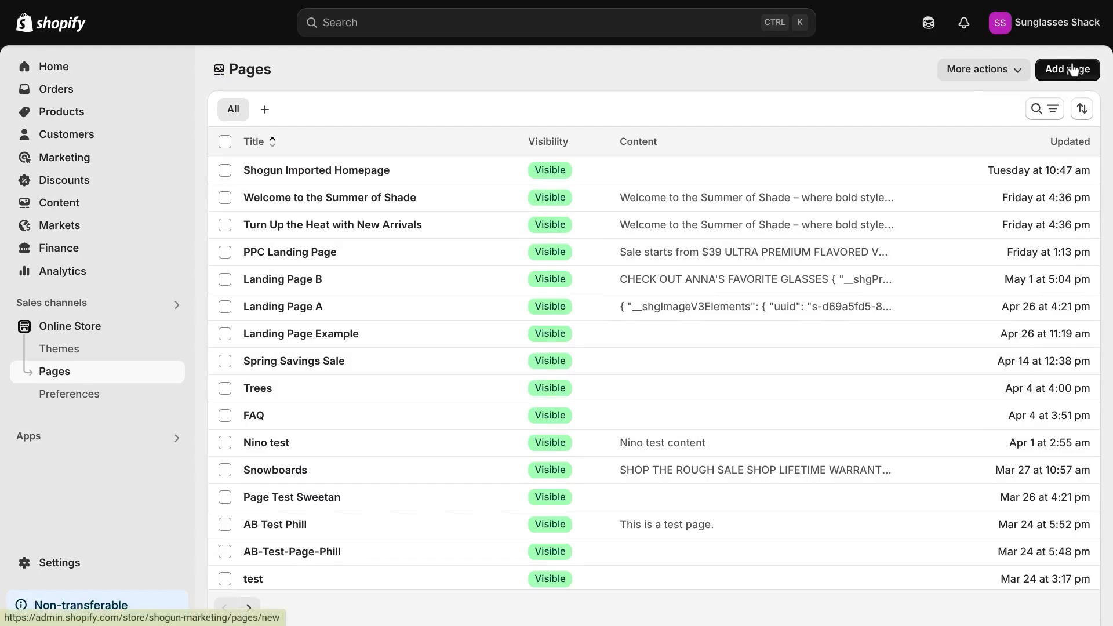
{"action": "left_click", "coordinate": [1068, 69]}
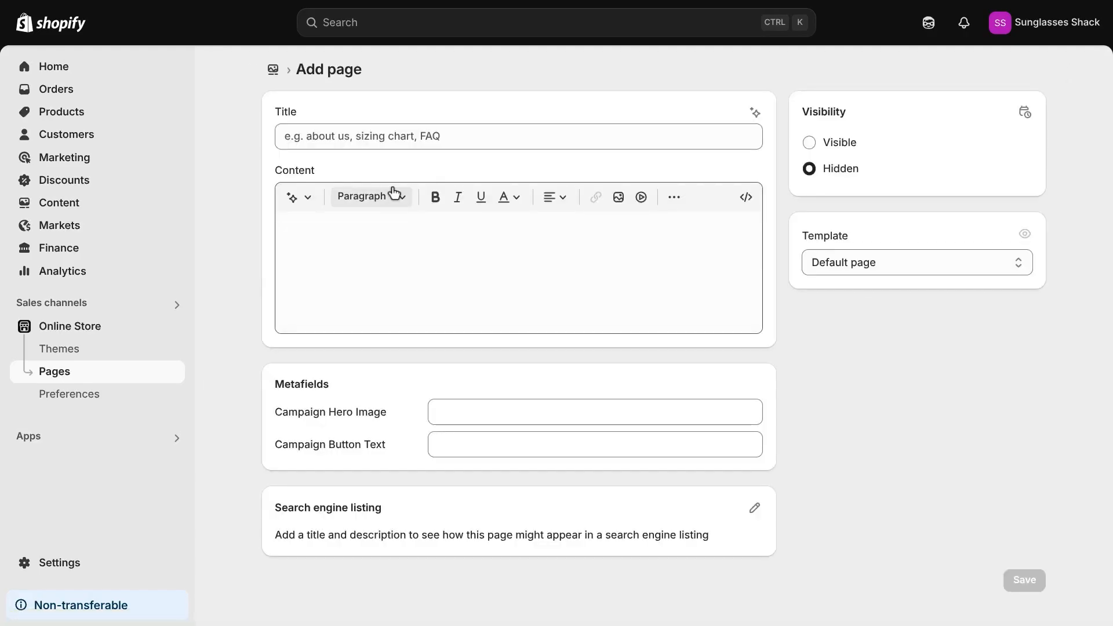
{"action": "type", "text": "Cont"}
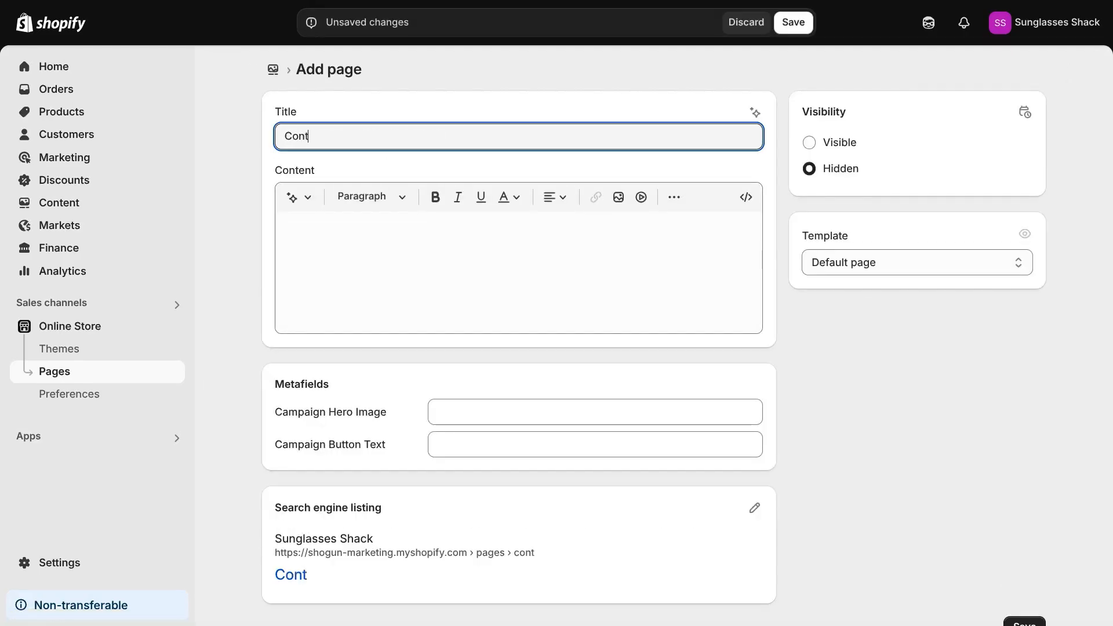
{"action": "type", "text": "act Us"}
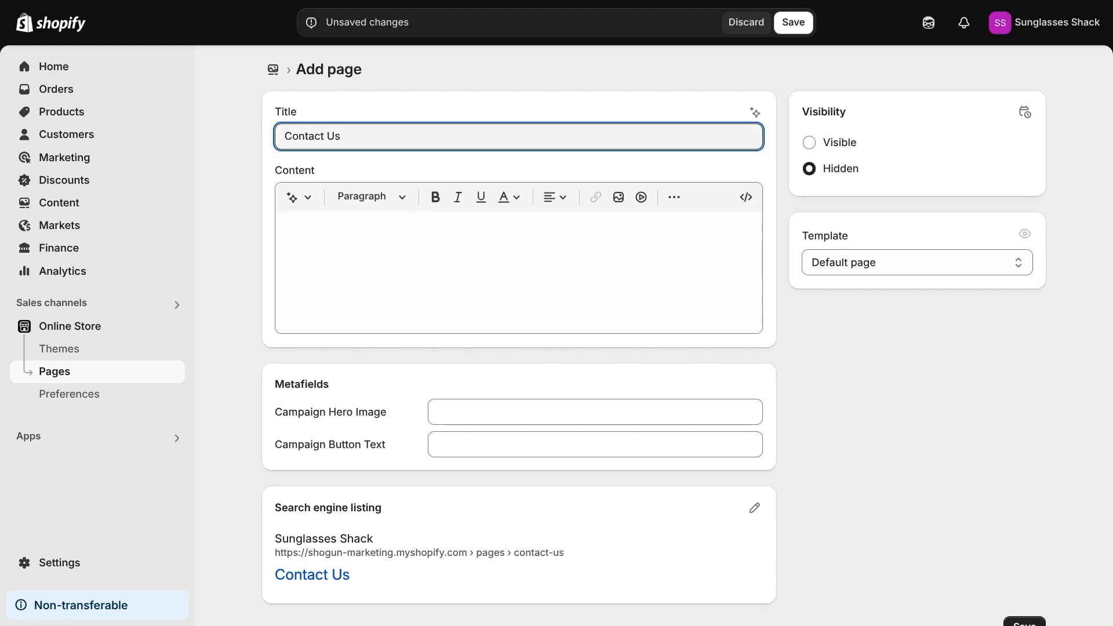
{"action": "left_click", "coordinate": [809, 138]}
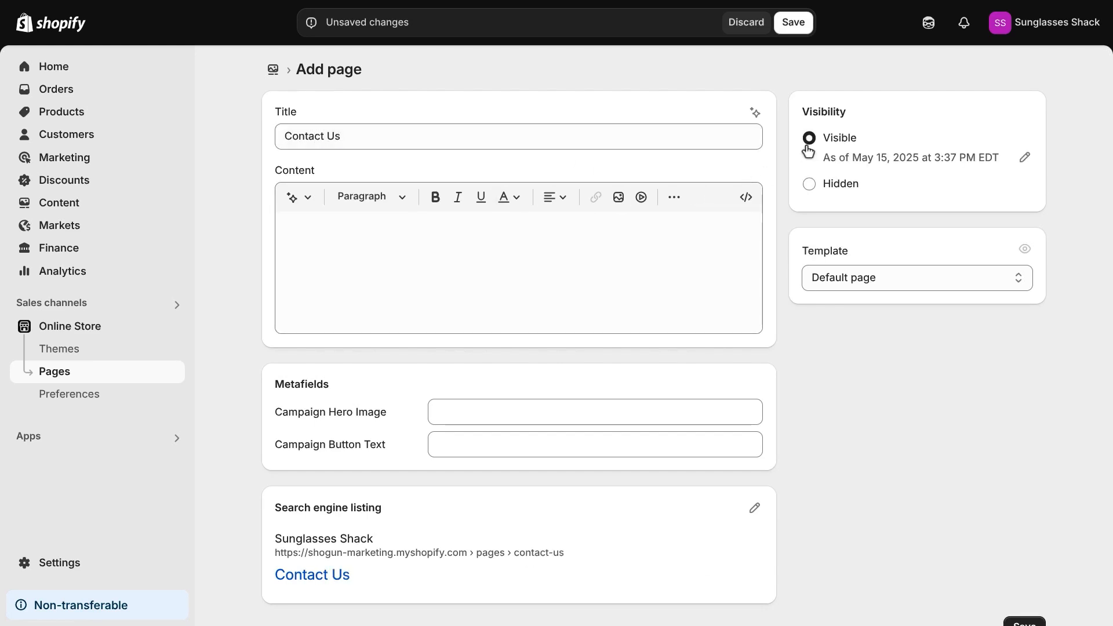
{"action": "left_click", "coordinate": [915, 277]}
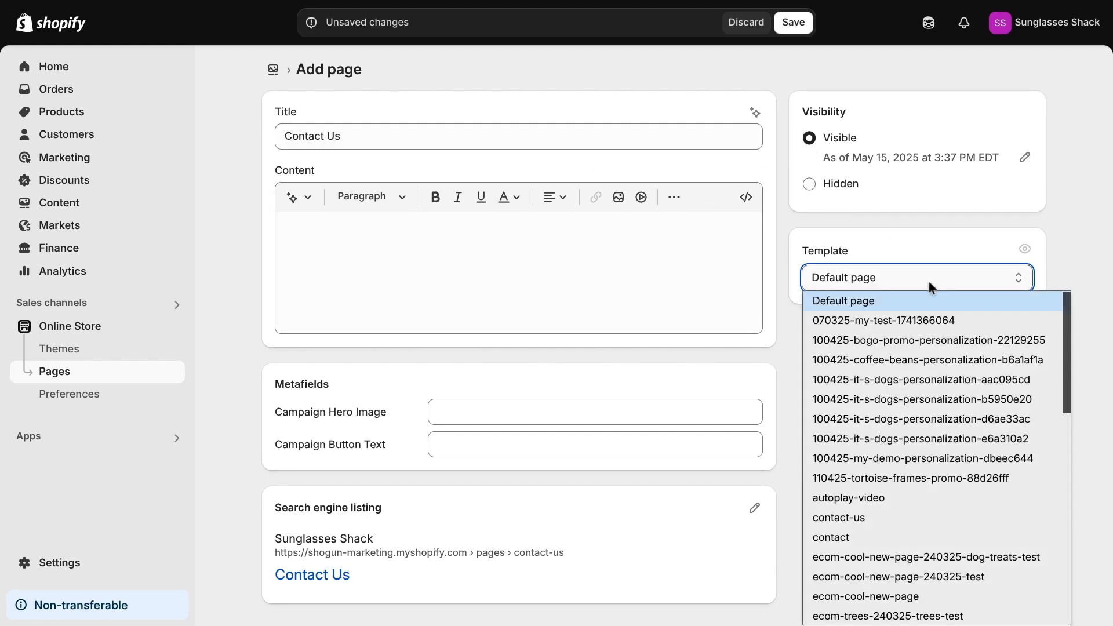
{"action": "mouse_move", "coordinate": [853, 516]}
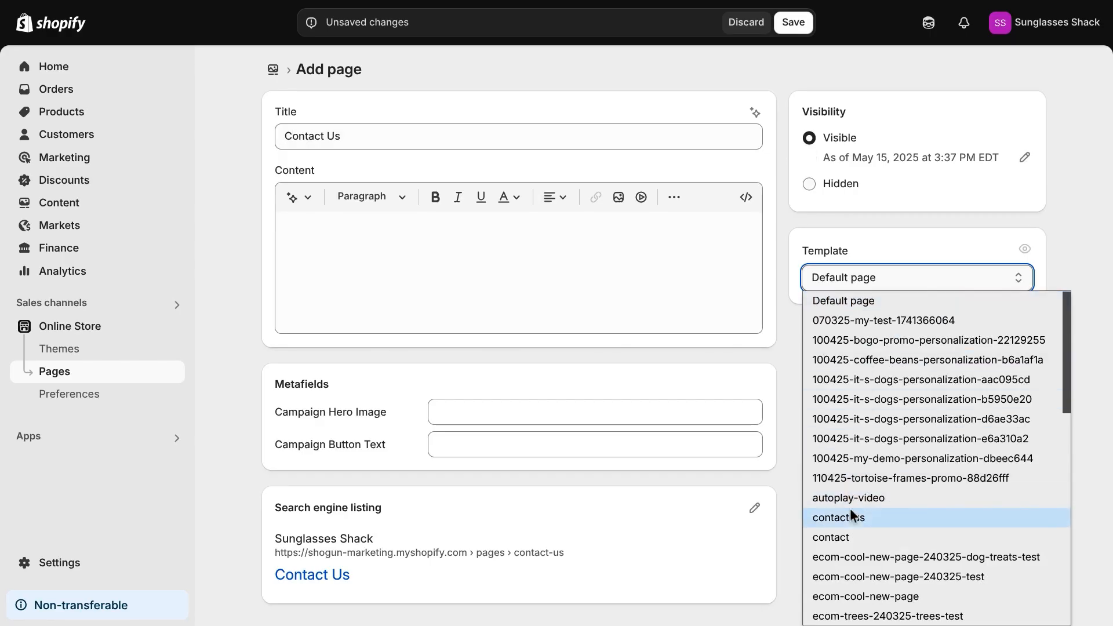
{"action": "left_click", "coordinate": [839, 516]}
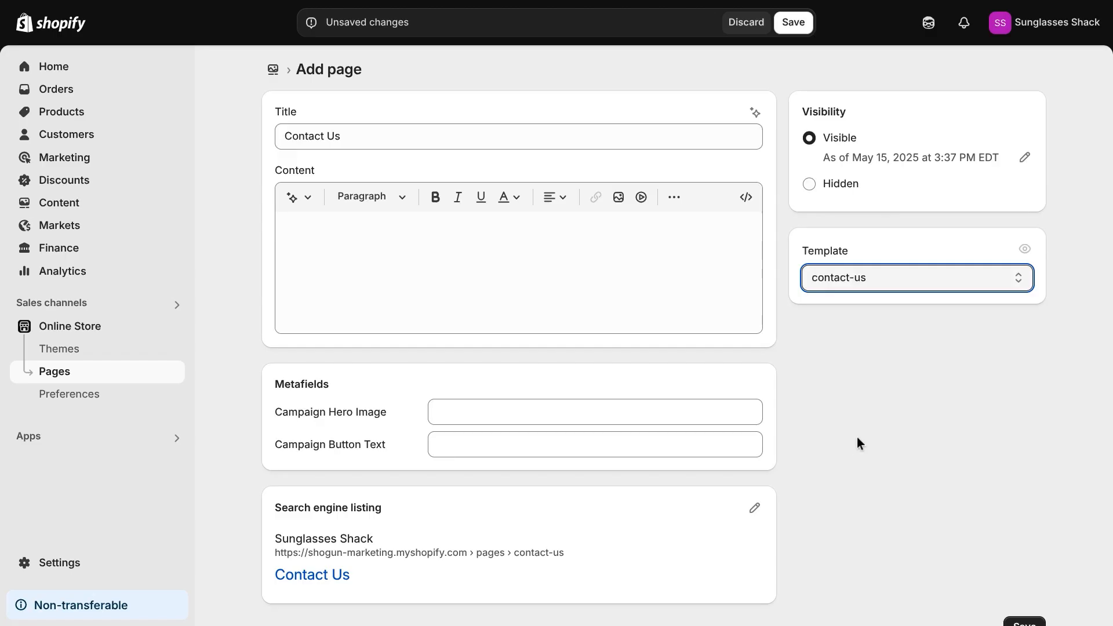
{"action": "left_click", "coordinate": [793, 22]}
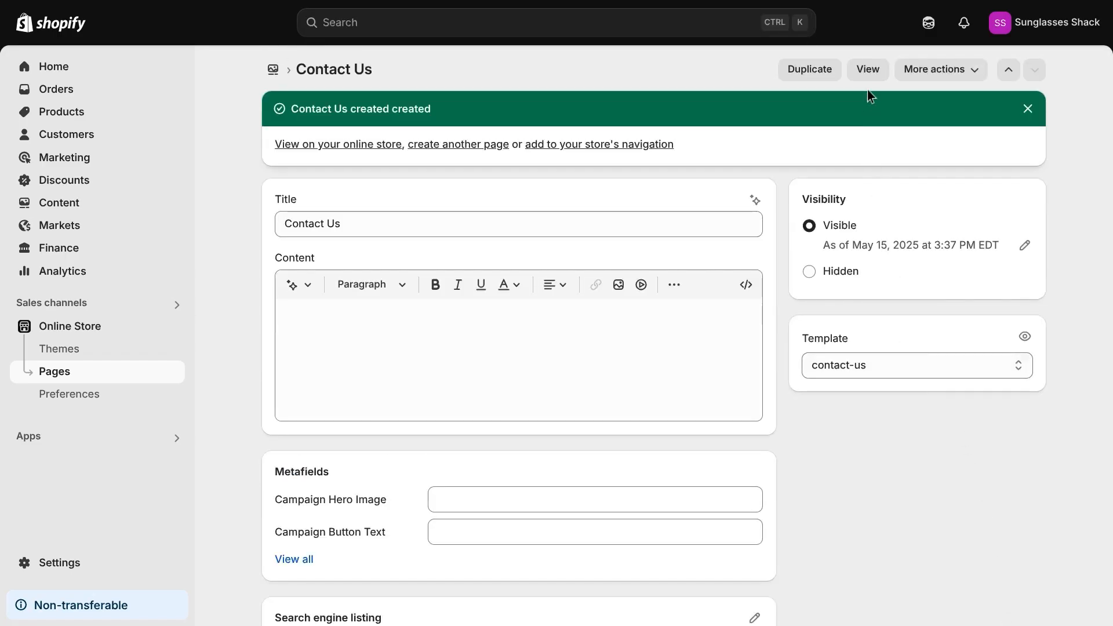
Step: Preview the live Contact Us page in the storefront, then return to the admin's installed apps list
{"action": "left_click", "coordinate": [867, 69]}
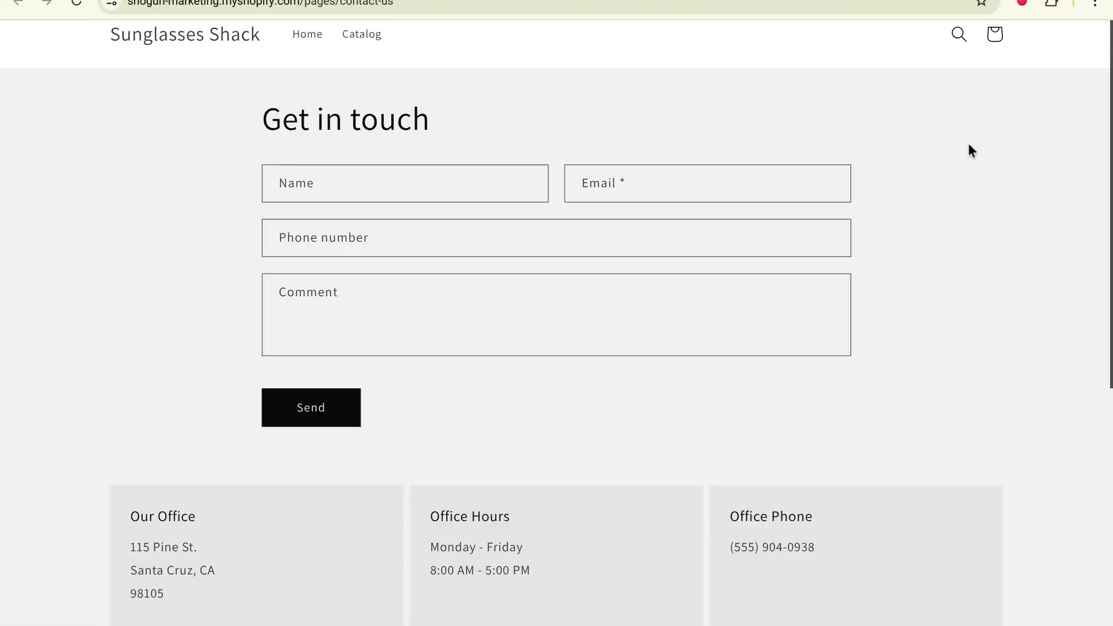
{"action": "scroll", "scroll_direction": "down", "scroll_amount": 3}
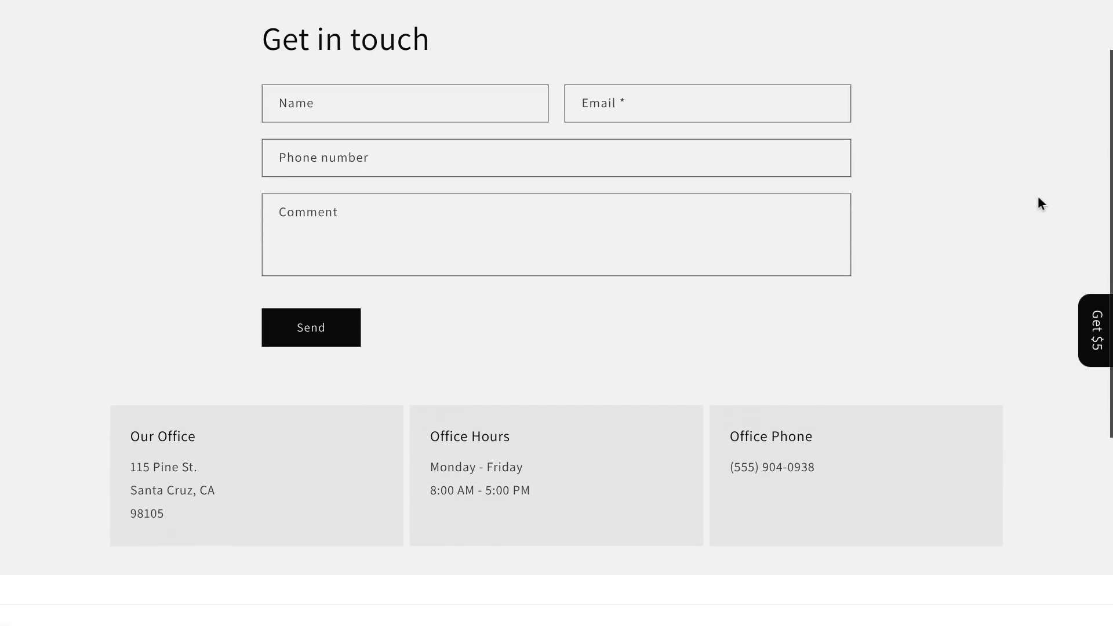
{"action": "scroll", "scroll_direction": "up", "scroll_amount": 3}
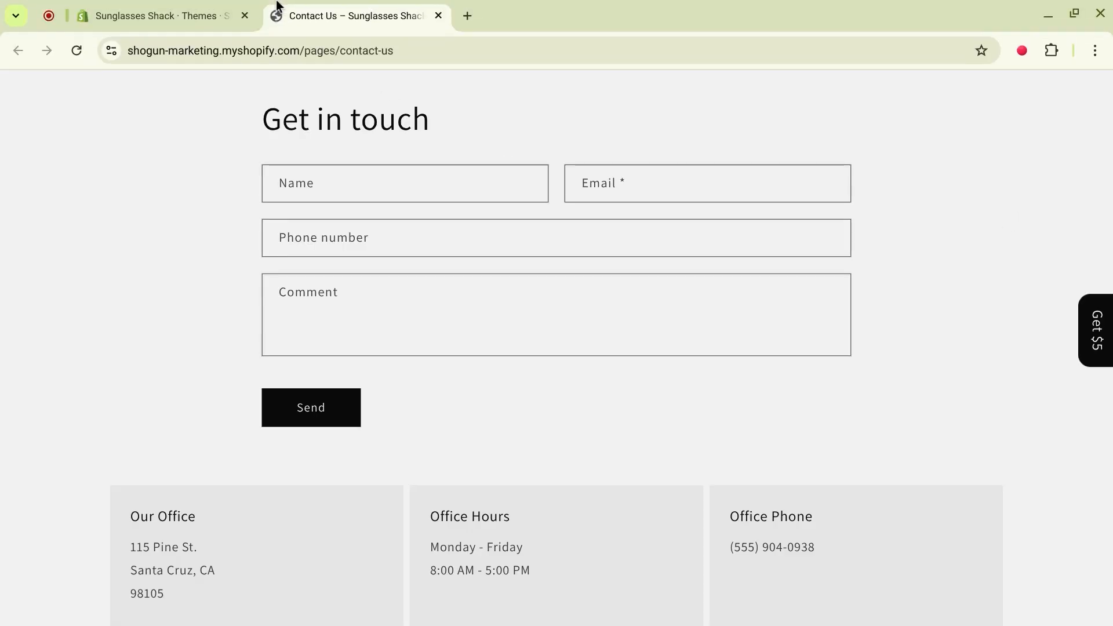
{"action": "left_click", "coordinate": [149, 15]}
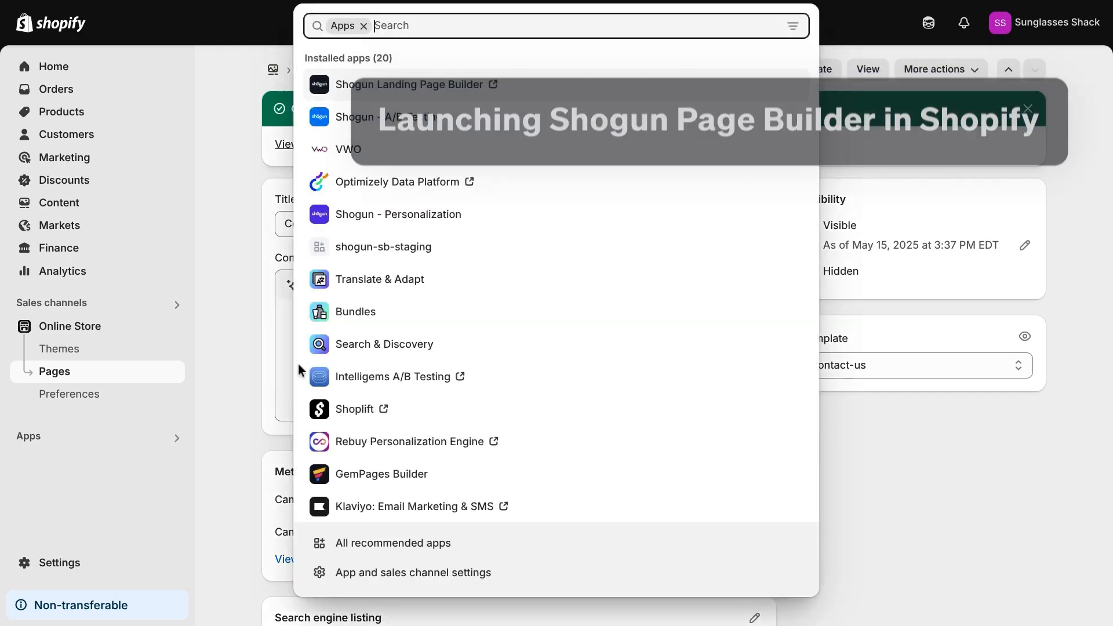
Step: Create a blank Shogun page from scratch named 'Contact' at pages/contact
{"action": "left_click", "coordinate": [414, 84]}
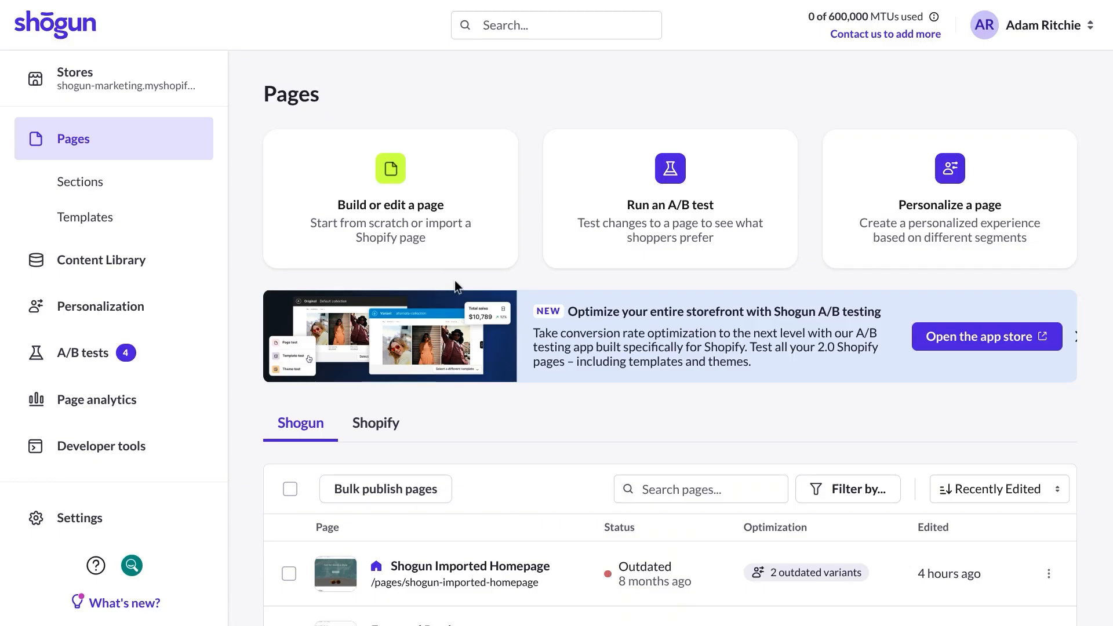
{"action": "left_click", "coordinate": [390, 199]}
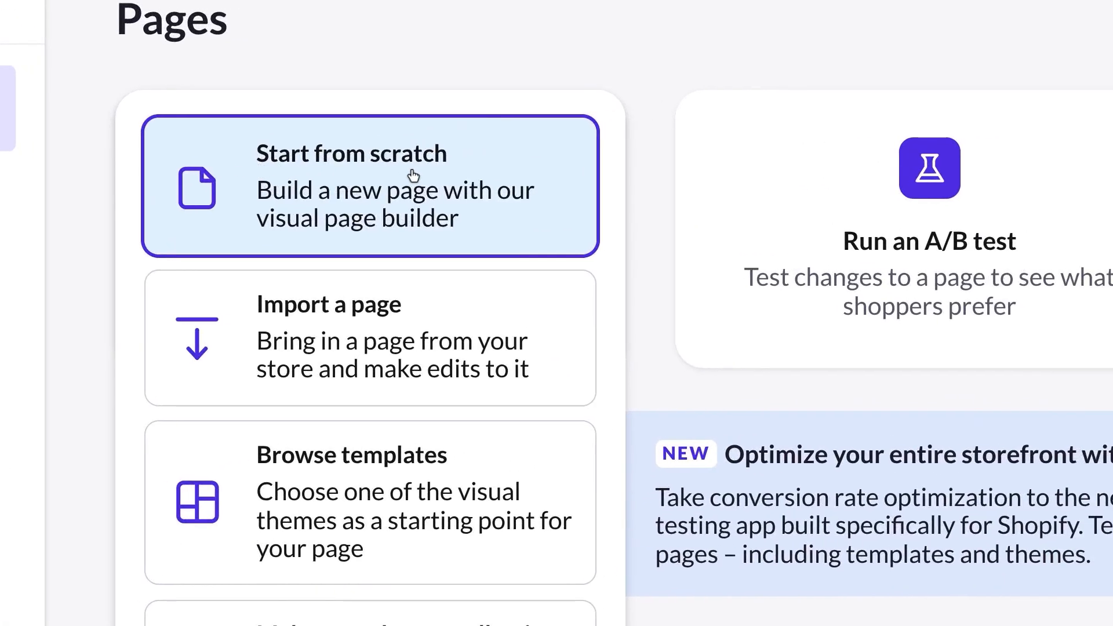
{"action": "left_click", "coordinate": [369, 184]}
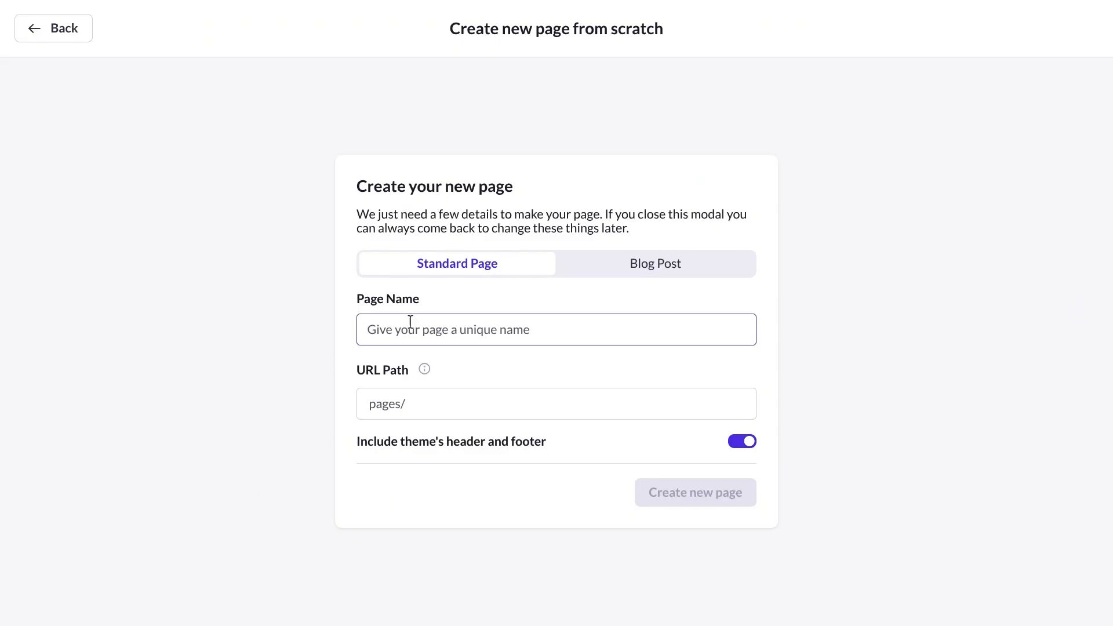
{"action": "type", "text": "Contact"}
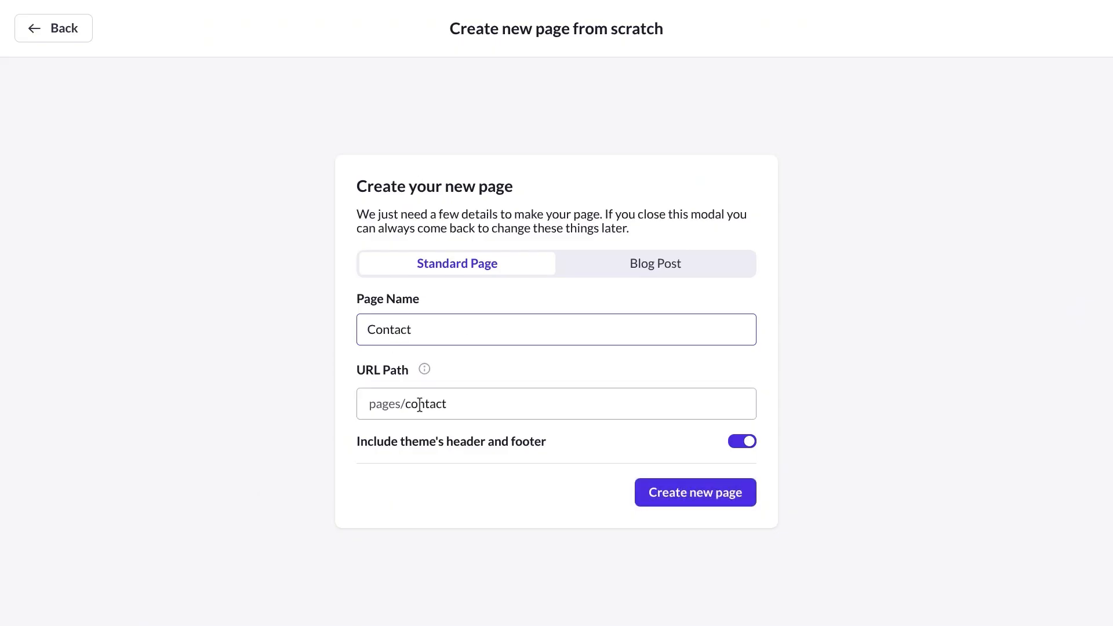
{"action": "left_click", "coordinate": [695, 493]}
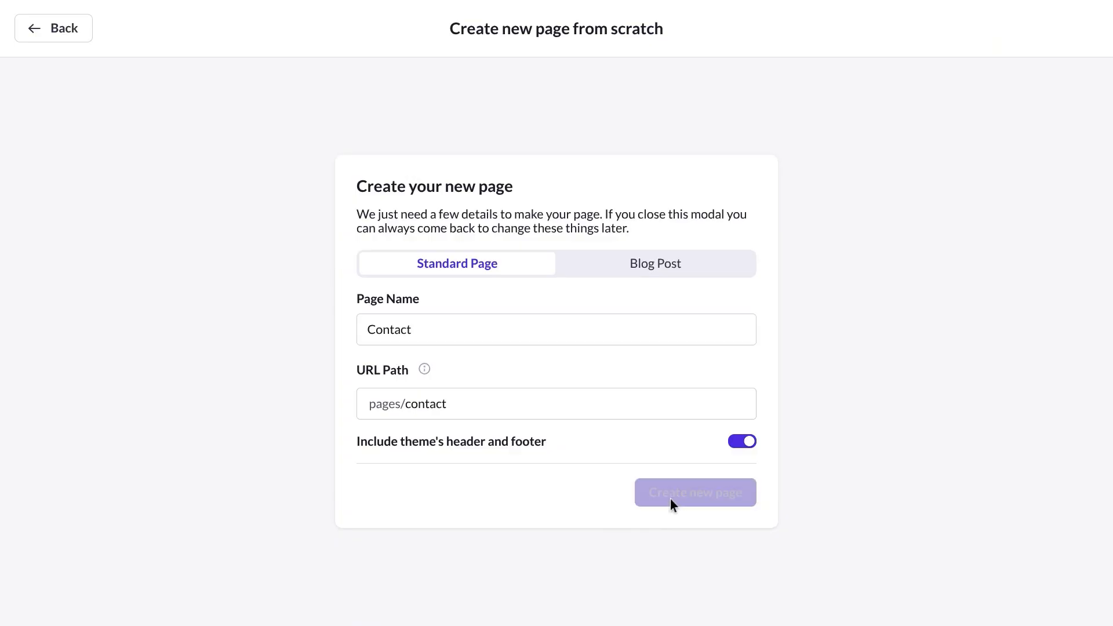
{"action": "left_click", "coordinate": [695, 492]}
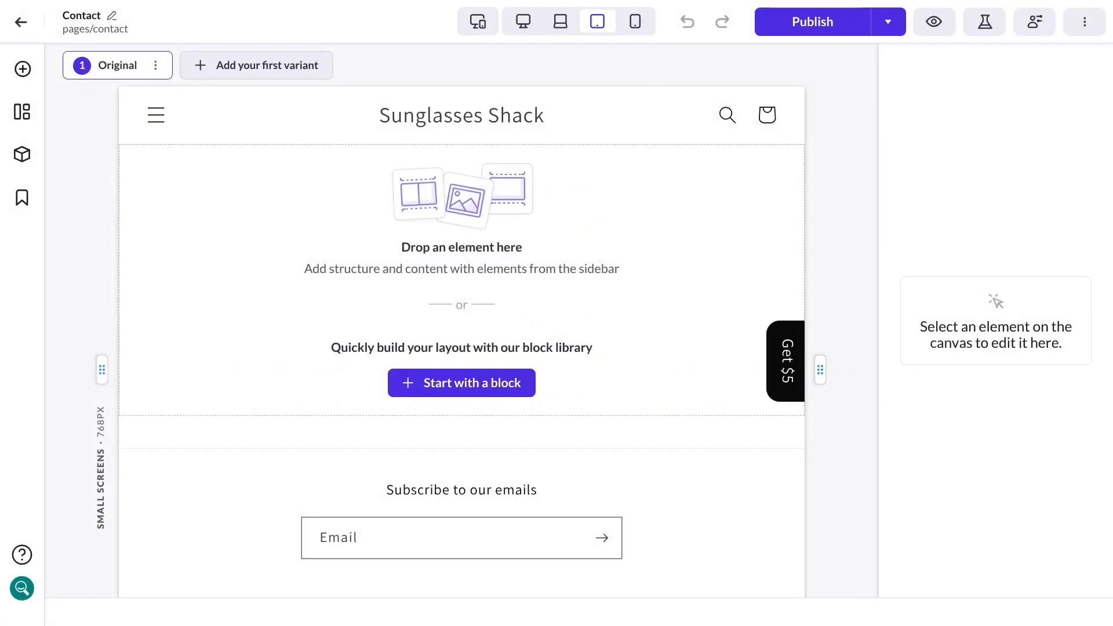
Step: Preview at large-screen width and add a Form Box from the Elements panel's Forms section
{"action": "left_click", "coordinate": [522, 22]}
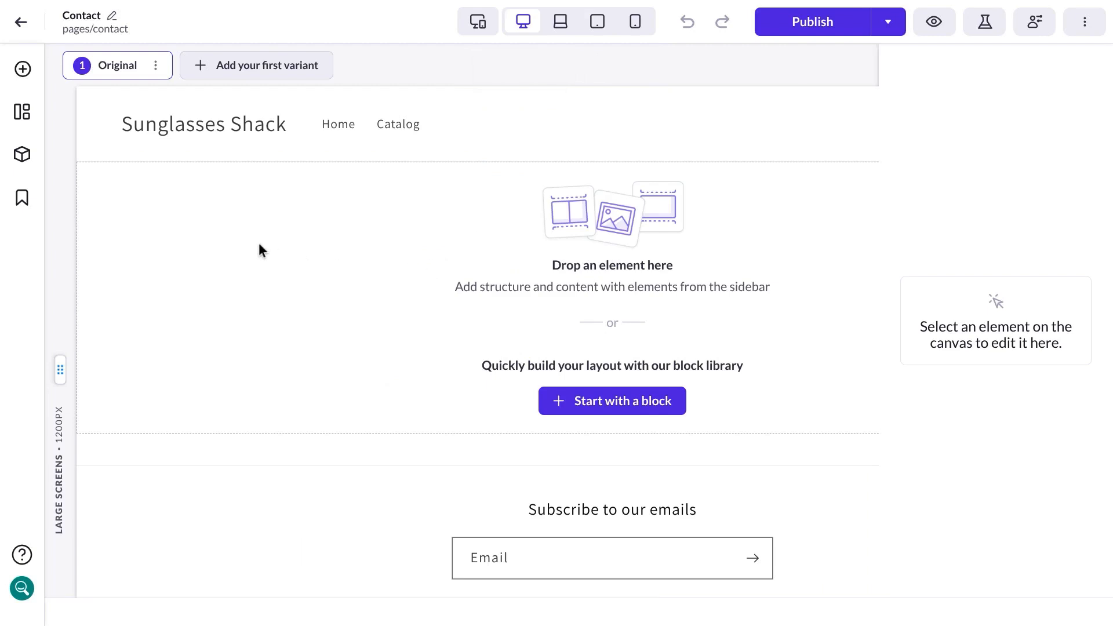
{"action": "mouse_move", "coordinate": [22, 69]}
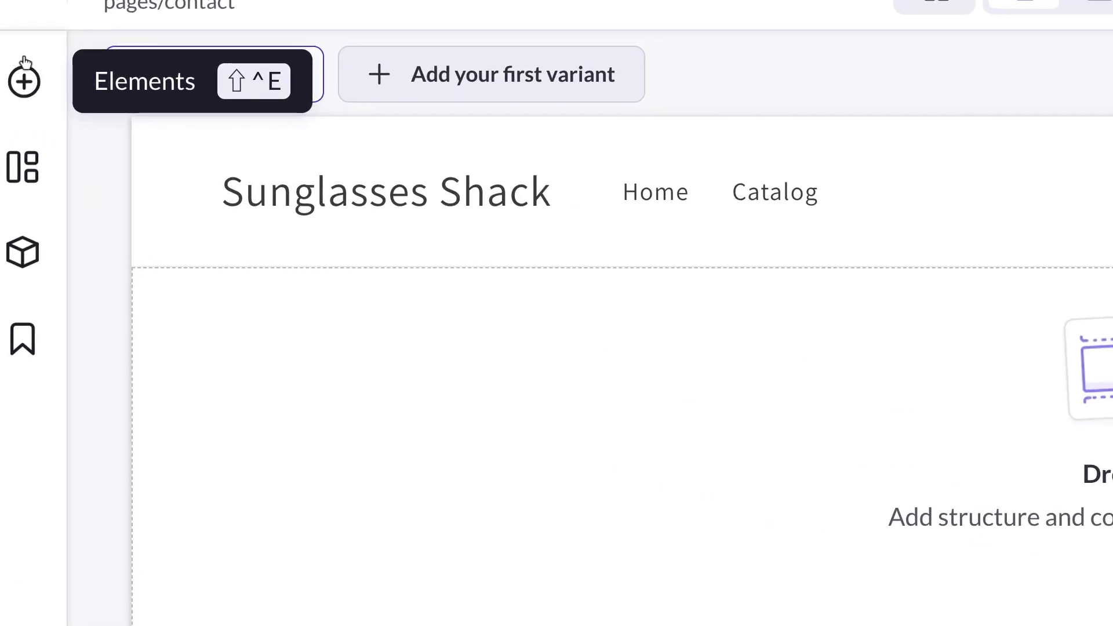
{"action": "left_click", "coordinate": [23, 79]}
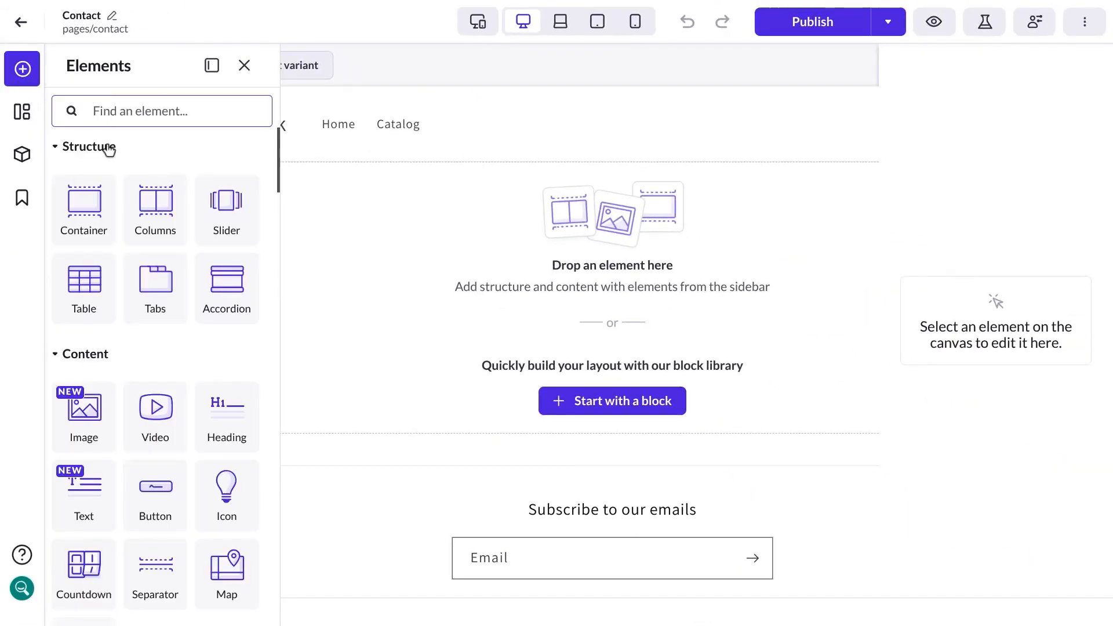
{"action": "scroll", "scroll_direction": "down", "scroll_amount": 3}
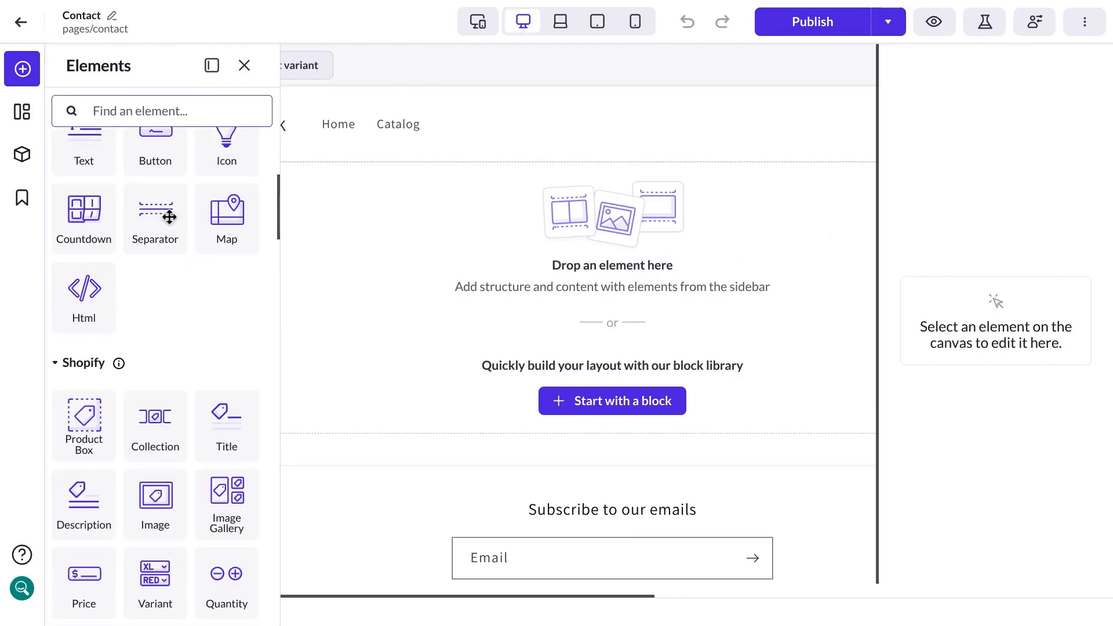
{"action": "scroll", "scroll_direction": "down", "scroll_amount": 3}
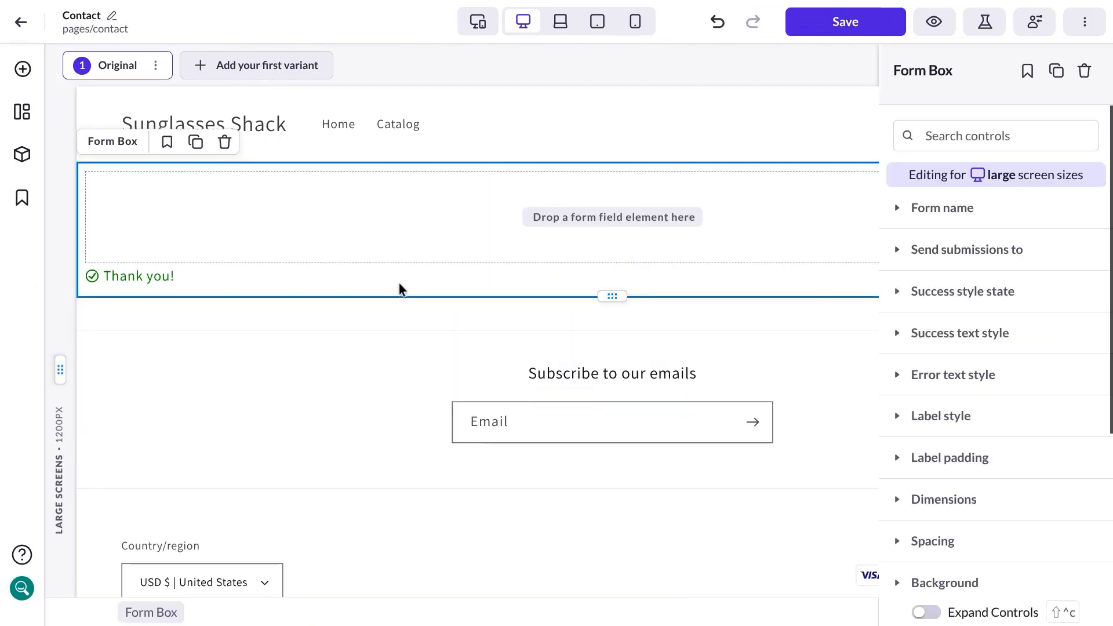
Step: Enable emailing form submissions and set the Form Box background to pale yellow FFDDD
{"action": "left_click", "coordinate": [966, 249]}
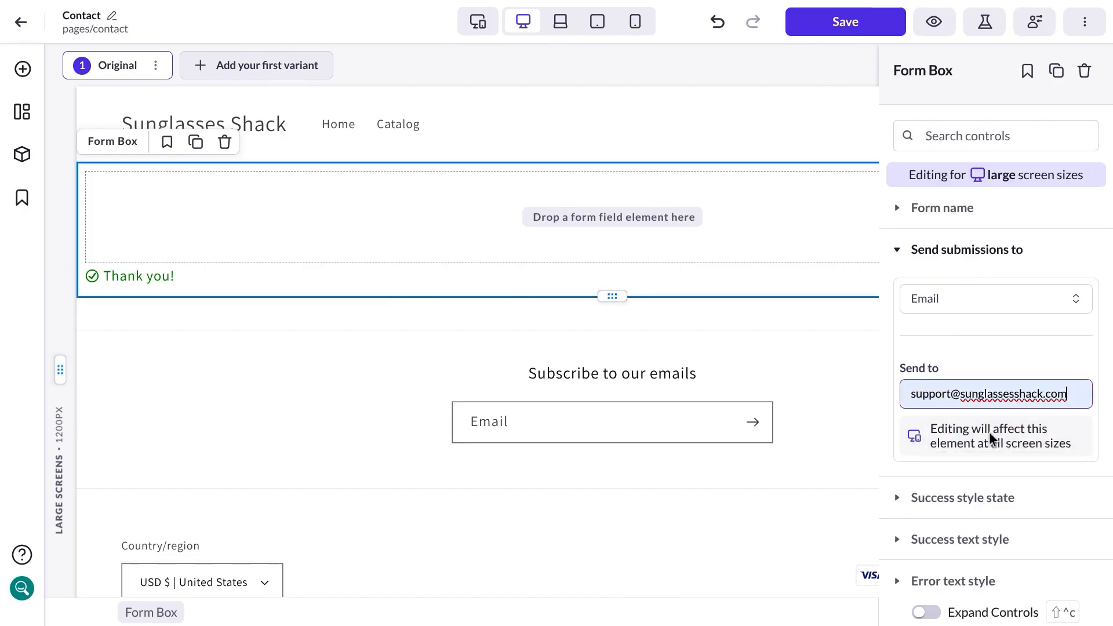
{"action": "scroll", "scroll_direction": "down", "scroll_amount": 3}
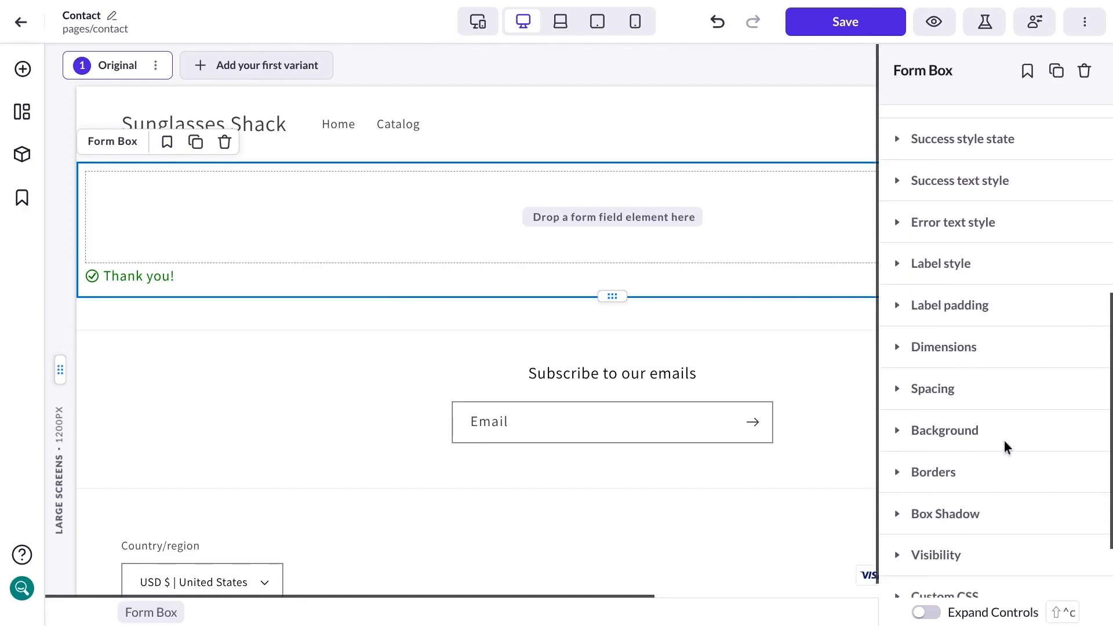
{"action": "left_click", "coordinate": [945, 431]}
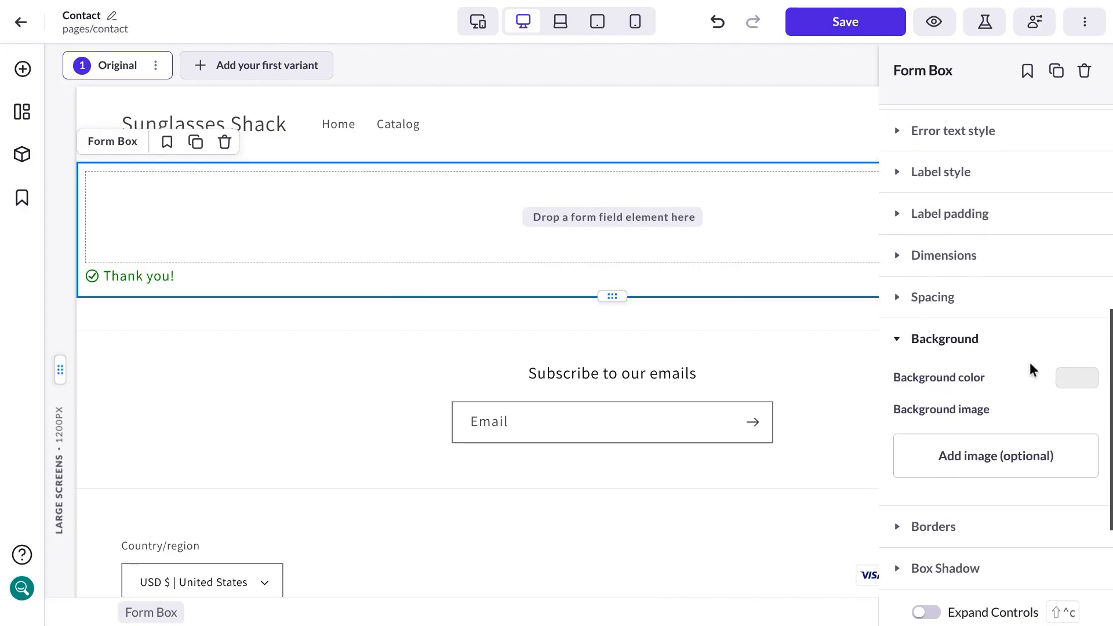
{"action": "left_click", "coordinate": [1076, 377]}
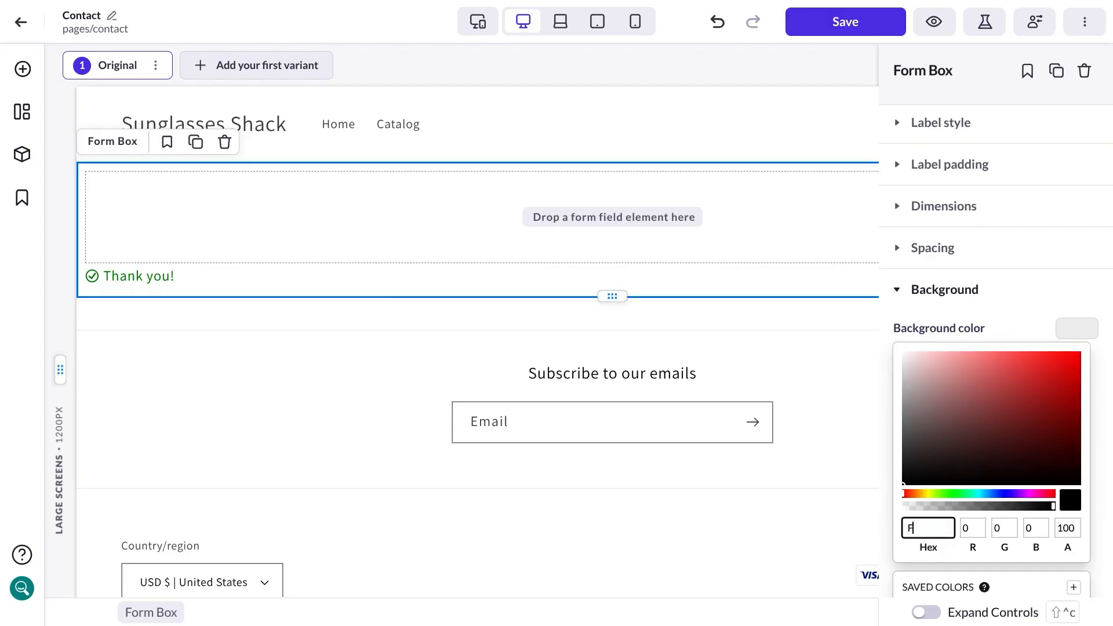
{"action": "type", "text": "FFDDD"}
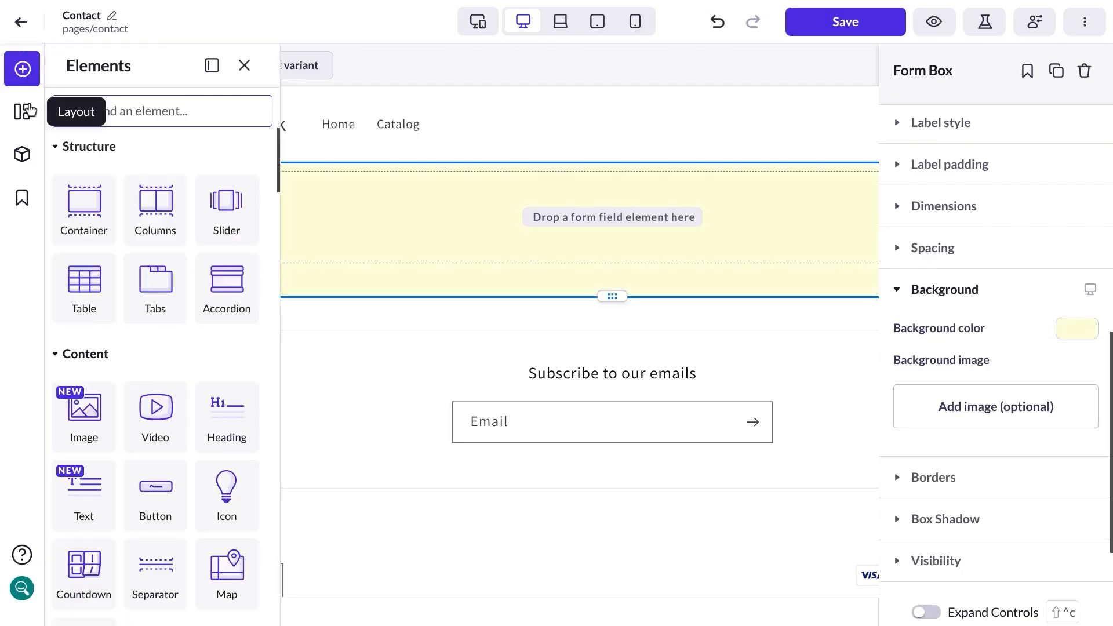
Step: Add a GET IN TOUCH heading to the form in 80px Original Surfer
{"action": "scroll", "scroll_direction": "down", "scroll_amount": 3}
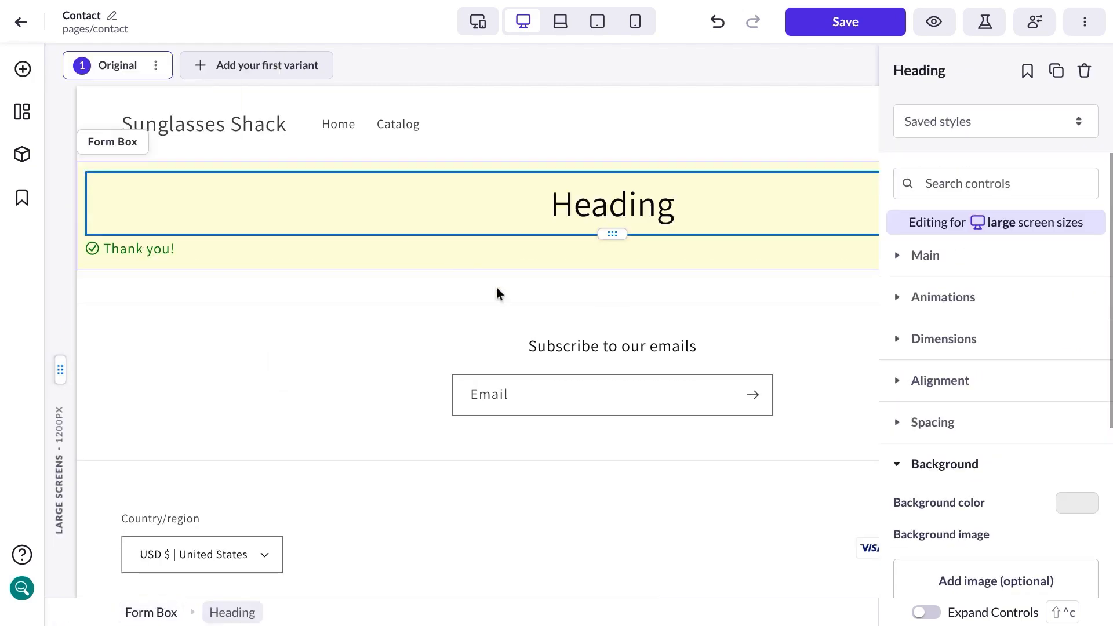
{"action": "double_click", "coordinate": [613, 203]}
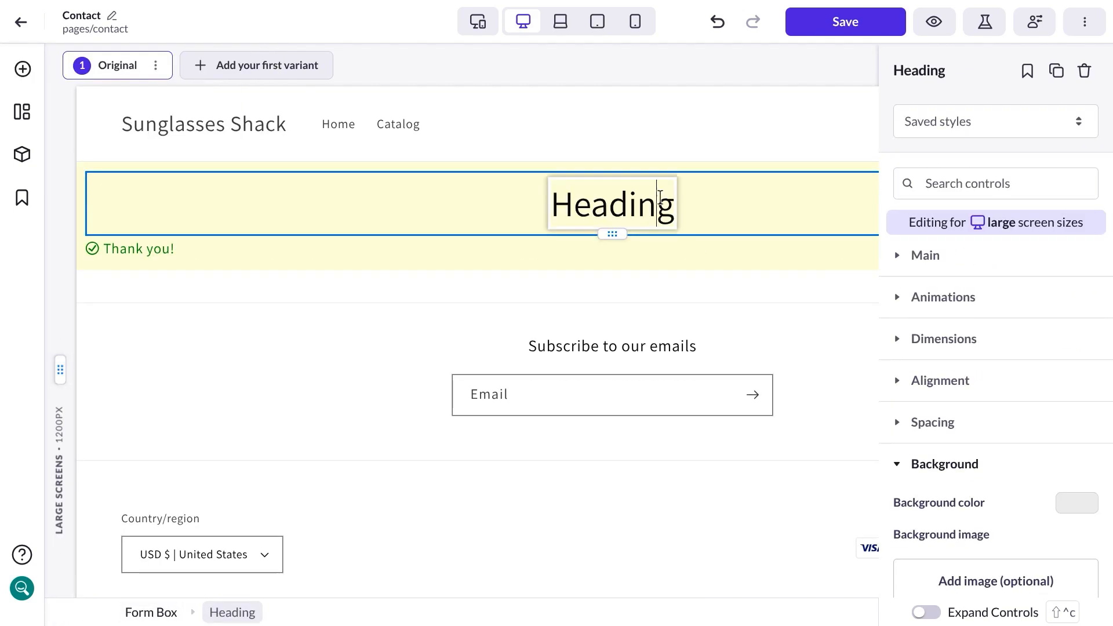
{"action": "type", "text": "GET IN TOUCH"}
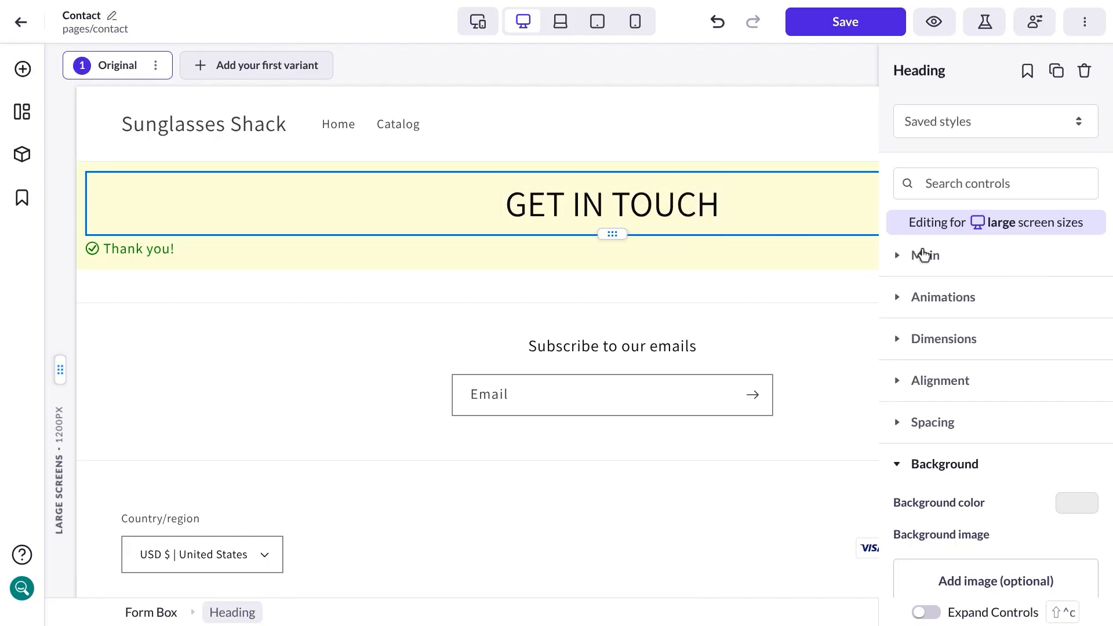
{"action": "left_click", "coordinate": [925, 256]}
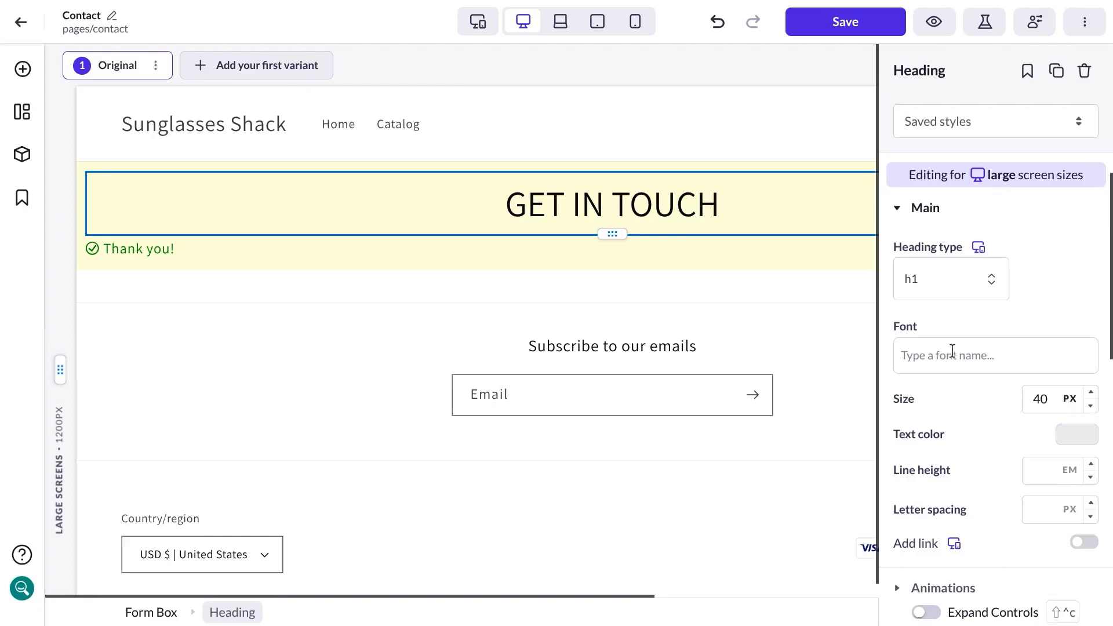
{"action": "type", "text": "o"}
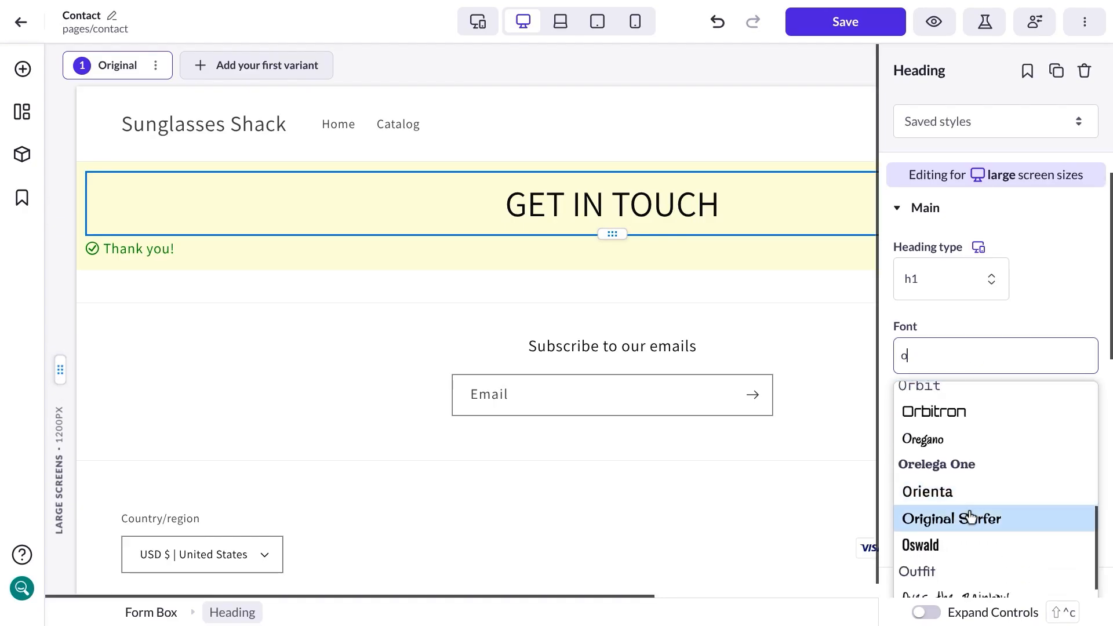
{"action": "left_click", "coordinate": [951, 518]}
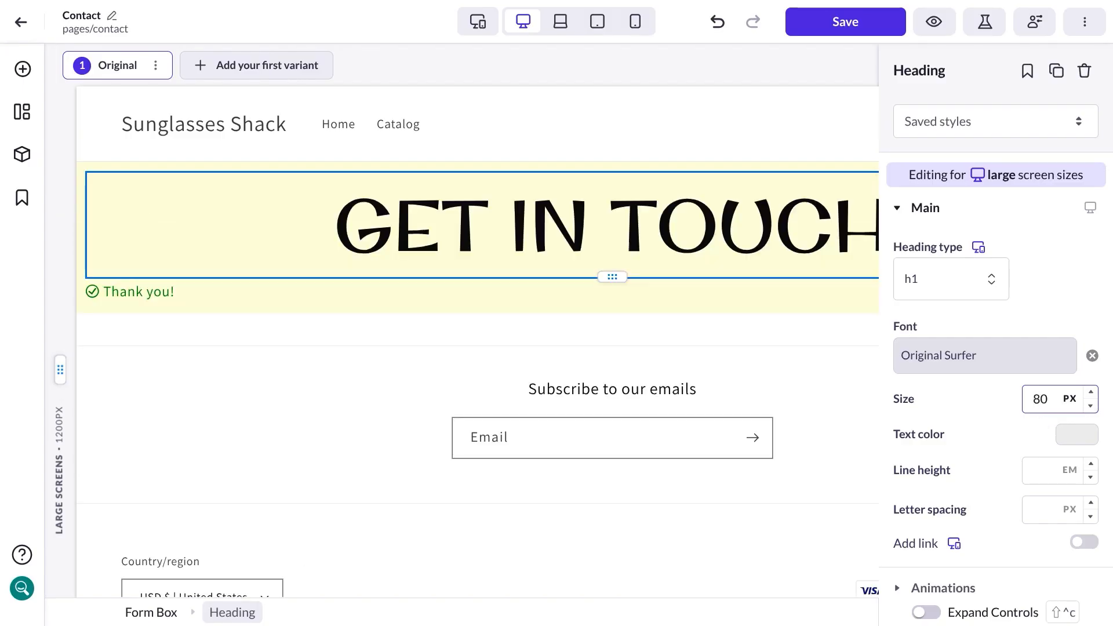
Step: Set the heading's text colour to lavender CCBBDD
{"action": "left_click", "coordinate": [1076, 434]}
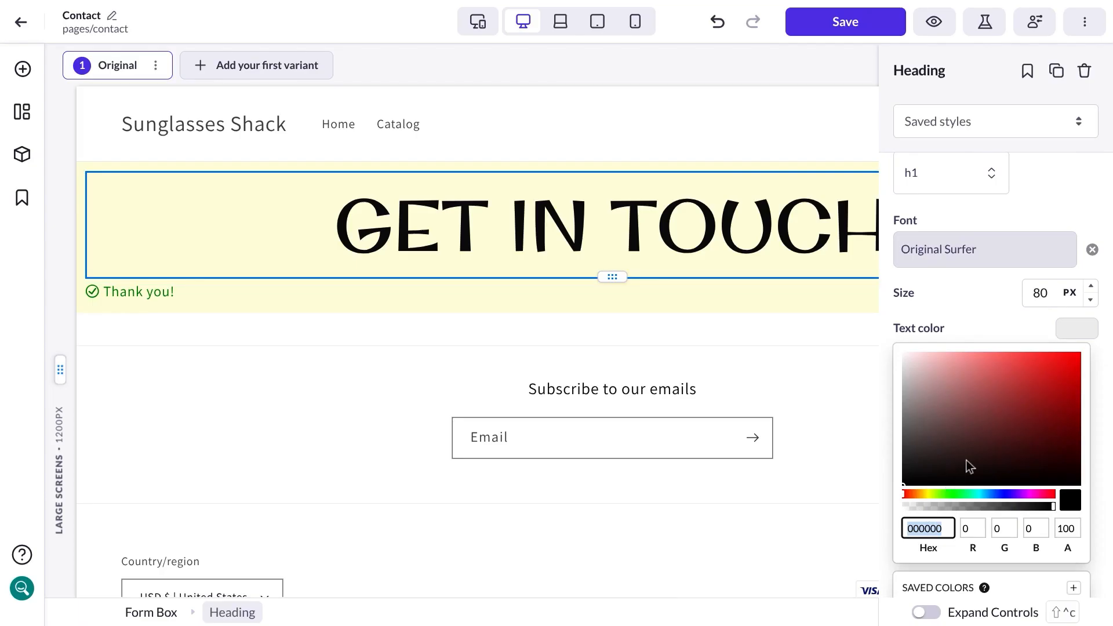
{"action": "type", "text": "CCBBDD"}
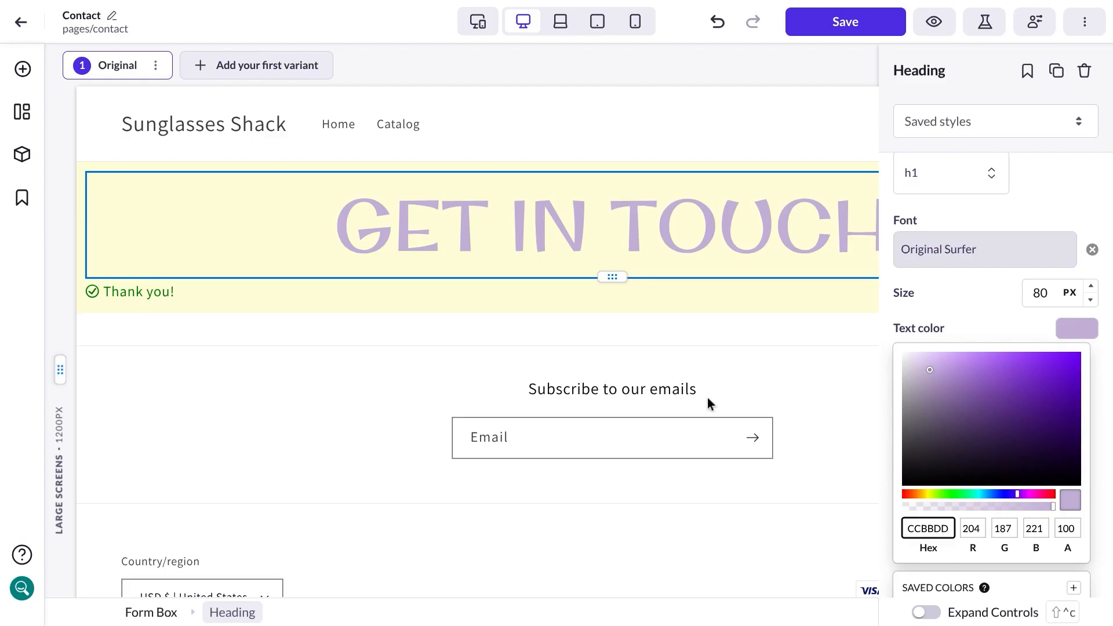
{"action": "left_click", "coordinate": [22, 69]}
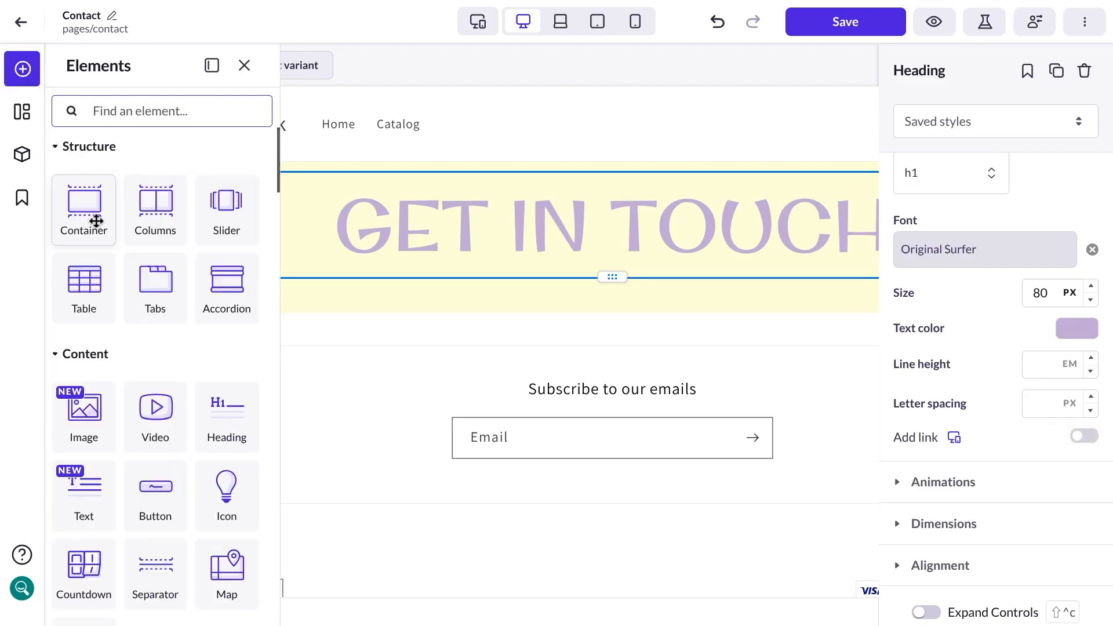
Step: Place a Name text input below the heading with 20% left and right margins
{"action": "scroll", "scroll_direction": "down", "scroll_amount": 3}
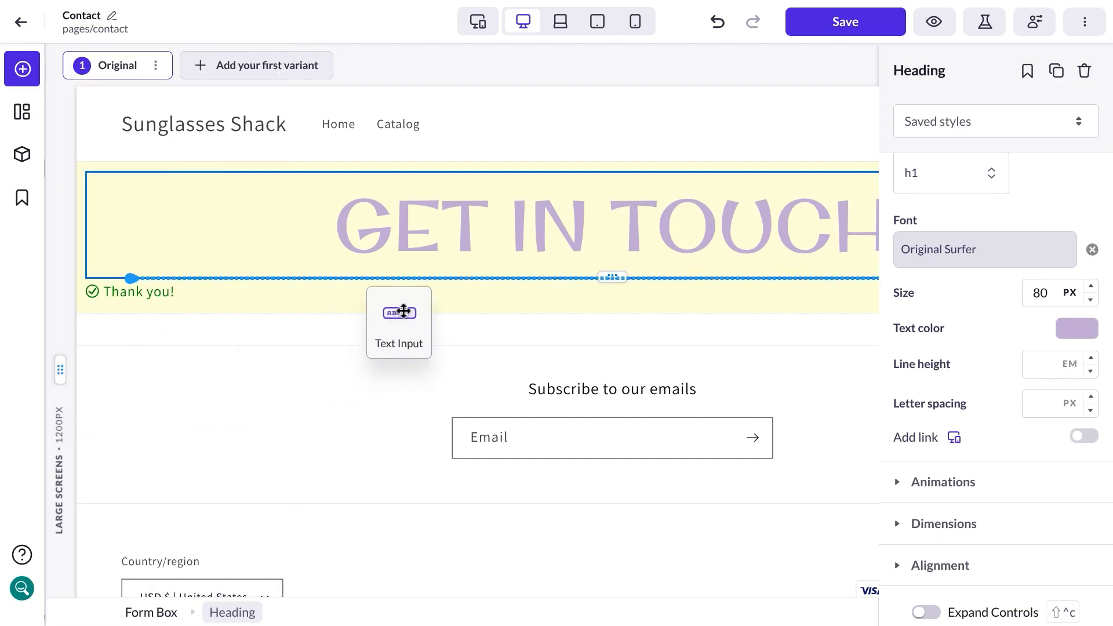
{"action": "left_click", "coordinate": [398, 313]}
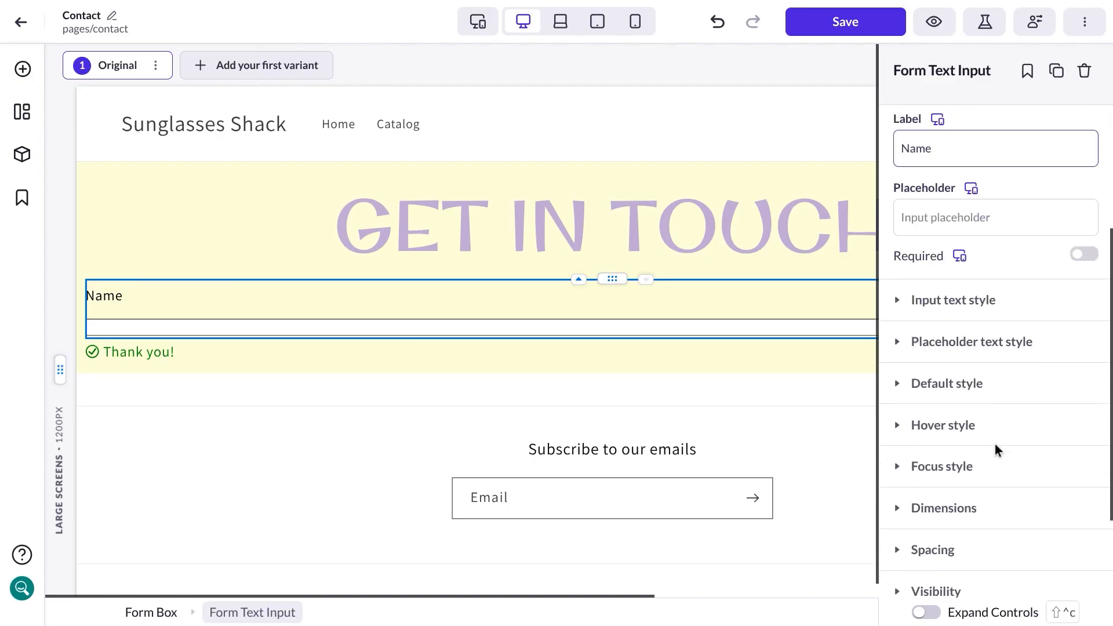
{"action": "left_click", "coordinate": [933, 549]}
{"action": "type", "text": "20"}
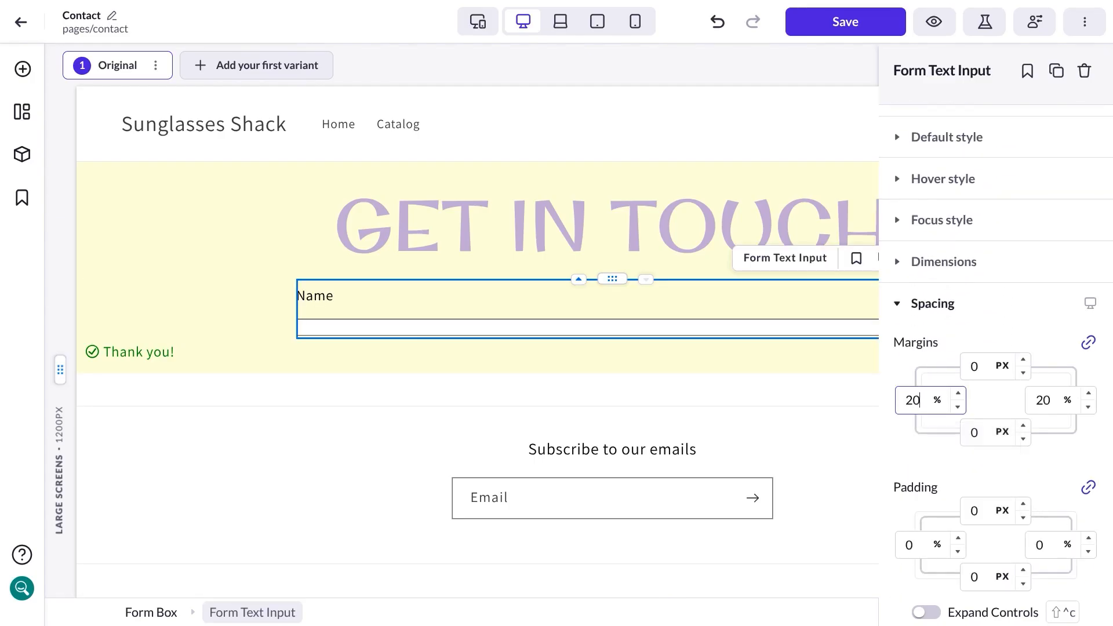
{"action": "mouse_move", "coordinate": [22, 69]}
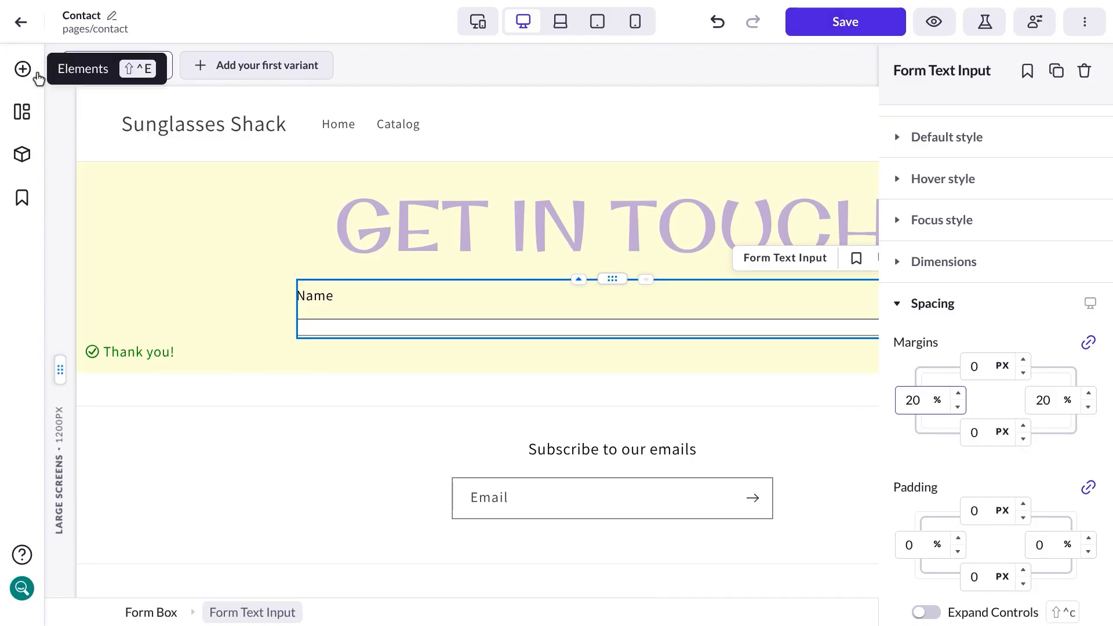
Step: Add a required Email-type input labelled Email below Name, with 20% side margins
{"action": "left_click", "coordinate": [22, 69]}
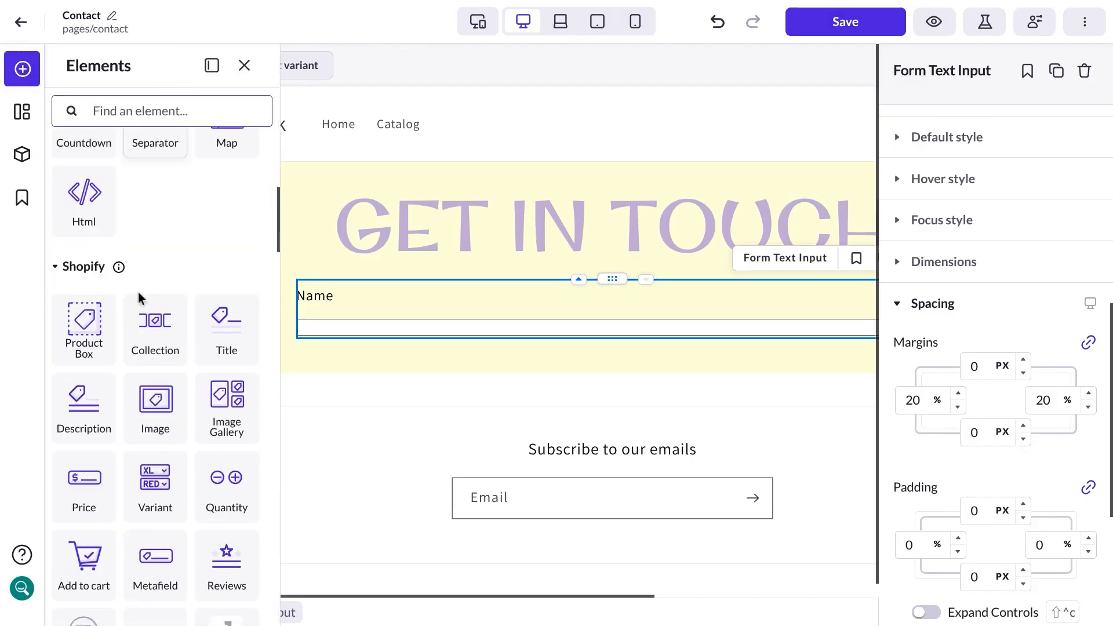
{"action": "scroll", "scroll_direction": "down", "scroll_amount": 3}
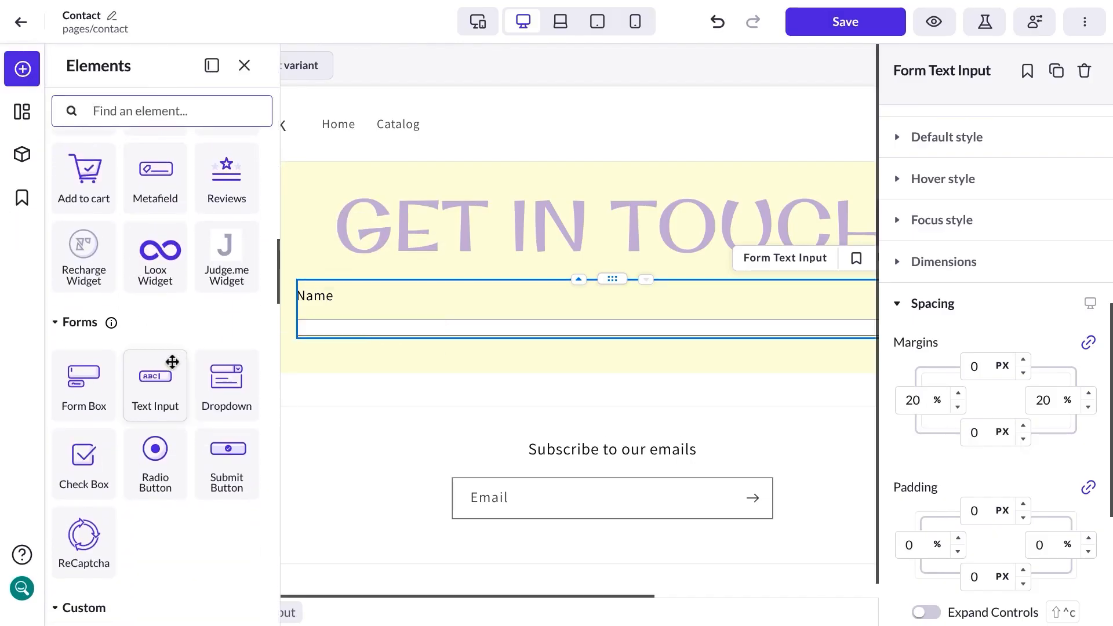
{"action": "left_click", "coordinate": [244, 65]}
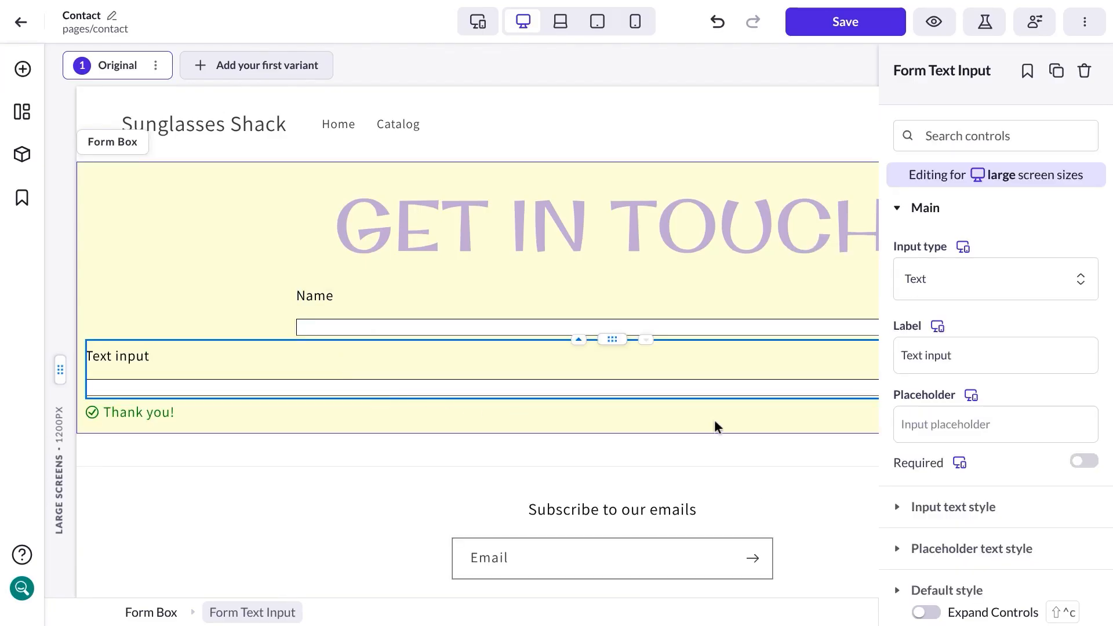
{"action": "left_click", "coordinate": [994, 278]}
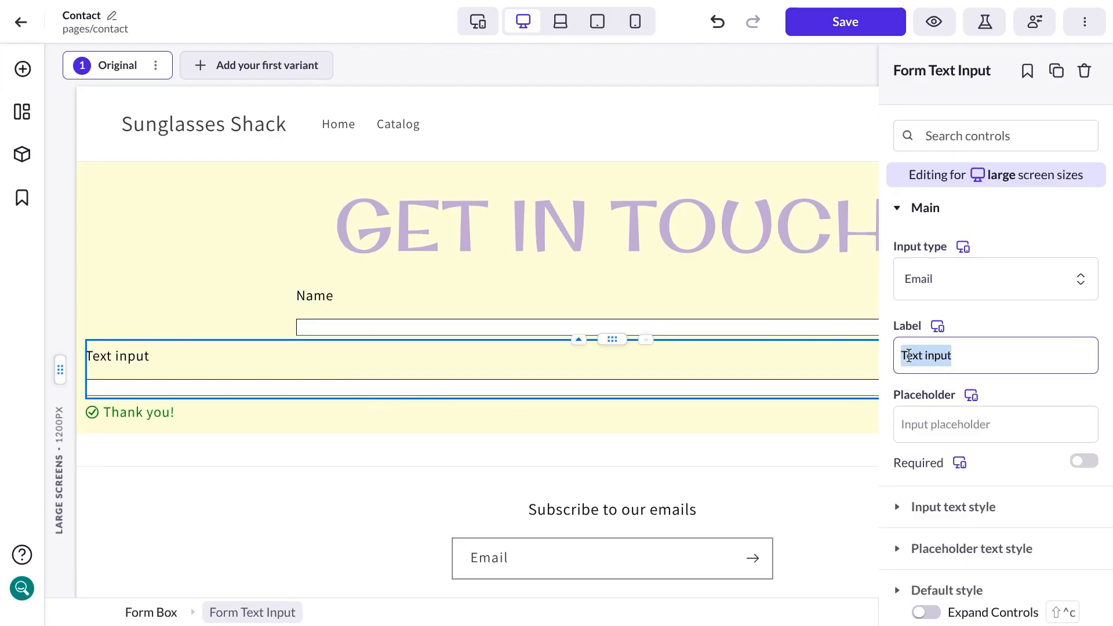
{"action": "left_click", "coordinate": [1082, 461]}
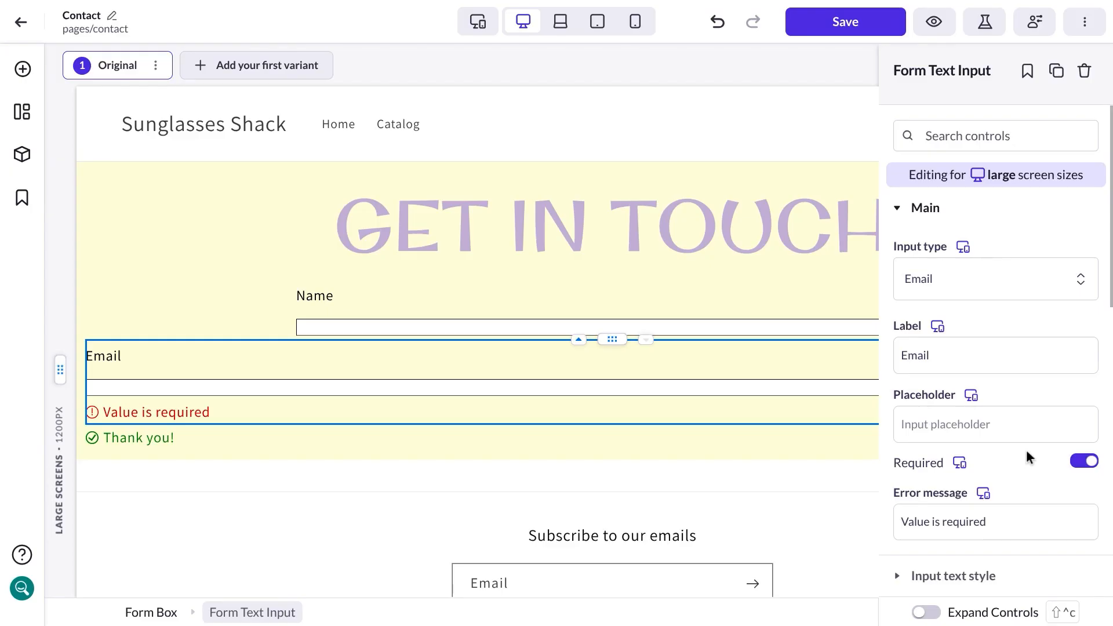
{"action": "scroll", "scroll_direction": "down", "scroll_amount": 3}
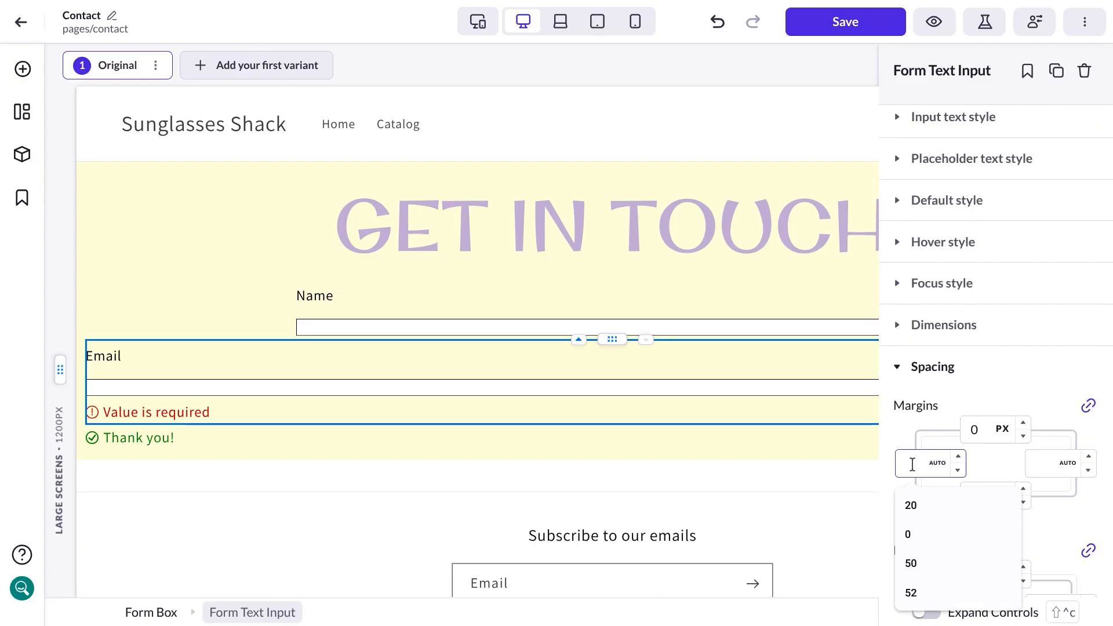
{"action": "left_click", "coordinate": [911, 505]}
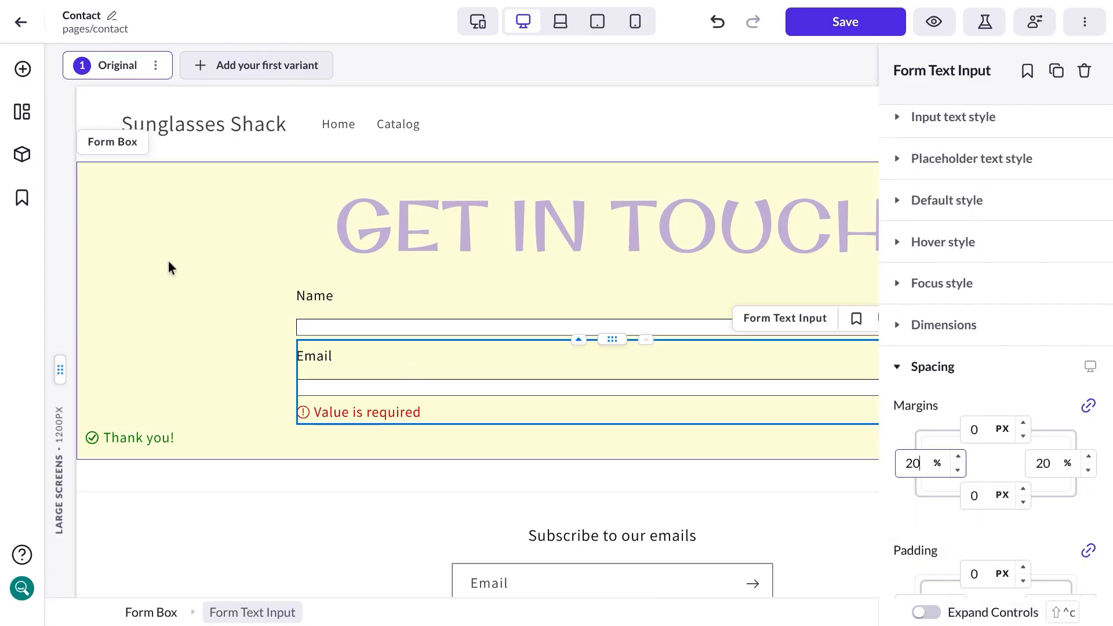
Step: Add a Phone text input beneath Email, inset with 20% left and right margins
{"action": "left_click", "coordinate": [22, 69]}
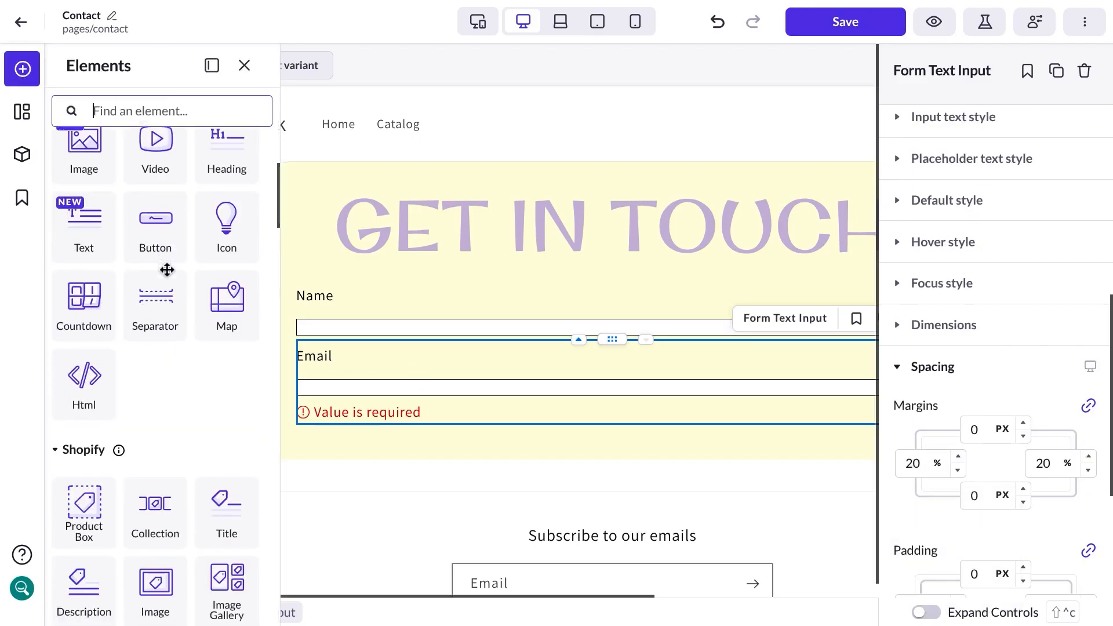
{"action": "scroll", "scroll_direction": "down", "scroll_amount": 3}
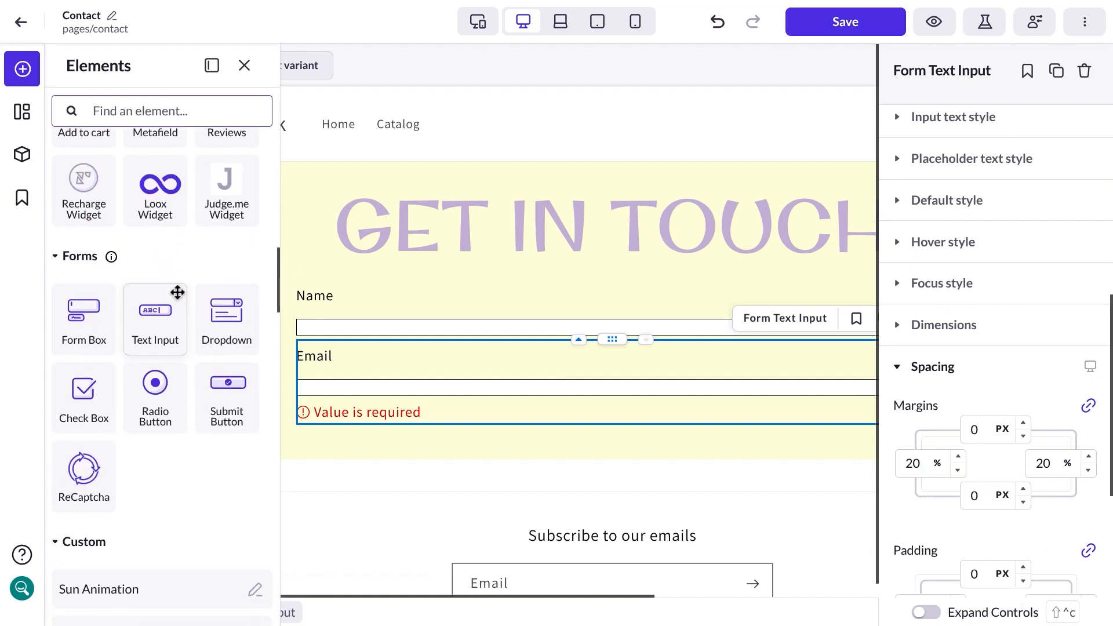
{"action": "left_click", "coordinate": [244, 65]}
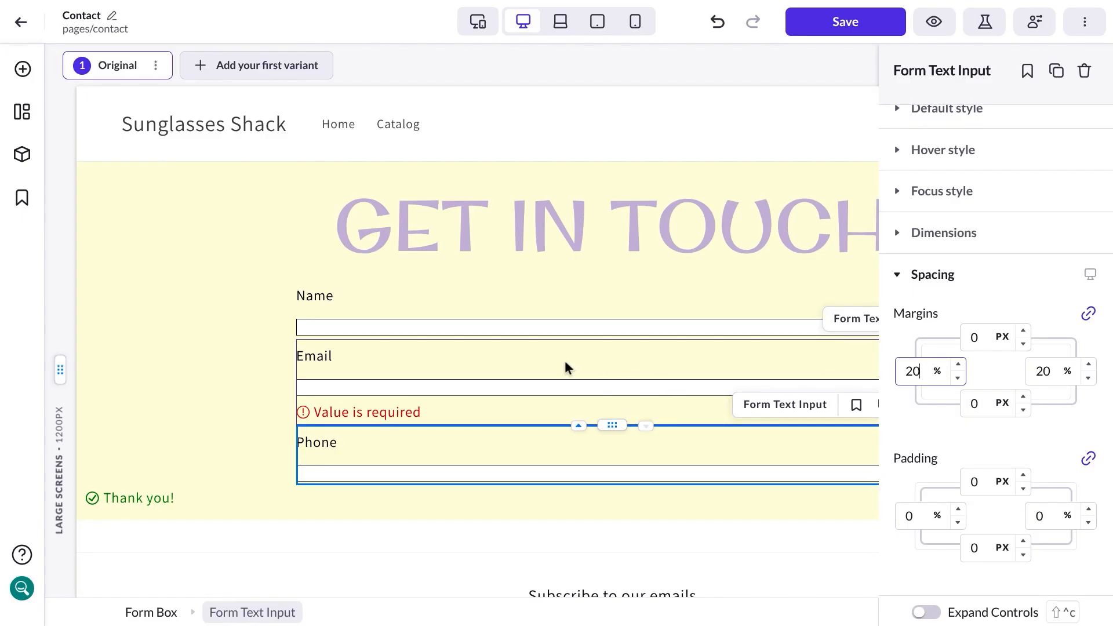
Step: Add a Message input below Phone as a text area with 20% side margins
{"action": "left_click", "coordinate": [22, 69]}
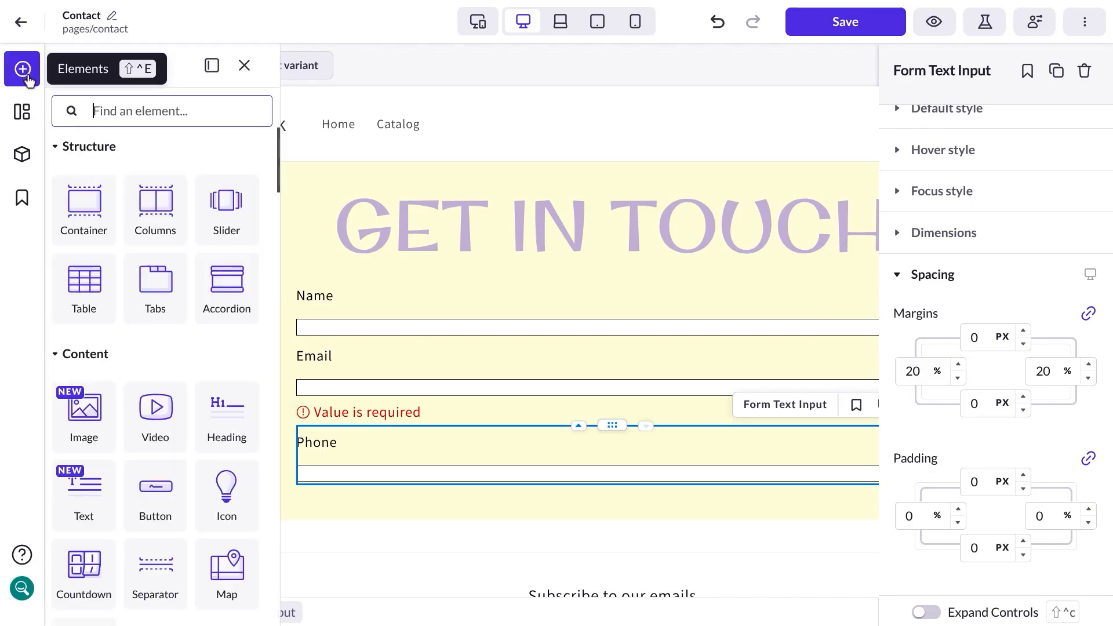
{"action": "scroll", "scroll_direction": "down", "scroll_amount": 3}
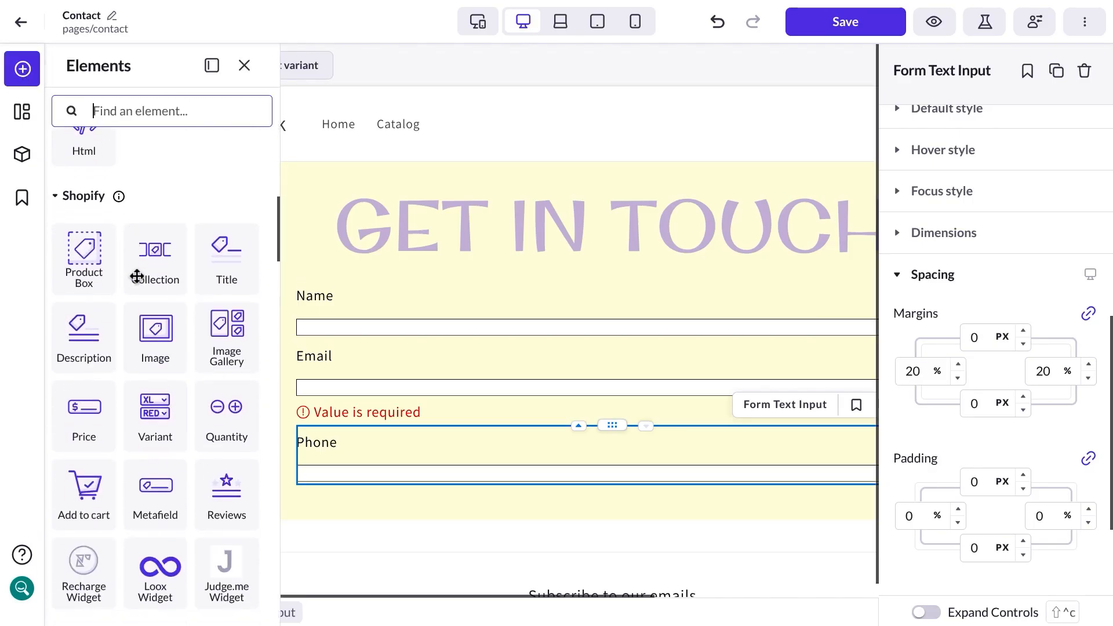
{"action": "left_click", "coordinate": [244, 65]}
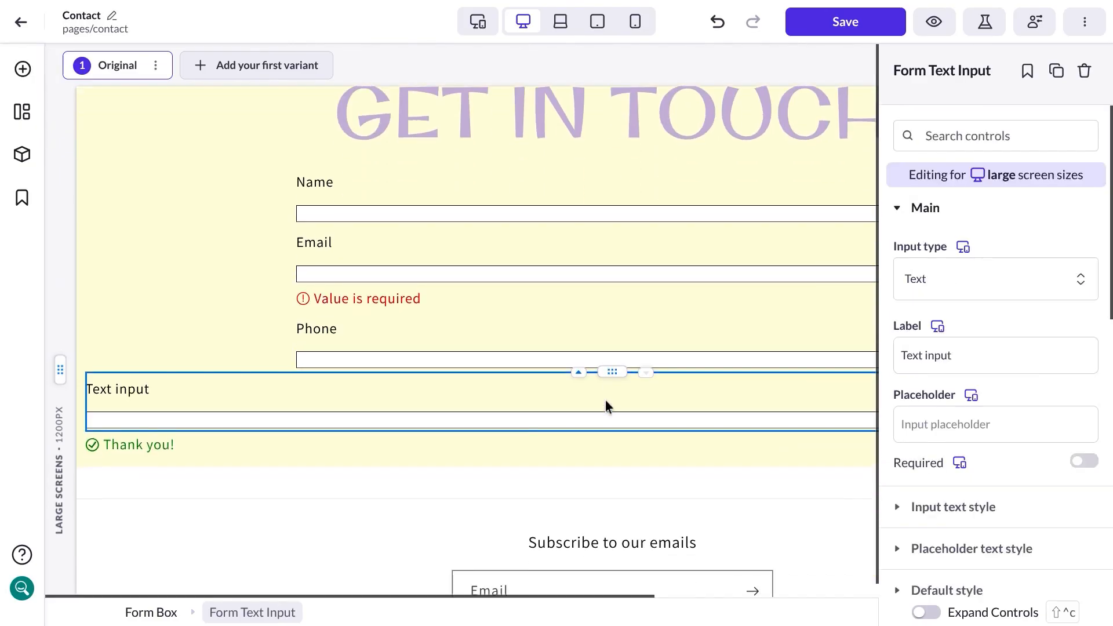
{"action": "type", "text": "Message"}
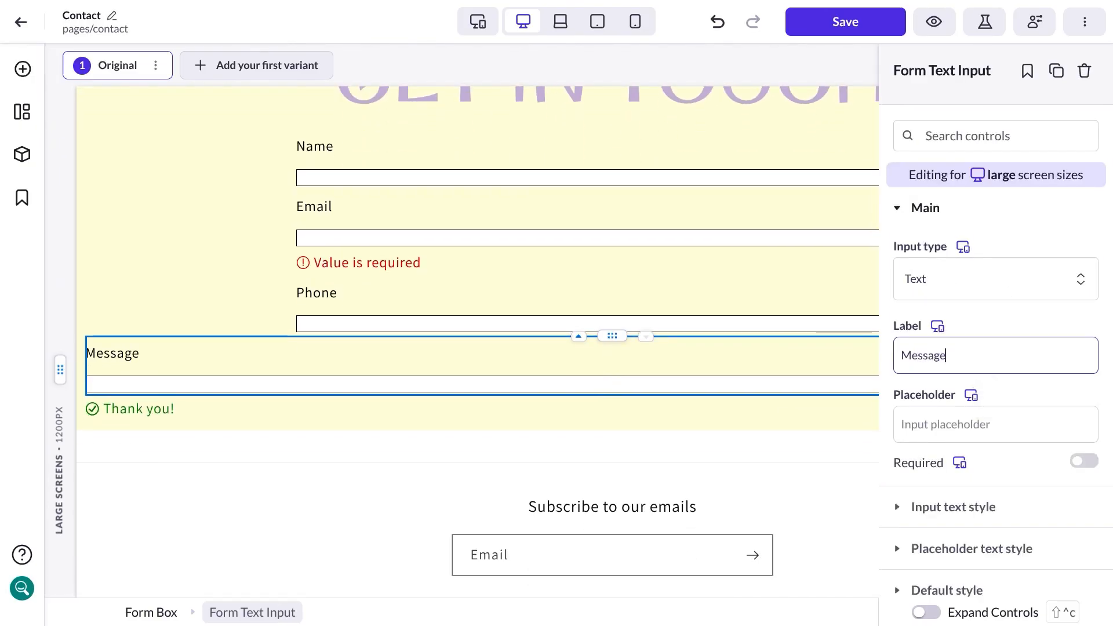
{"action": "left_click", "coordinate": [994, 279]}
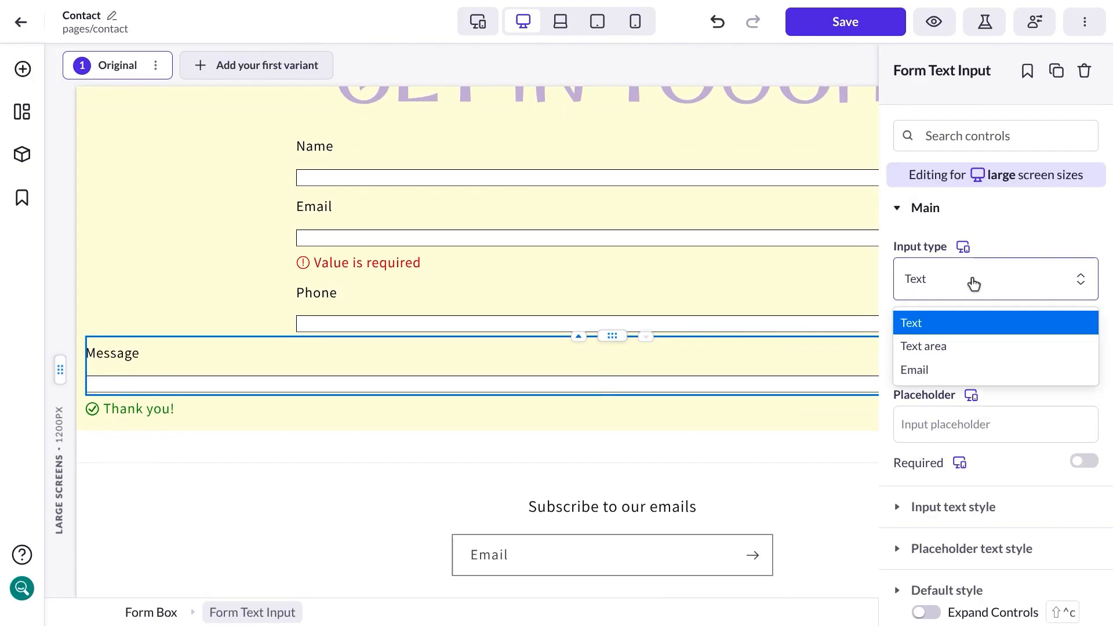
{"action": "mouse_move", "coordinate": [923, 347]}
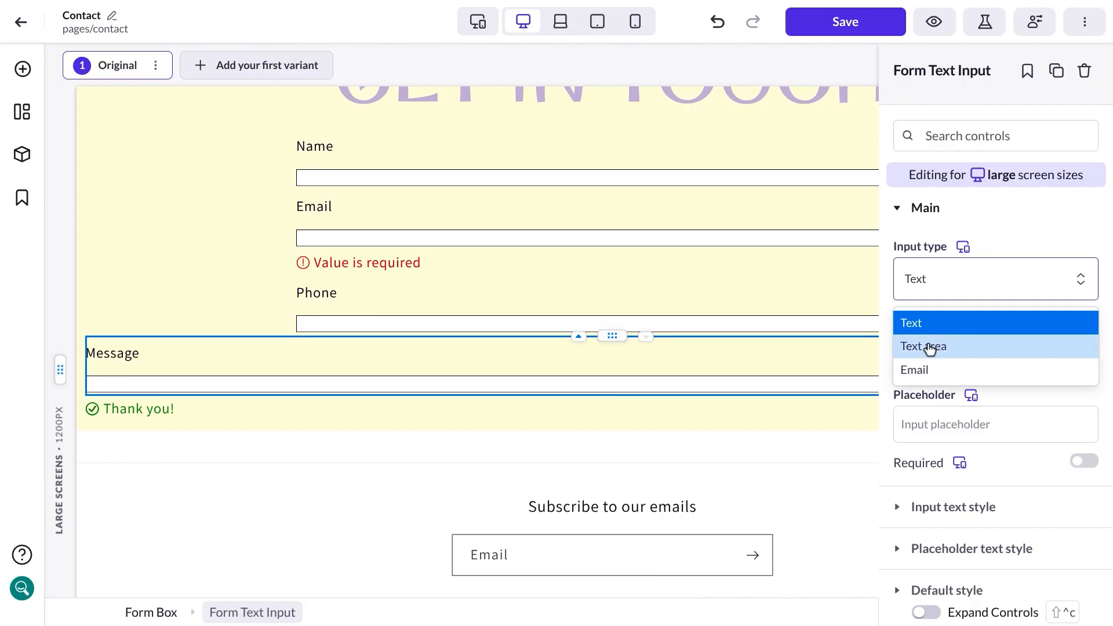
{"action": "left_click", "coordinate": [925, 346]}
{"action": "type", "text": "20"}
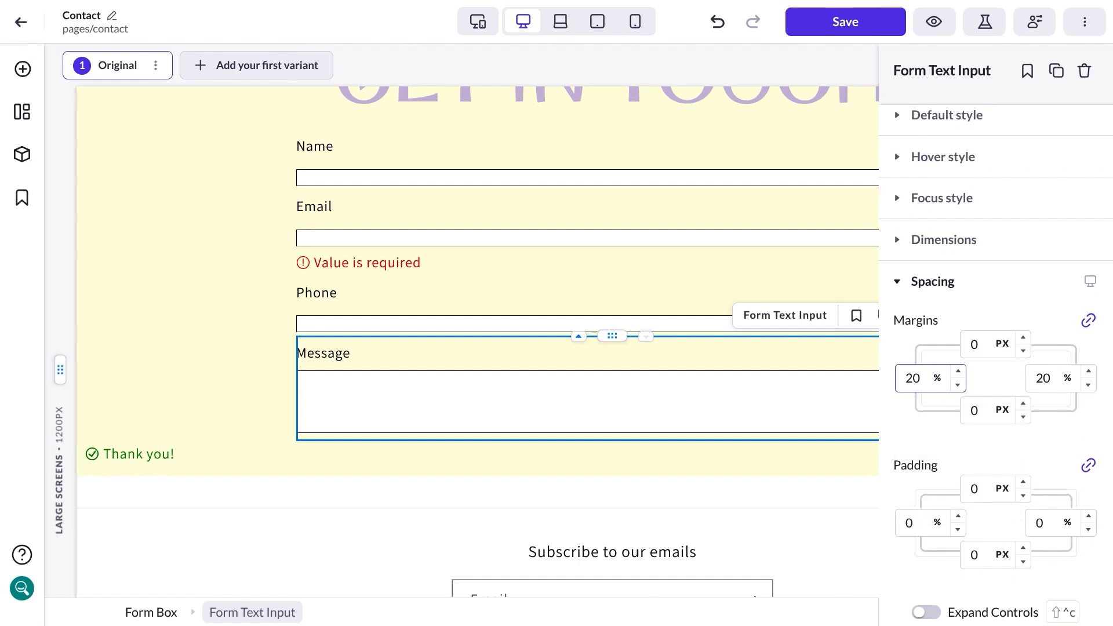
Step: Place a Submit button below Message with Original Surfer lettering
{"action": "left_click", "coordinate": [22, 69]}
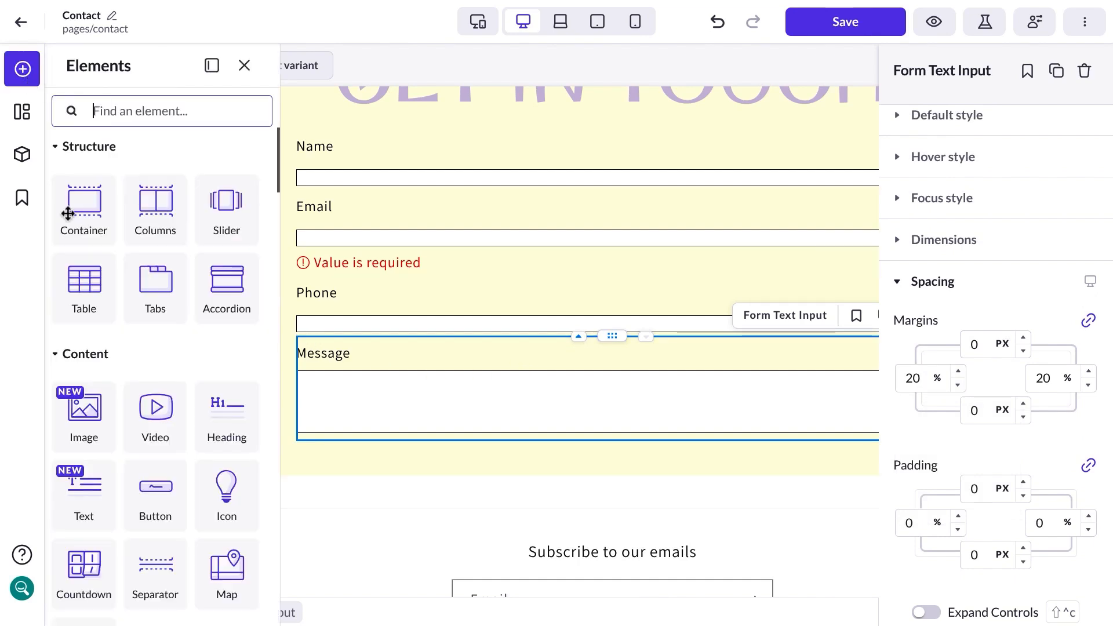
{"action": "scroll", "scroll_direction": "down", "scroll_amount": 3}
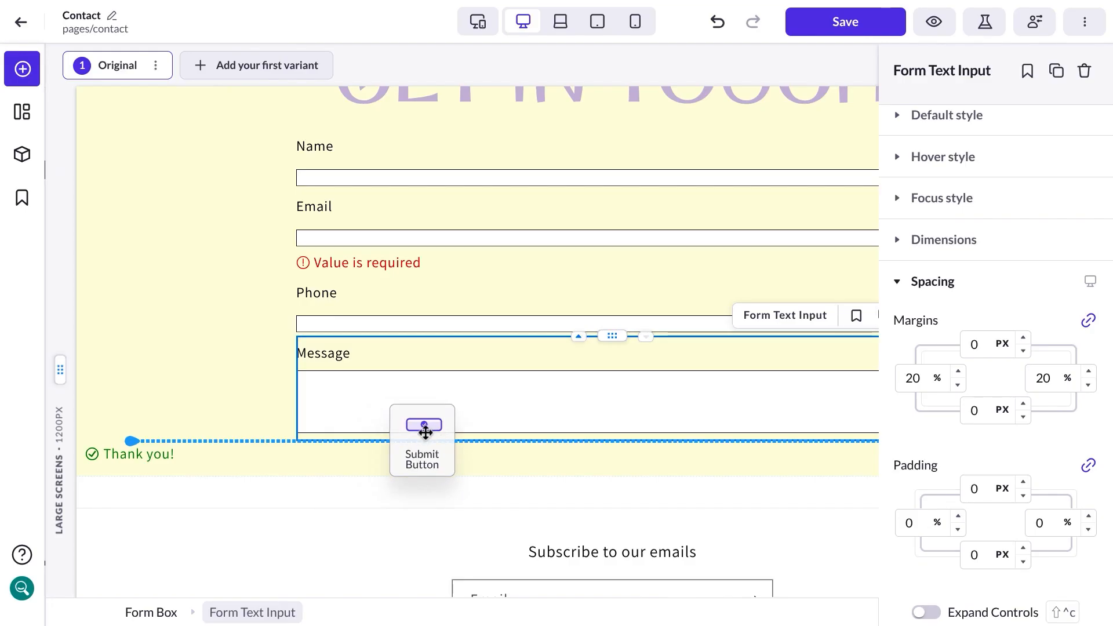
{"action": "left_click", "coordinate": [421, 424]}
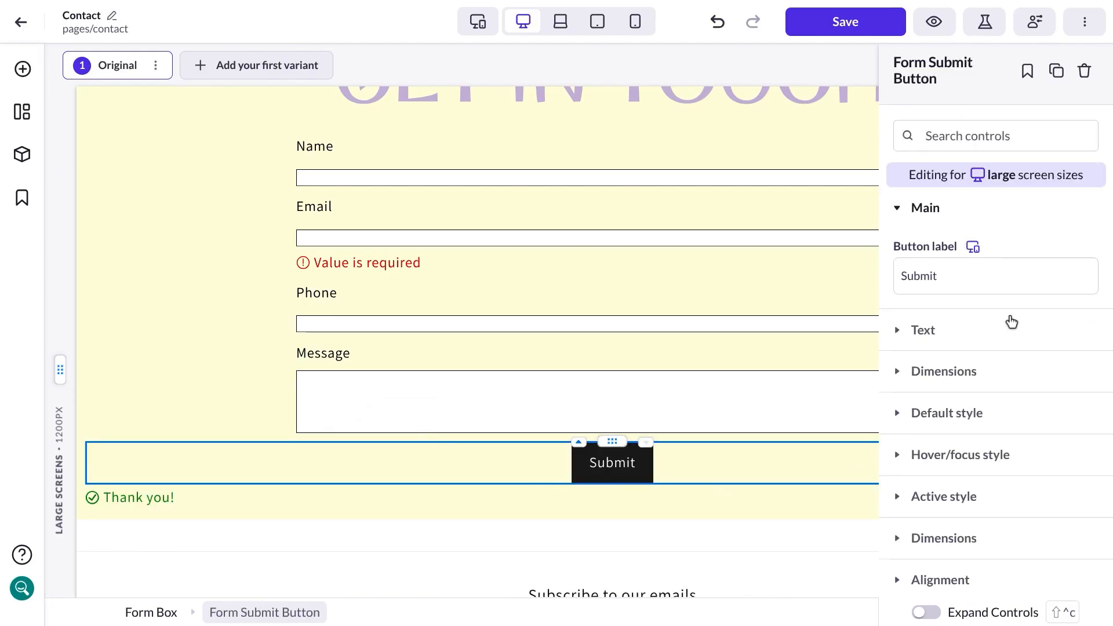
{"action": "left_click", "coordinate": [923, 329]}
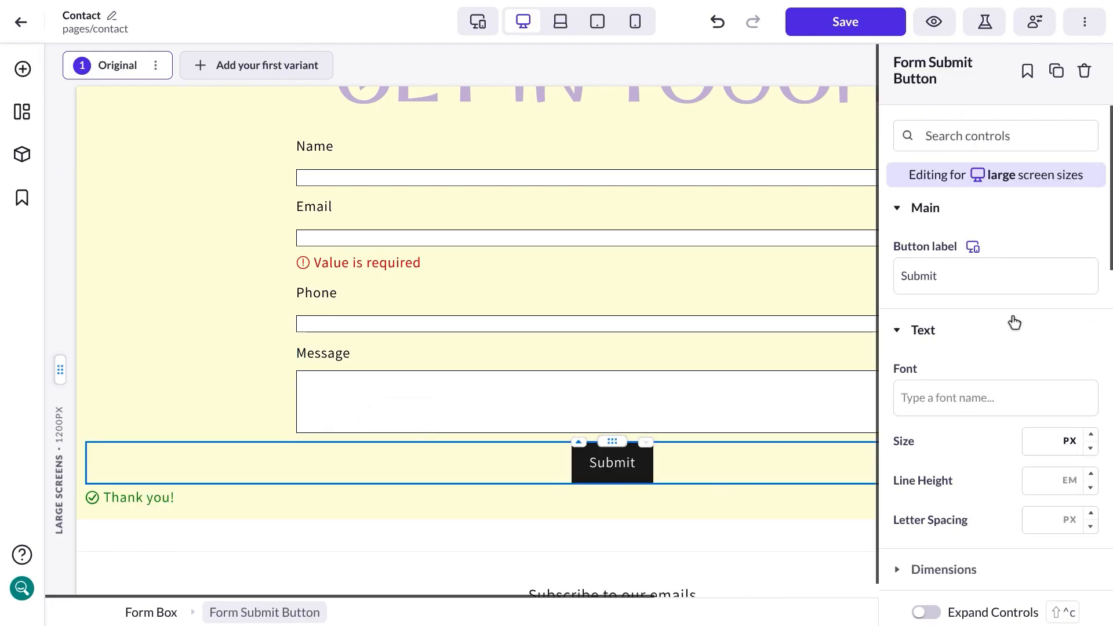
{"action": "type", "text": "or"}
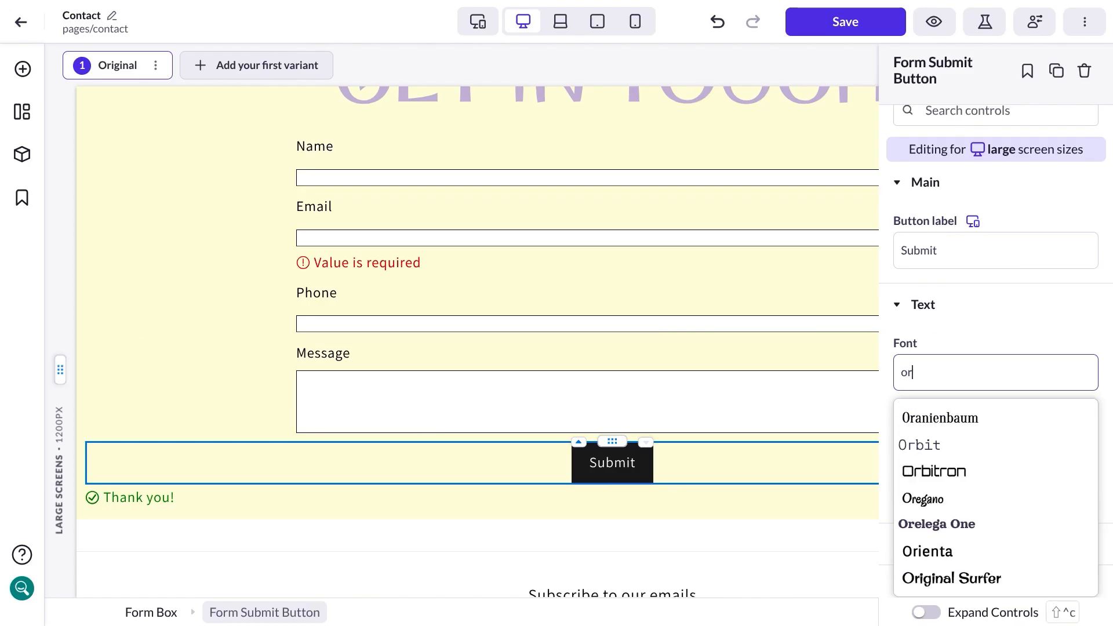
{"action": "left_click", "coordinate": [951, 578]}
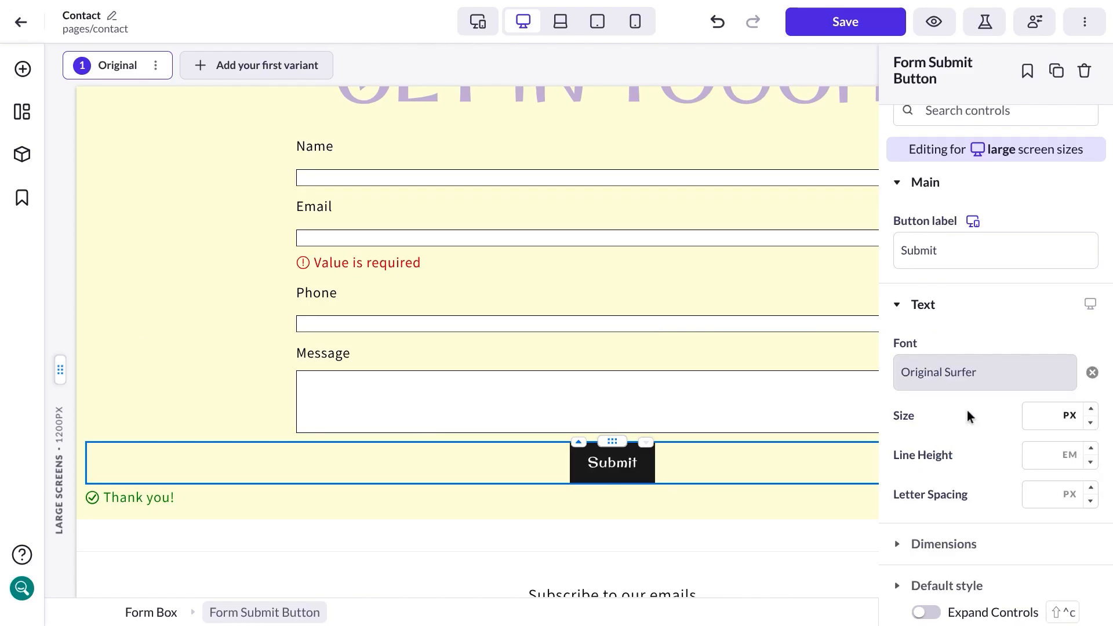
Step: Give the Submit button's default style a pink FF99CC background
{"action": "scroll", "scroll_direction": "down", "scroll_amount": 3}
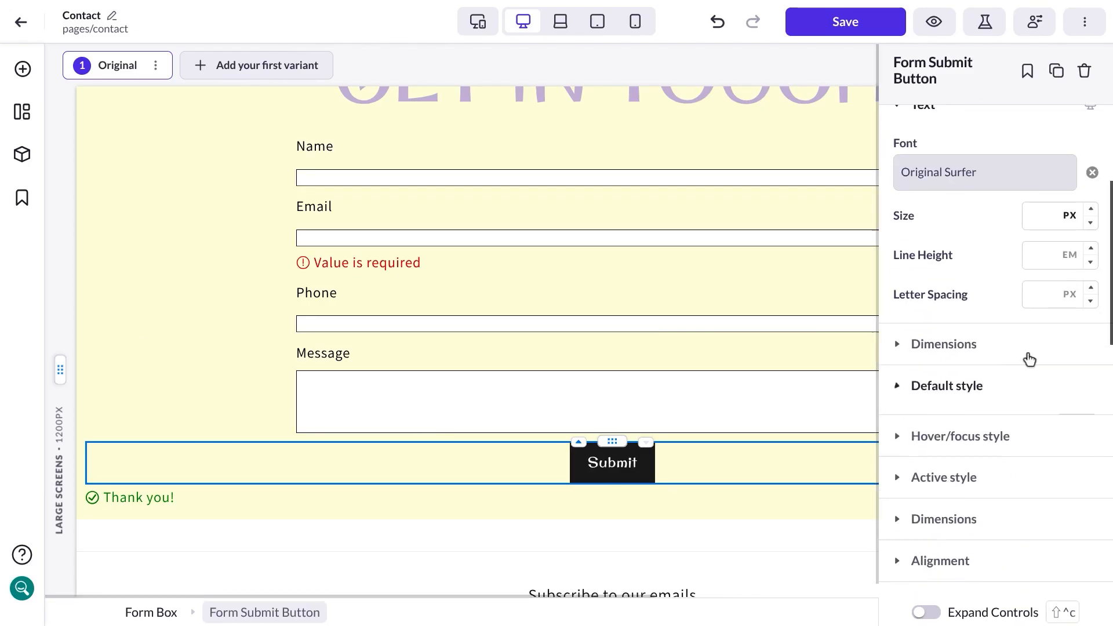
{"action": "left_click", "coordinate": [946, 386]}
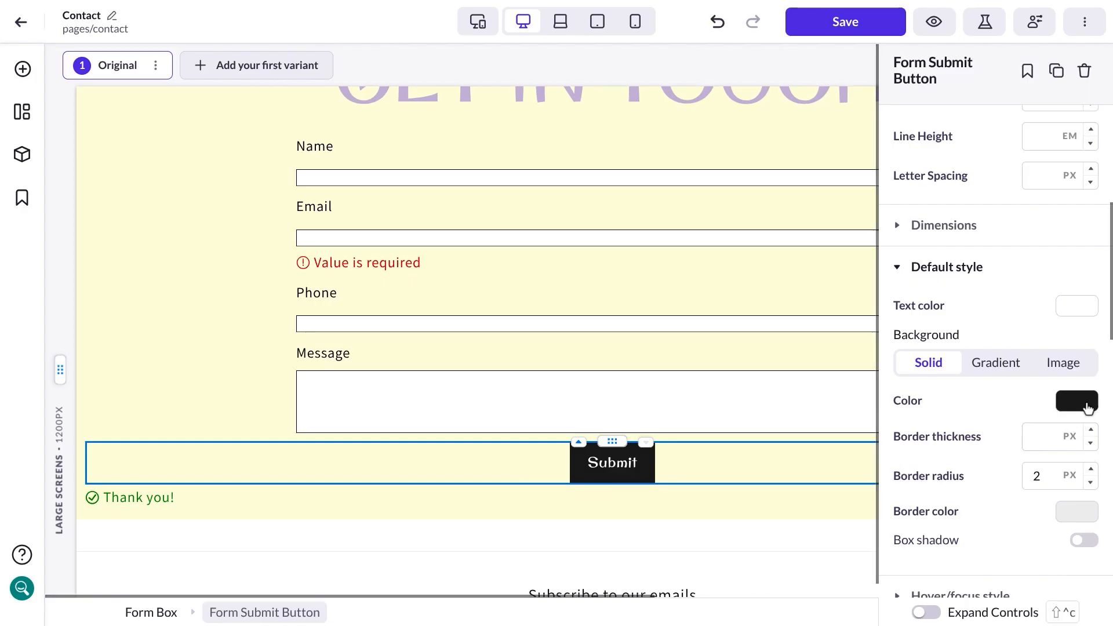
{"action": "left_click", "coordinate": [1076, 400]}
{"action": "type", "text": "FF99CC"}
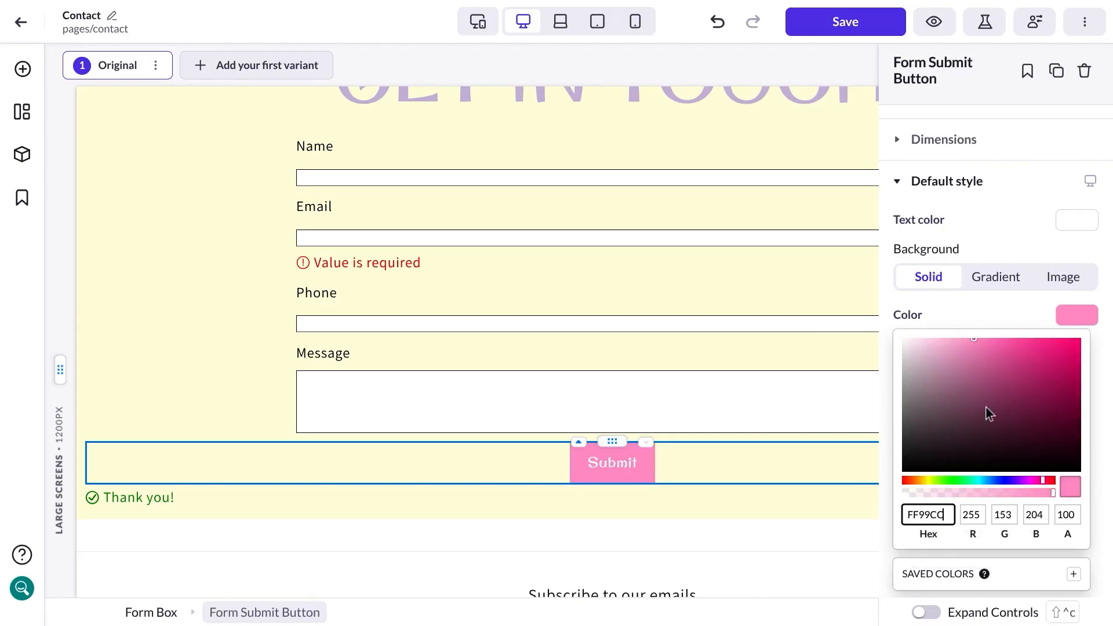
Step: Give the Submit button a black box shadow offset 5px, with 1px blur and spread
{"action": "scroll", "scroll_direction": "down", "scroll_amount": 3}
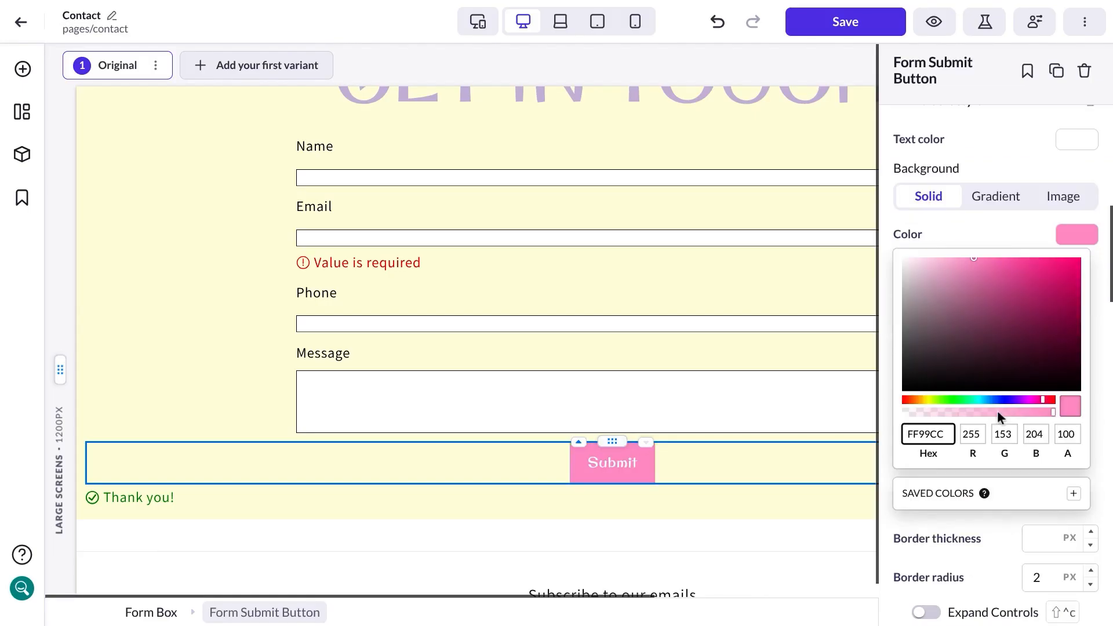
{"action": "scroll", "scroll_direction": "down", "scroll_amount": 3}
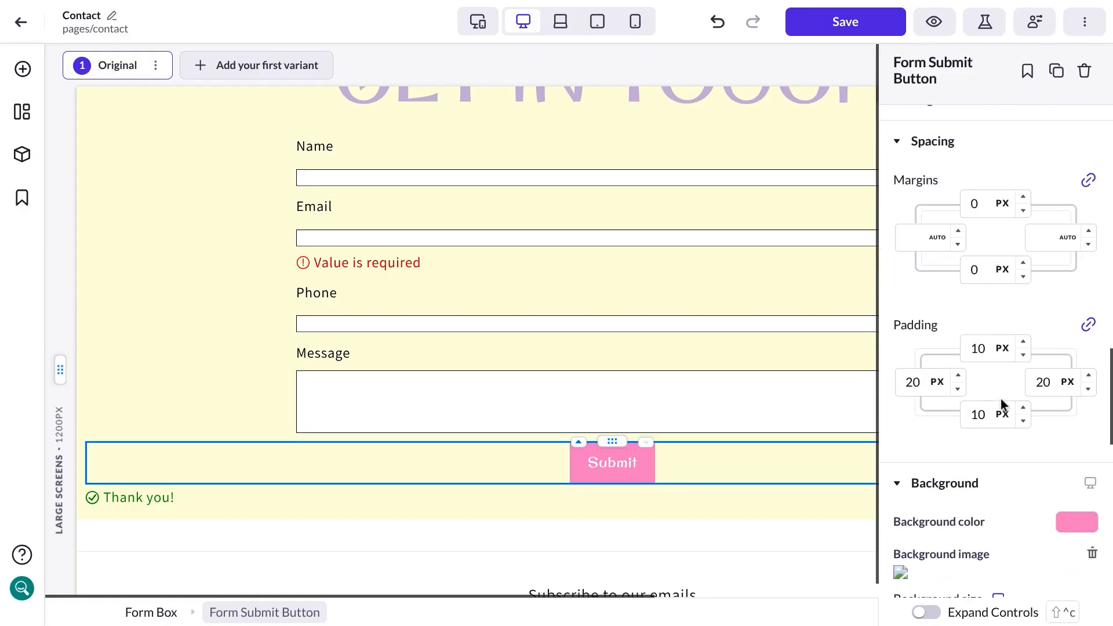
{"action": "scroll", "scroll_direction": "down", "scroll_amount": 3}
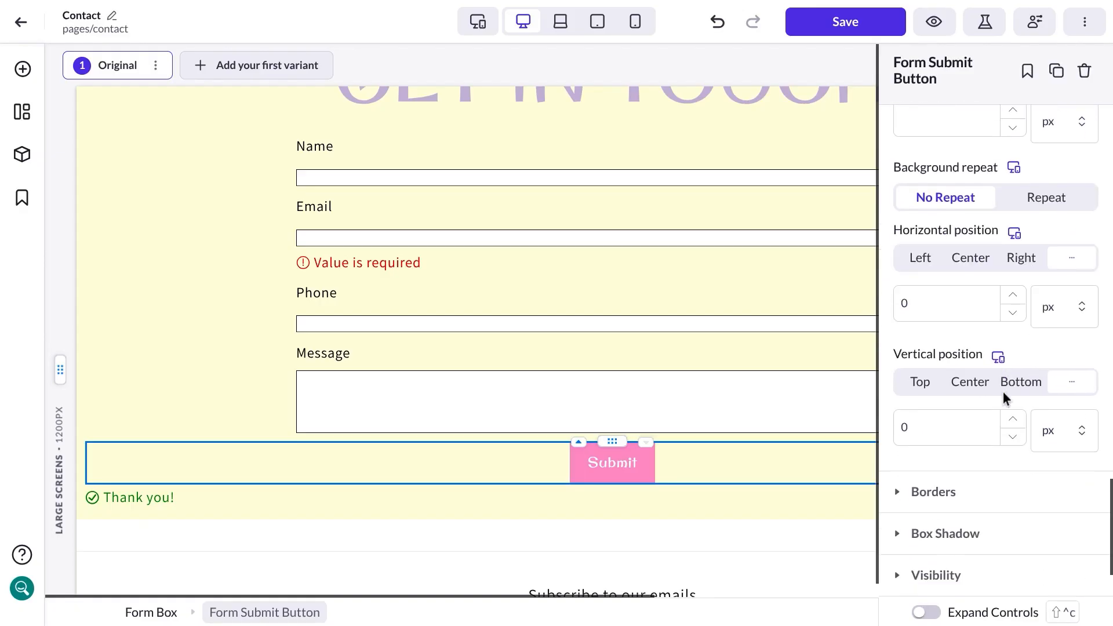
{"action": "left_click", "coordinate": [945, 534]}
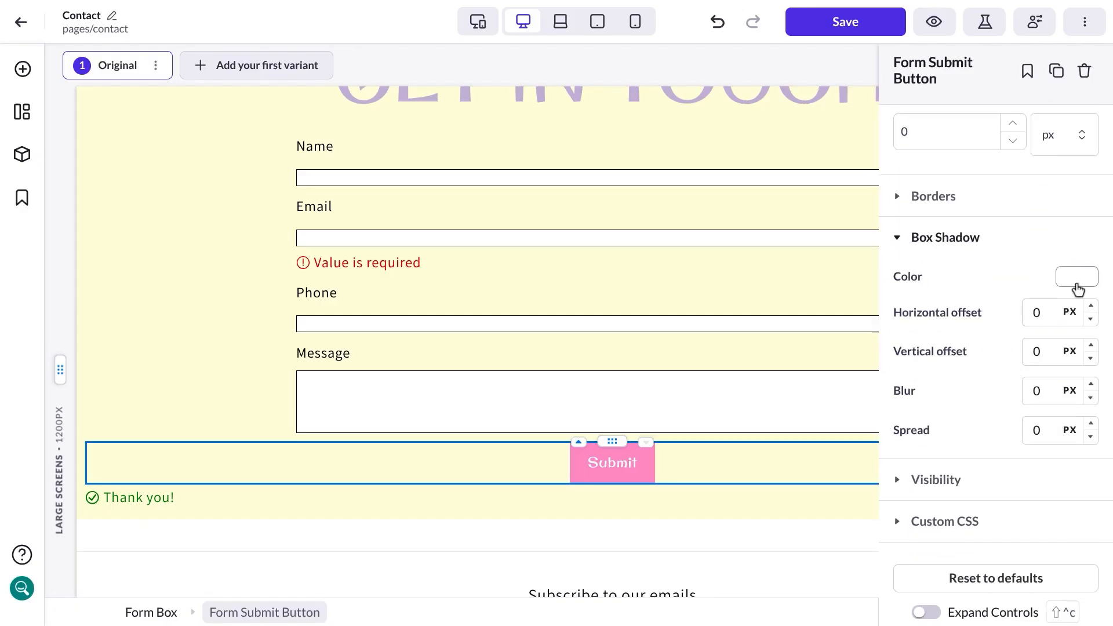
{"action": "left_click", "coordinate": [1076, 276]}
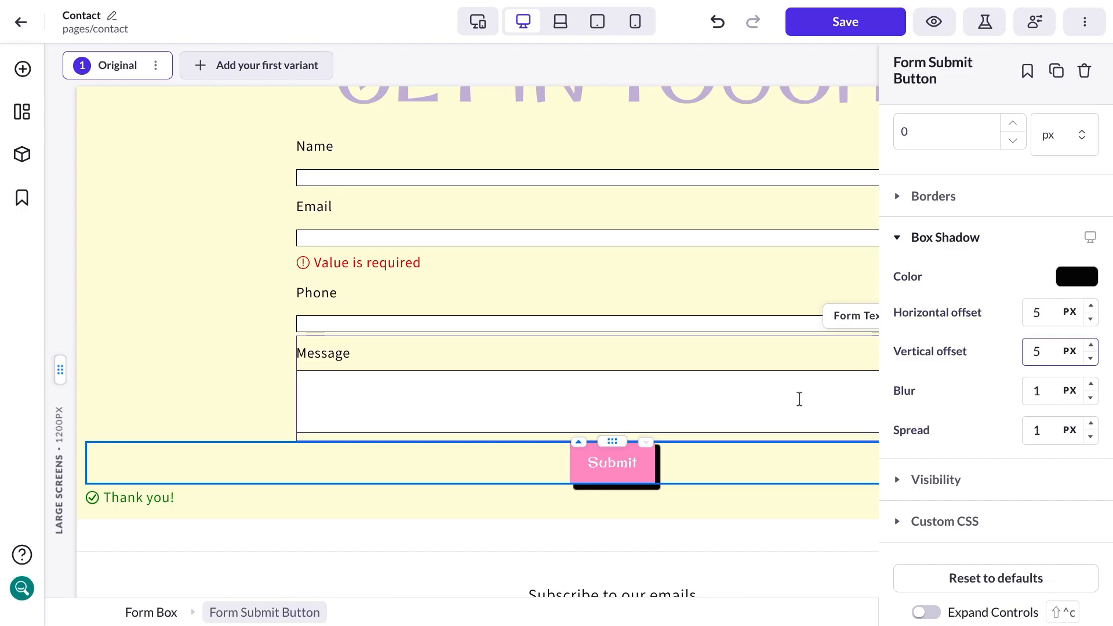
{"action": "scroll", "scroll_direction": "down", "scroll_amount": 3}
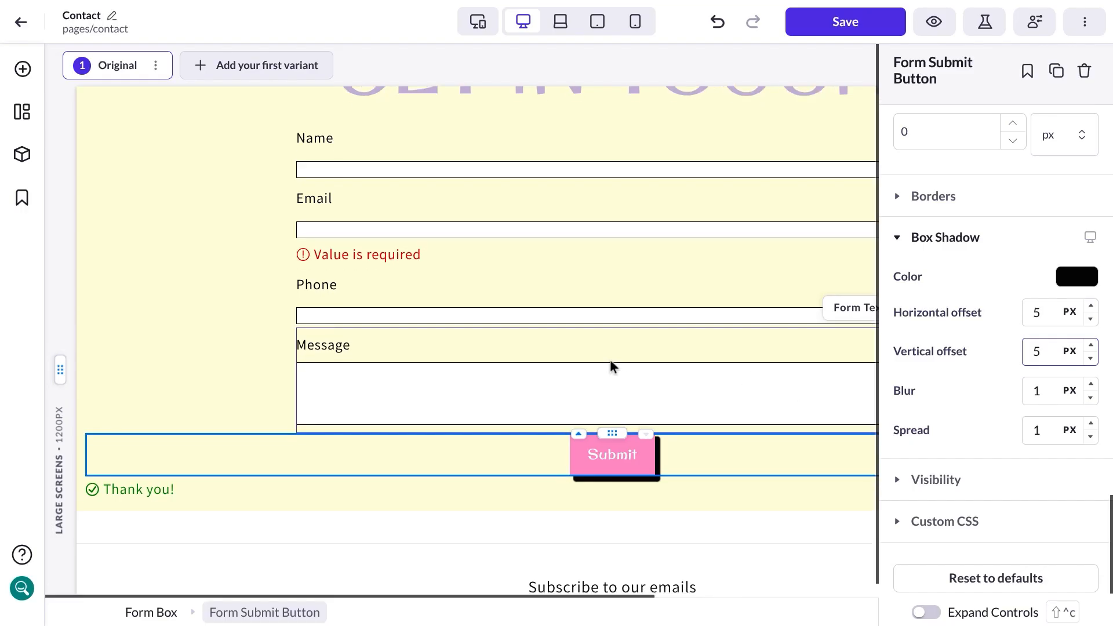
{"action": "left_click", "coordinate": [22, 69]}
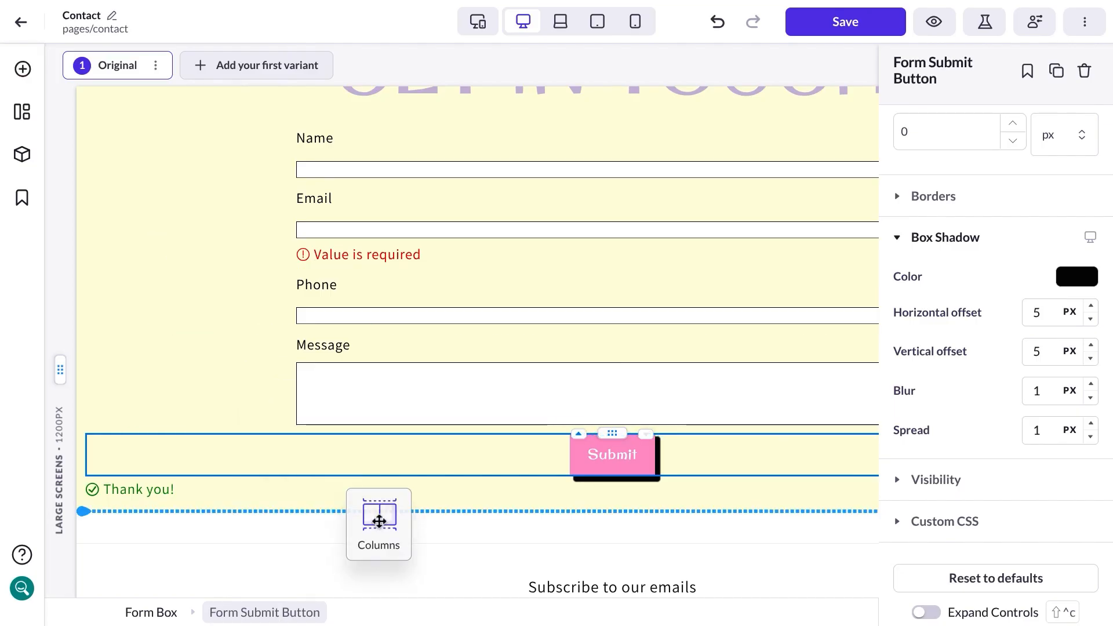
Step: Place a 3-column Columns row under the contact form with a D6E5BD background
{"action": "left_click", "coordinate": [379, 522]}
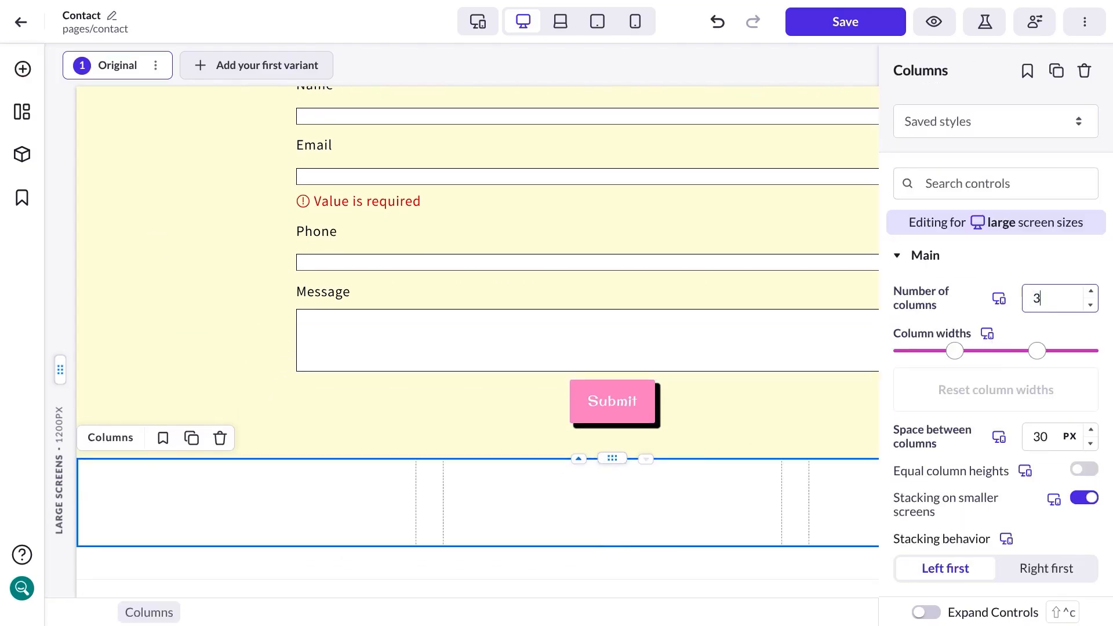
{"action": "scroll", "scroll_direction": "down", "scroll_amount": 3}
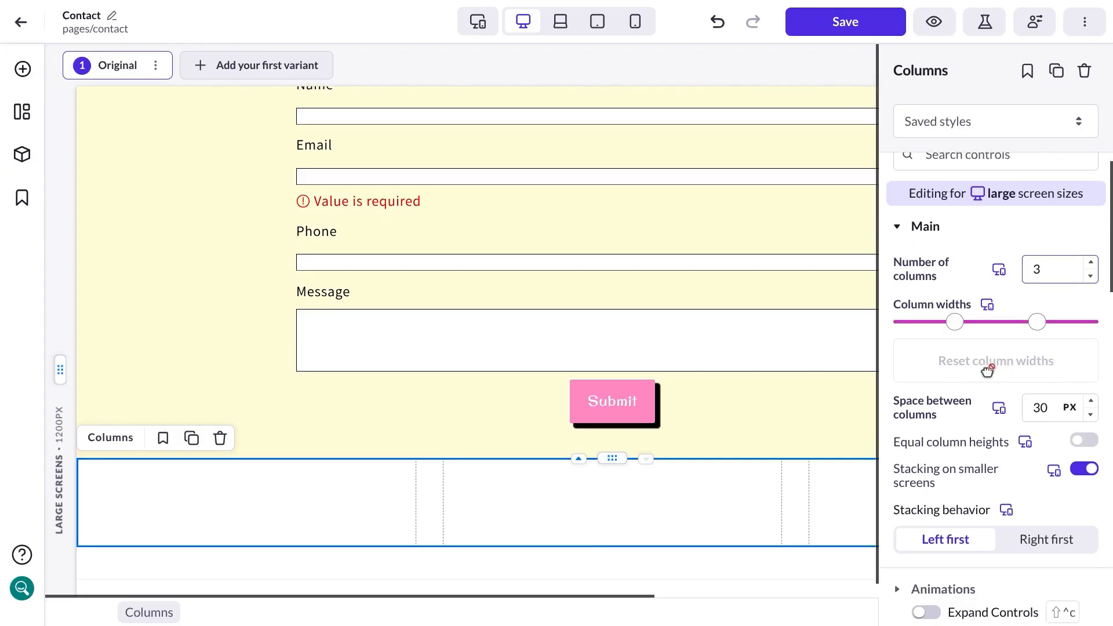
{"action": "scroll", "scroll_direction": "down", "scroll_amount": 3}
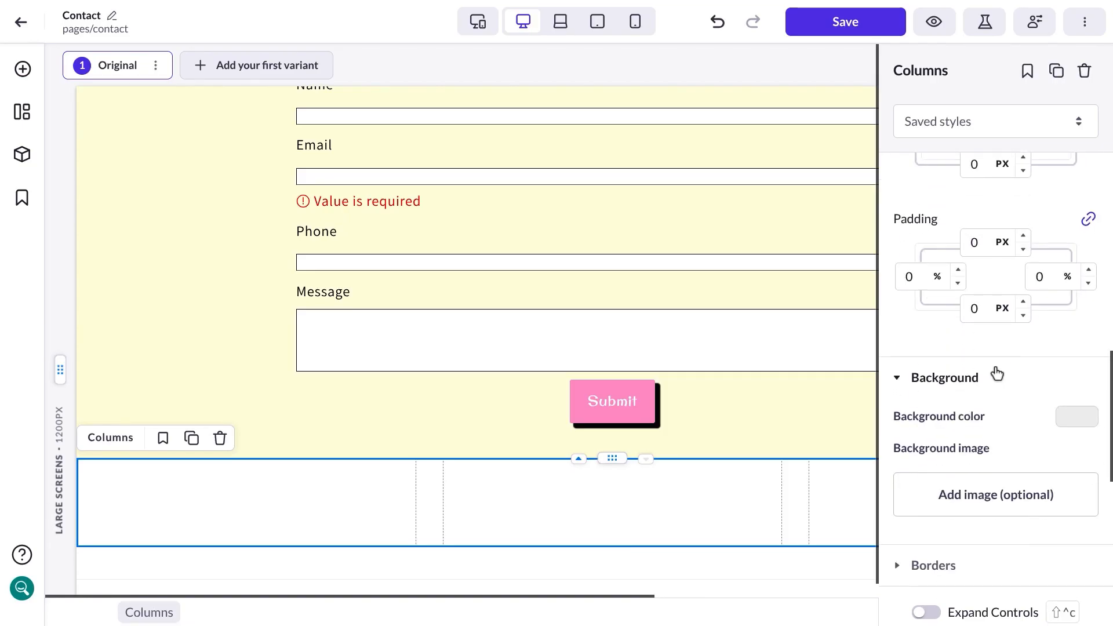
{"action": "left_click", "coordinate": [1075, 417]}
{"action": "type", "text": "D6E5BD"}
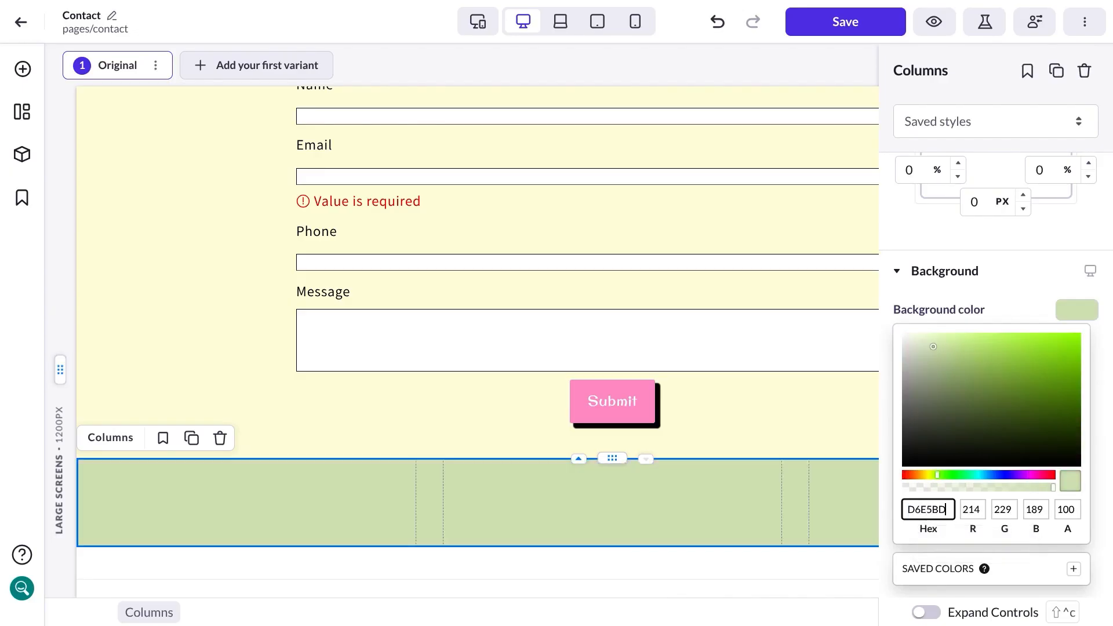
{"action": "mouse_move", "coordinate": [34, 94]}
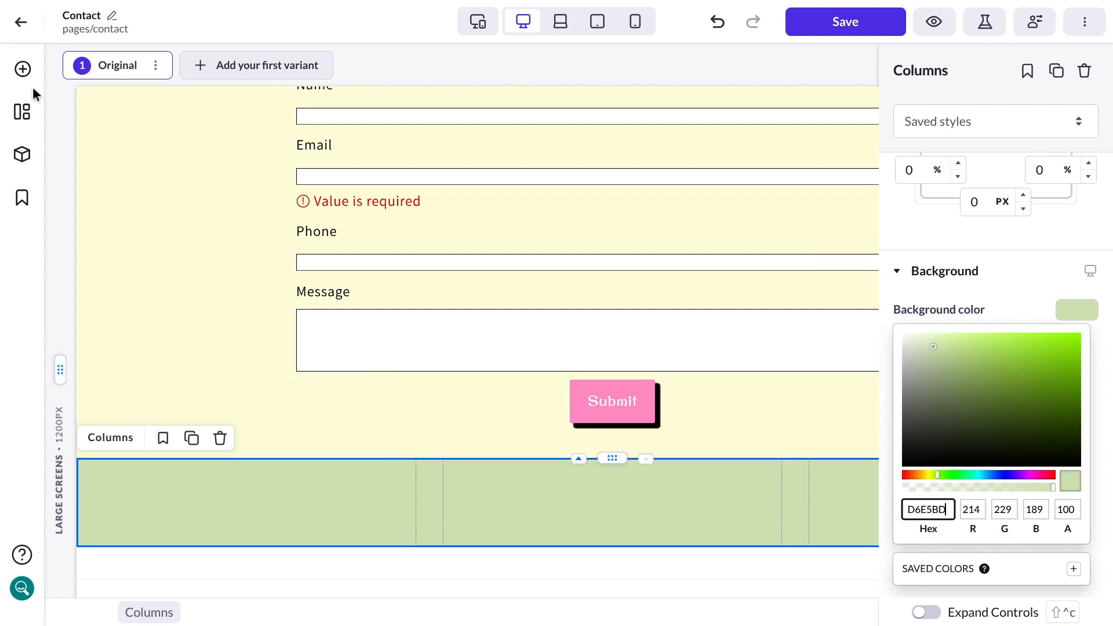
Step: Type OUR OFFICE and 115 Pine St., Santa Cruz, CA 98105 into the first column
{"action": "left_click", "coordinate": [22, 69]}
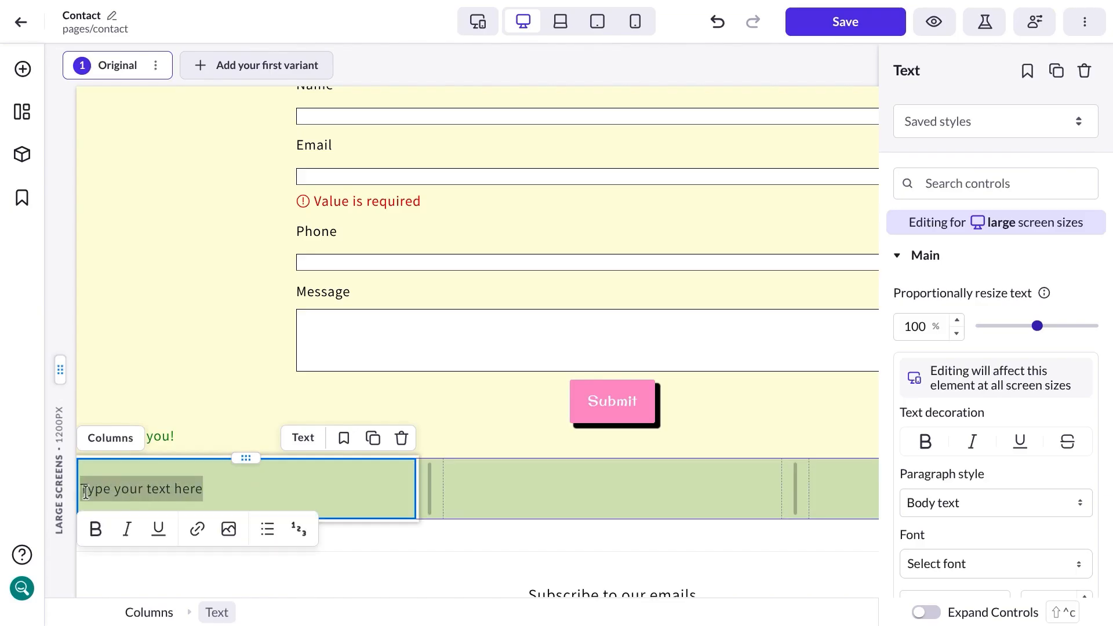
{"action": "type", "text": "OUR OFFICE"}
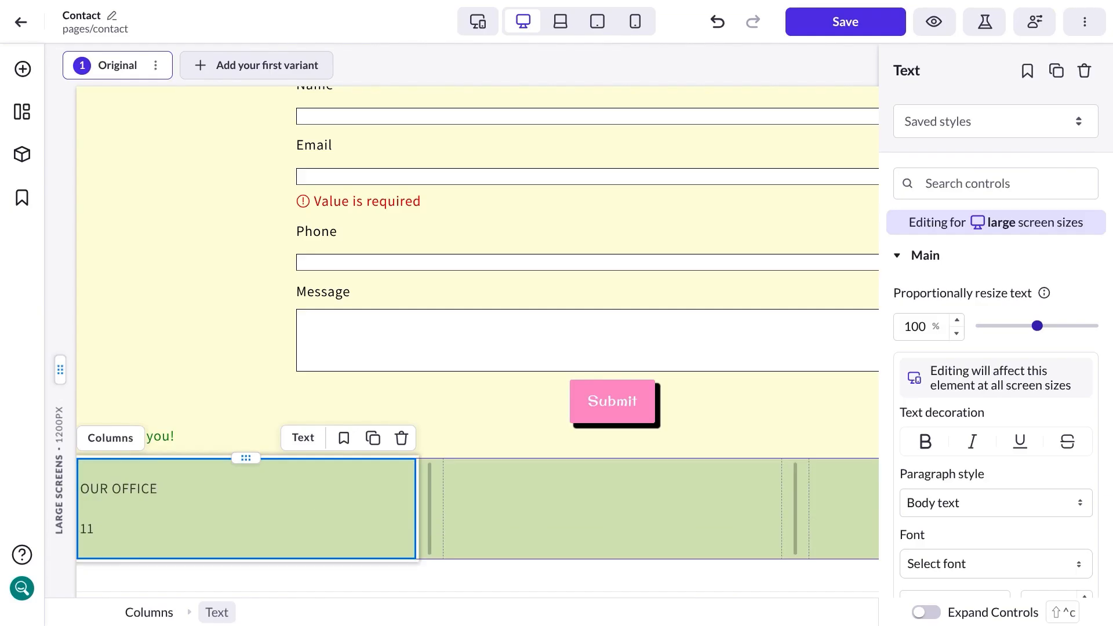
{"action": "type", "text": "15 Pine S"}
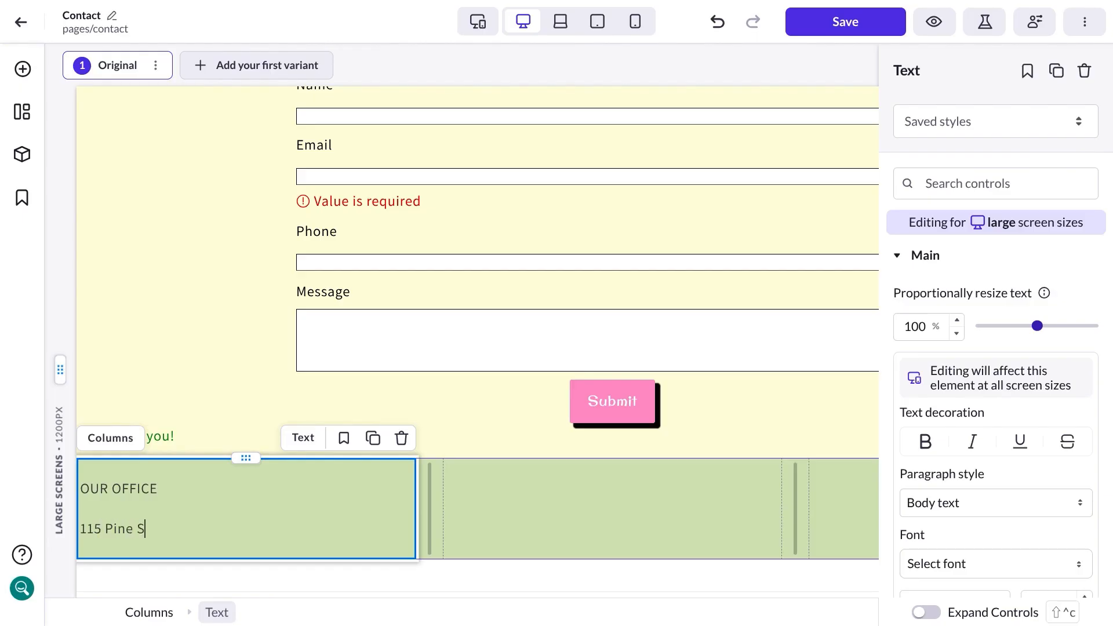
{"action": "type", "text": "t."}
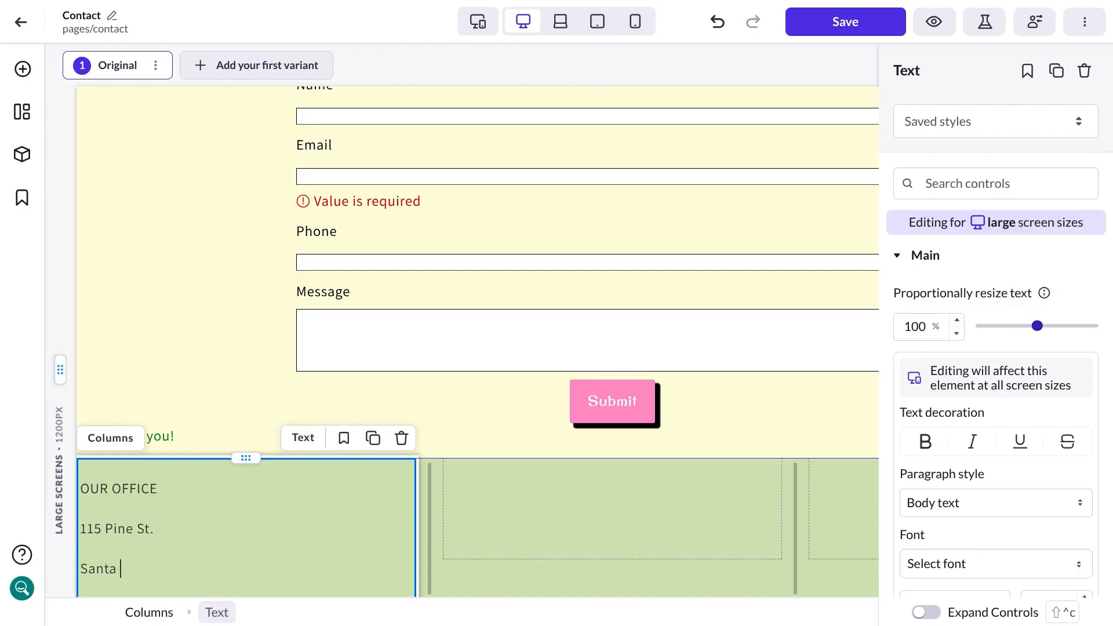
{"action": "type", "text": "Cruz, CA"}
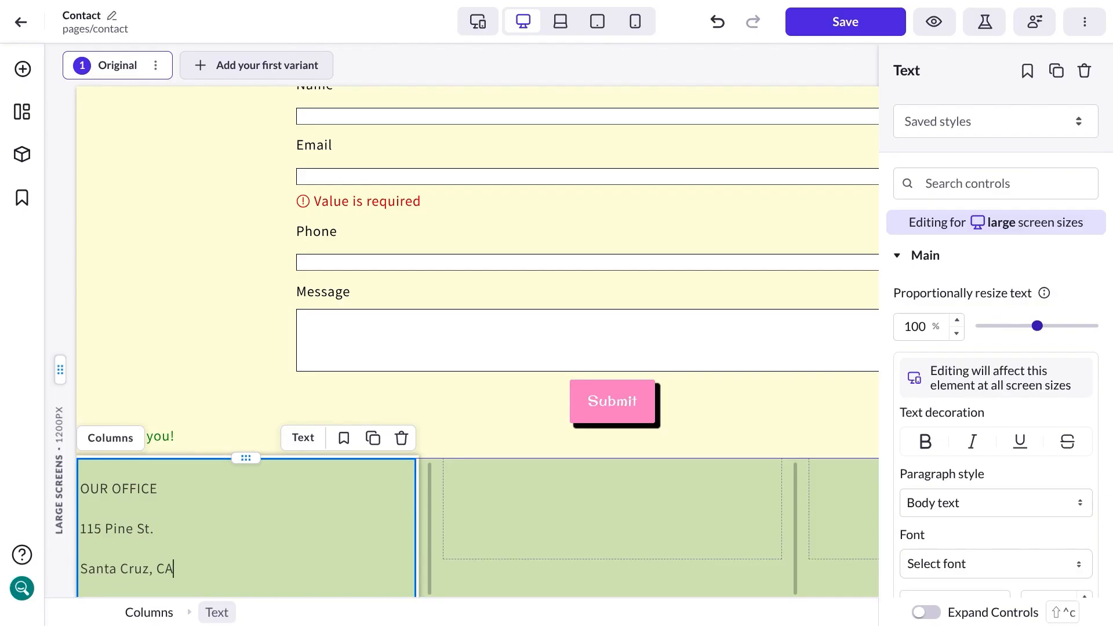
{"action": "scroll", "scroll_direction": "down", "scroll_amount": 3}
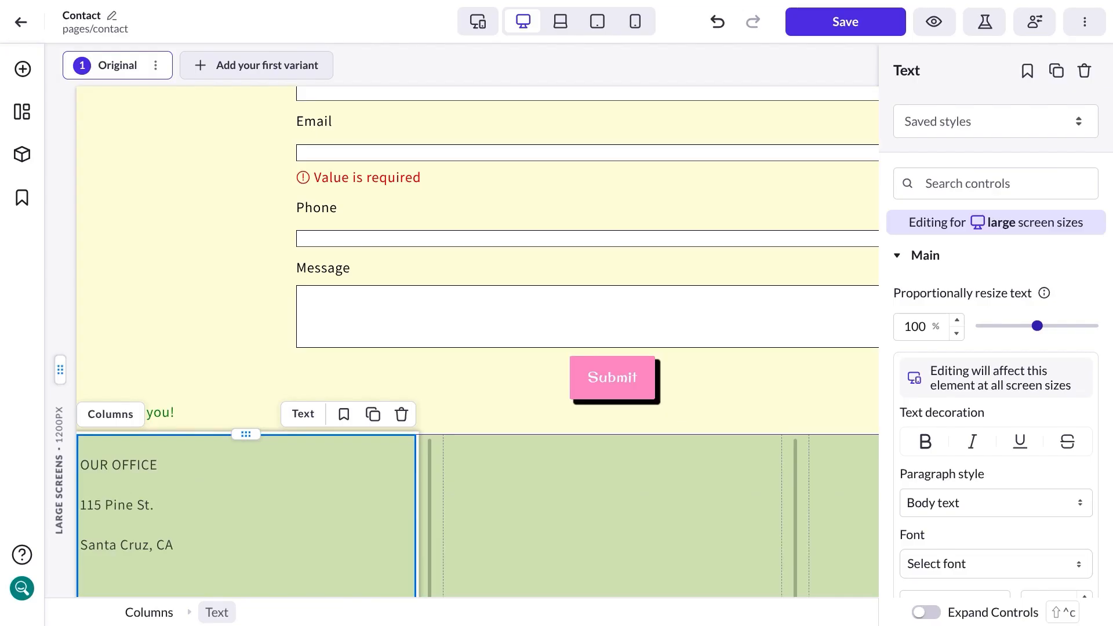
{"action": "type", "text": "98105"}
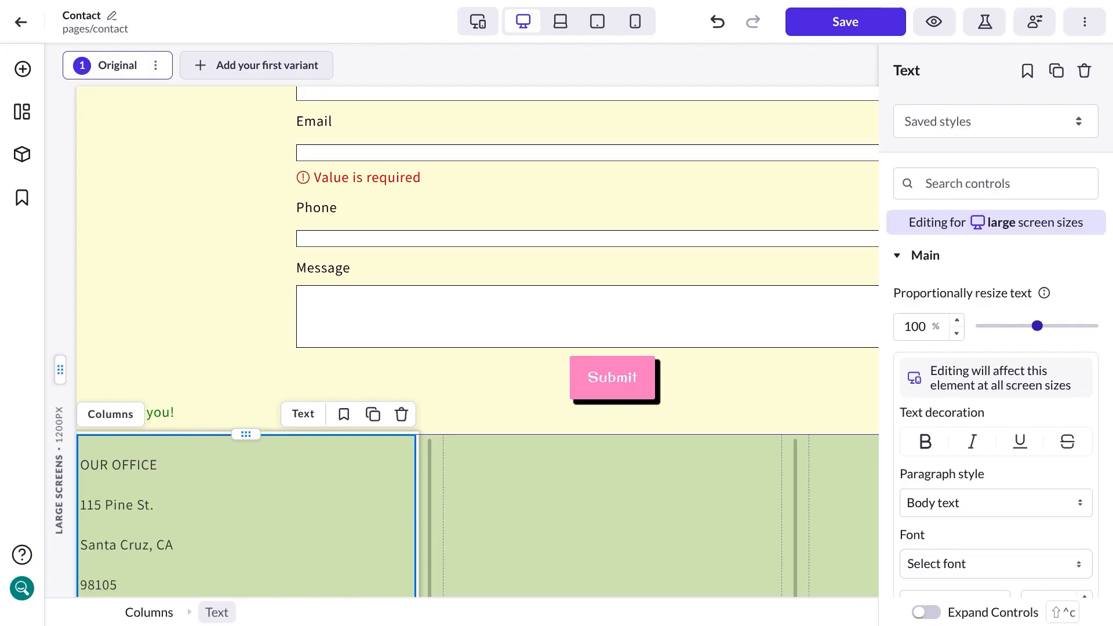
Step: Center the office address text and make the OUR OFFICE heading bold
{"action": "double_click", "coordinate": [118, 465]}
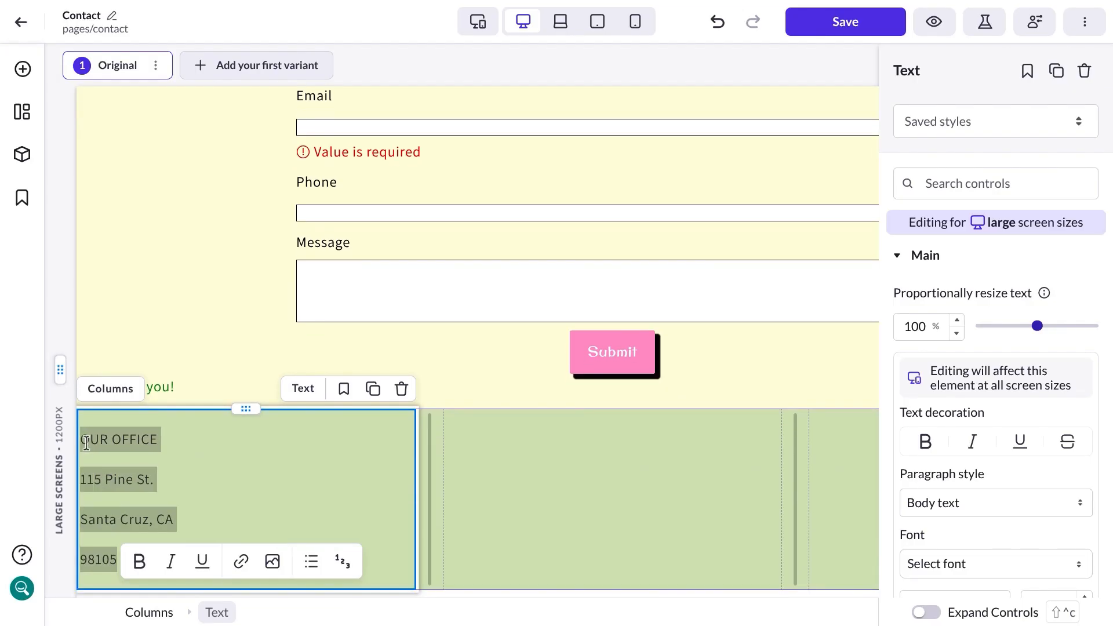
{"action": "scroll", "scroll_direction": "down", "scroll_amount": 3}
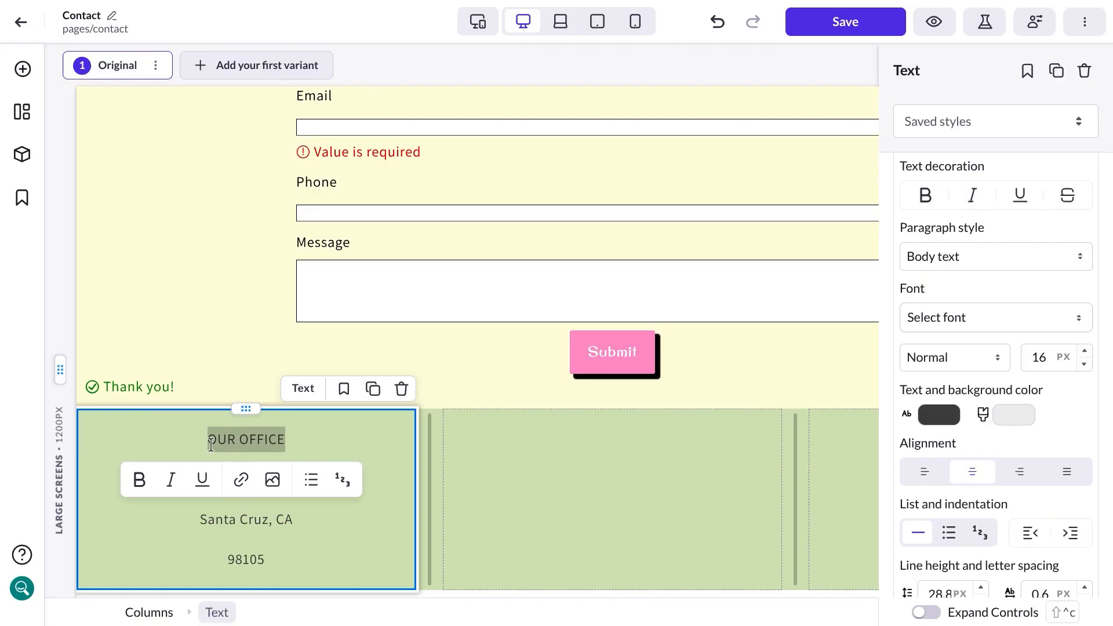
{"action": "left_click", "coordinate": [140, 480]}
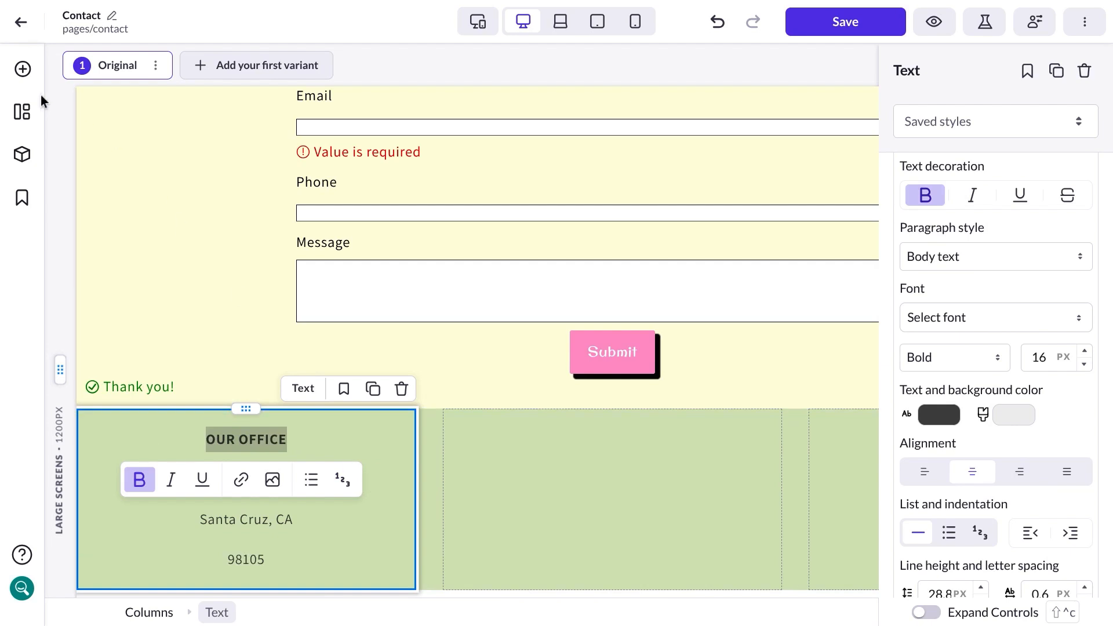
{"action": "left_click", "coordinate": [22, 69]}
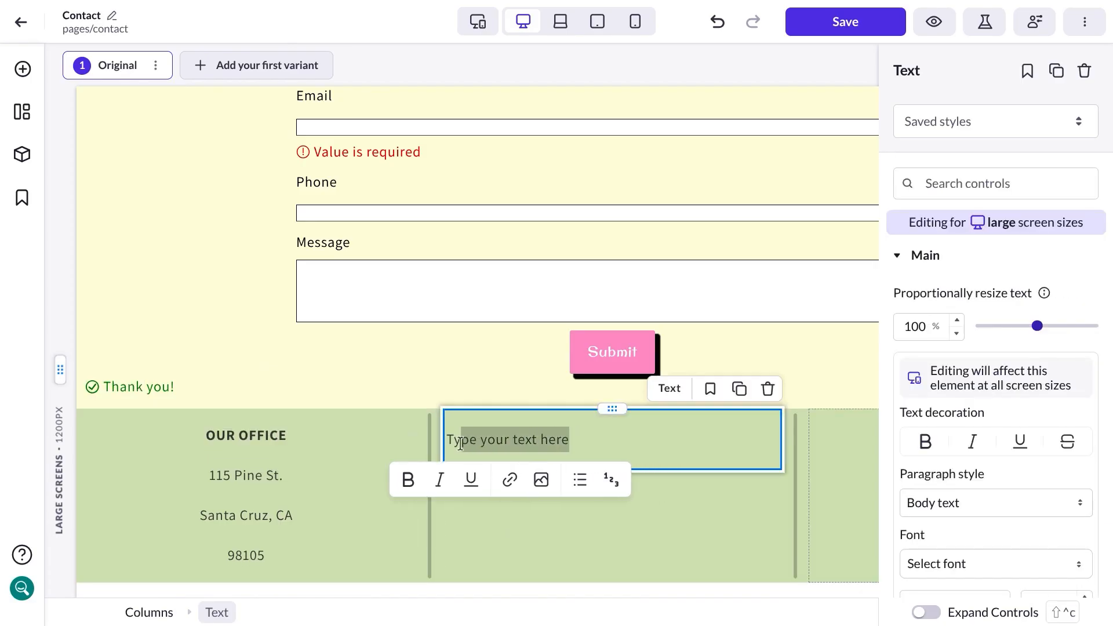
Step: Enter OFFICE HOURS, Monday - Friday, 8:00 AM - 5:00 PM in column two, centered, heading selected
{"action": "type", "text": "OFFICE HOURS"}
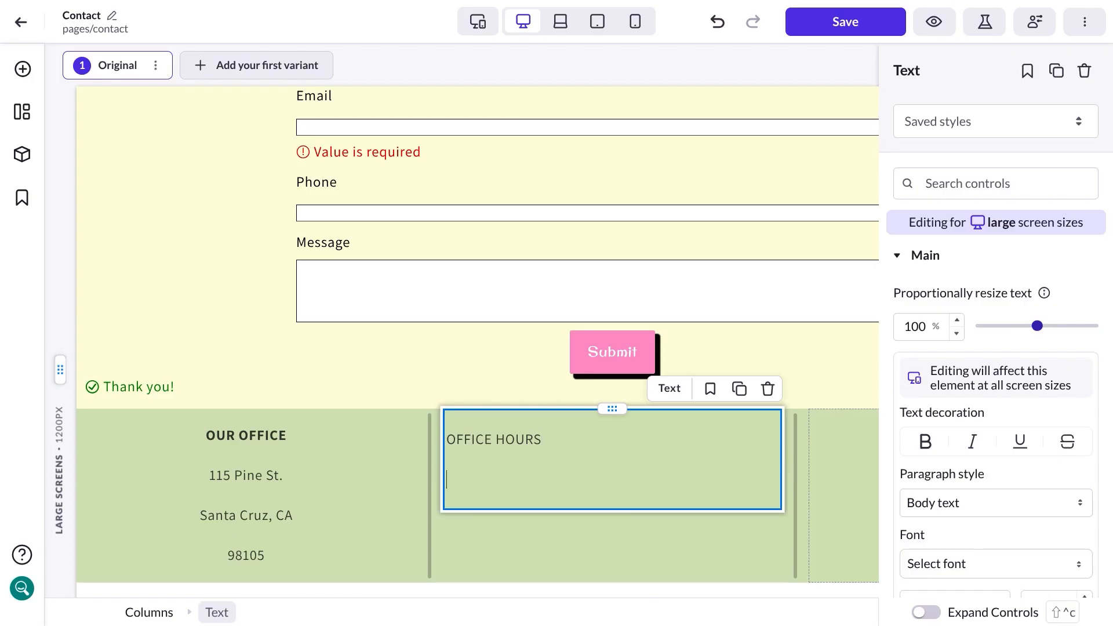
{"action": "type", "text": "Monday - Friday"}
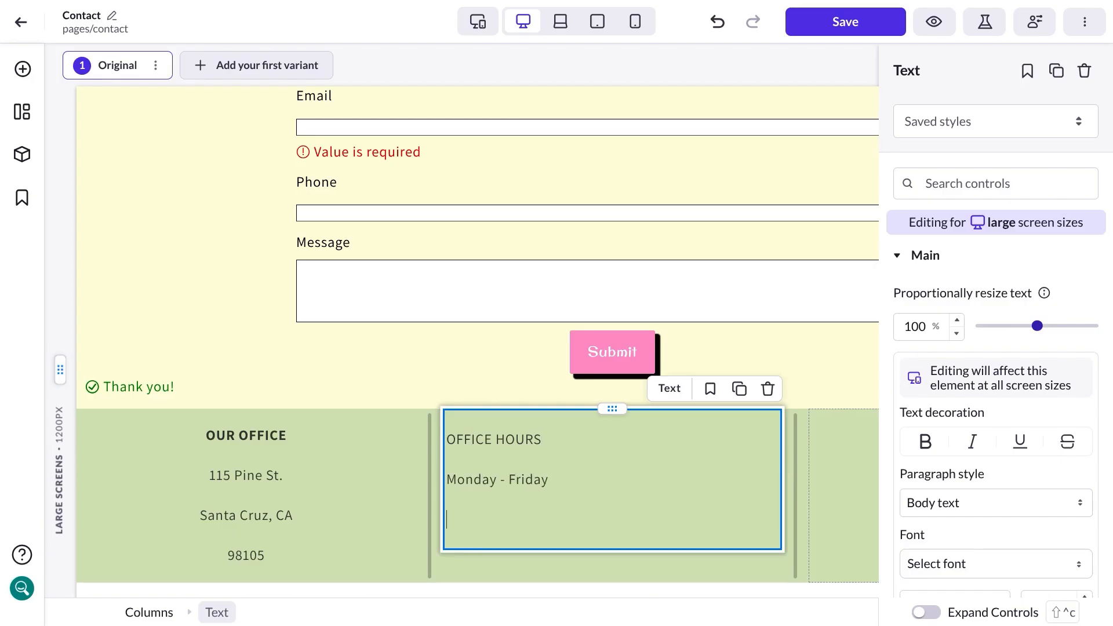
{"action": "type", "text": "8:00 AM - 5"}
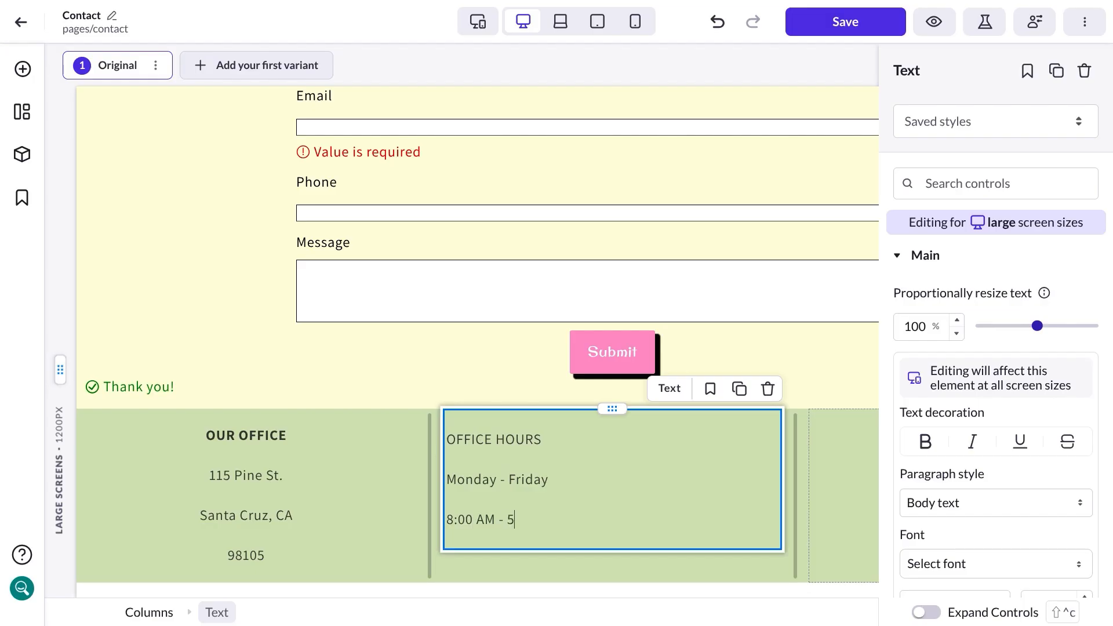
{"action": "type", "text": ":00 PM"}
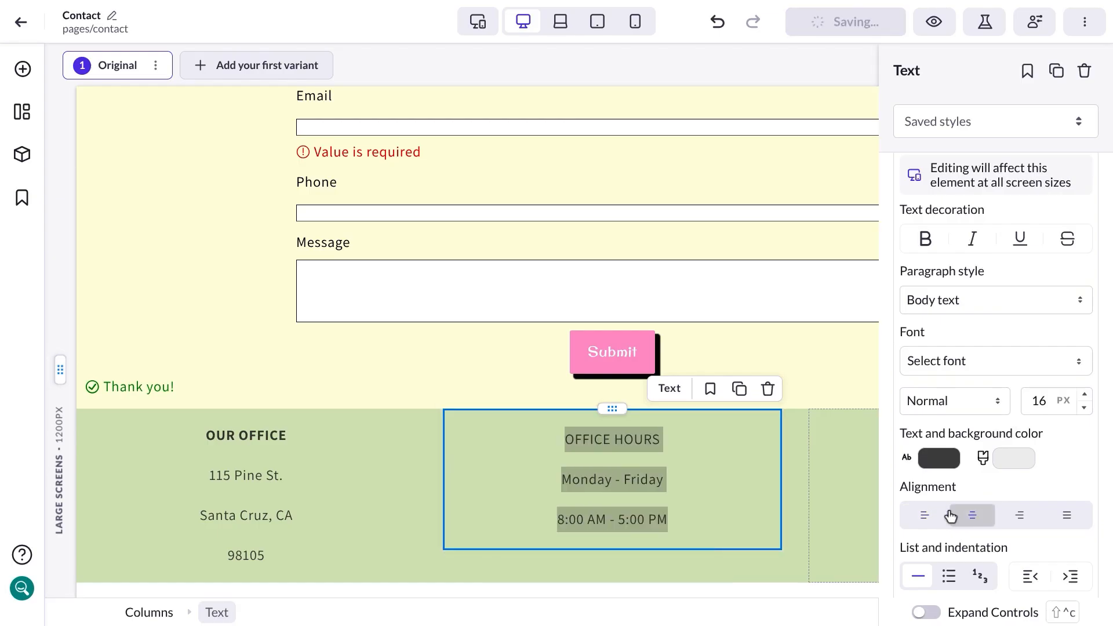
{"action": "left_click", "coordinate": [972, 516]}
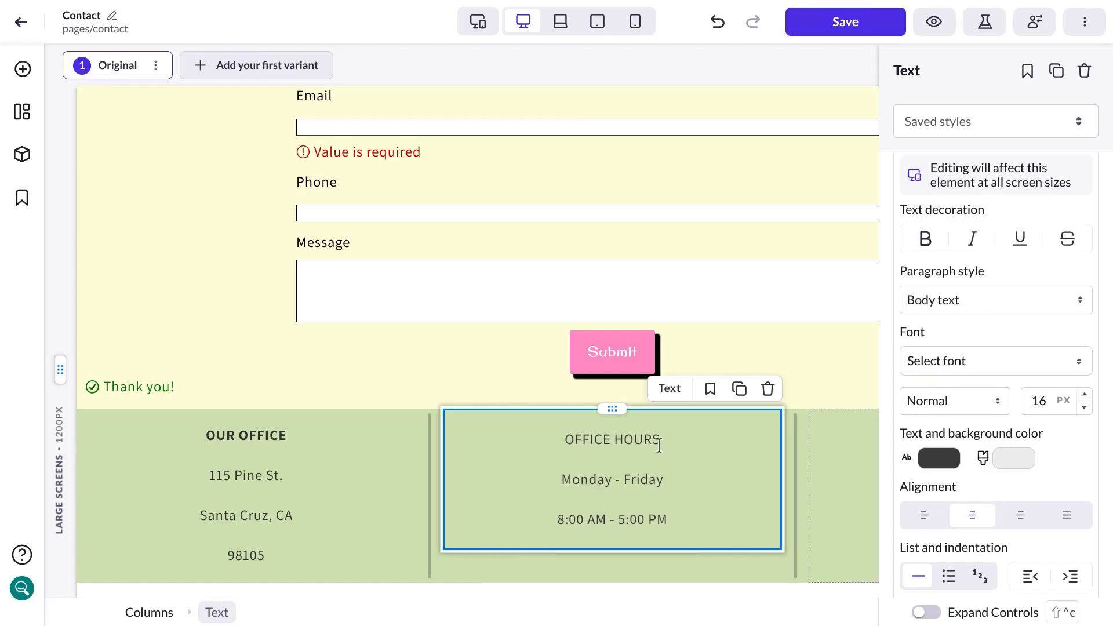
{"action": "double_click", "coordinate": [613, 440]}
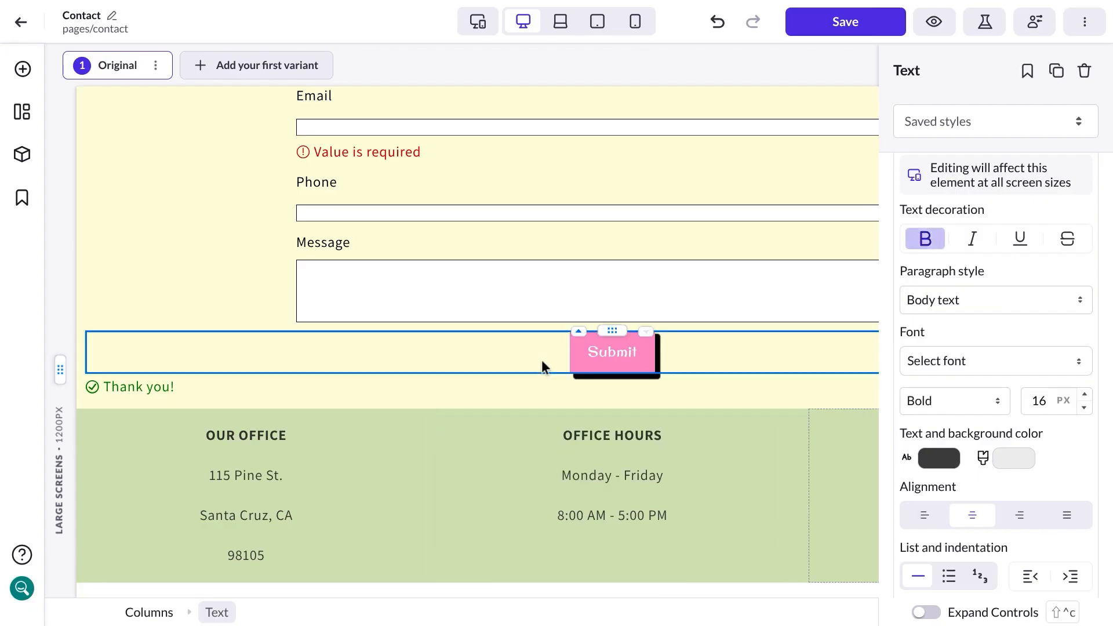
Step: Add a Text element to the third column from the Elements panel
{"action": "left_click", "coordinate": [611, 352]}
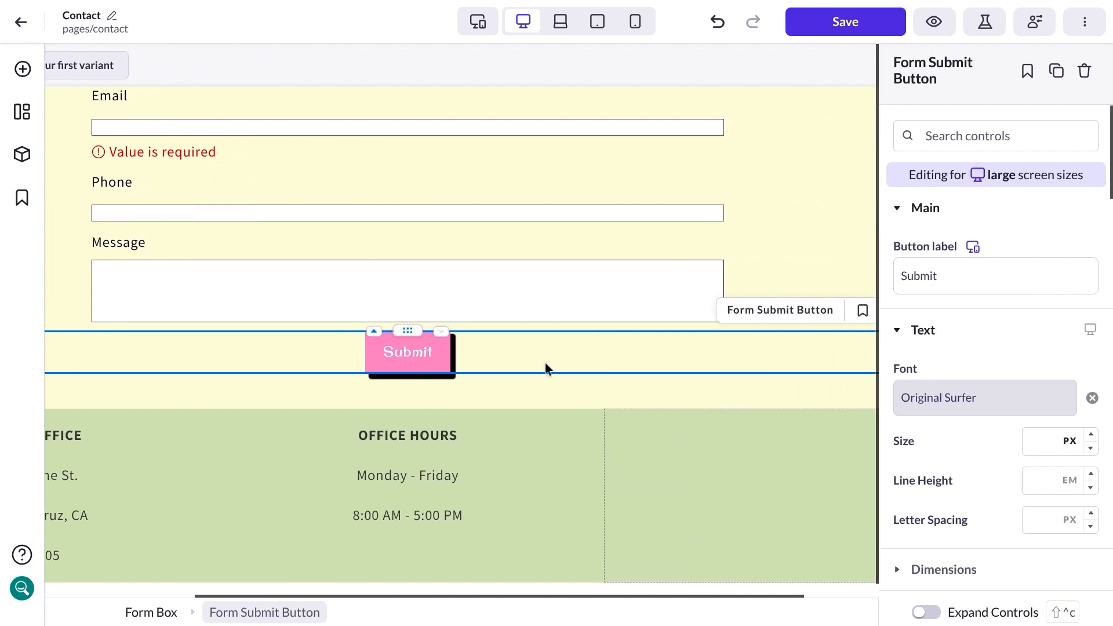
{"action": "left_click", "coordinate": [22, 69]}
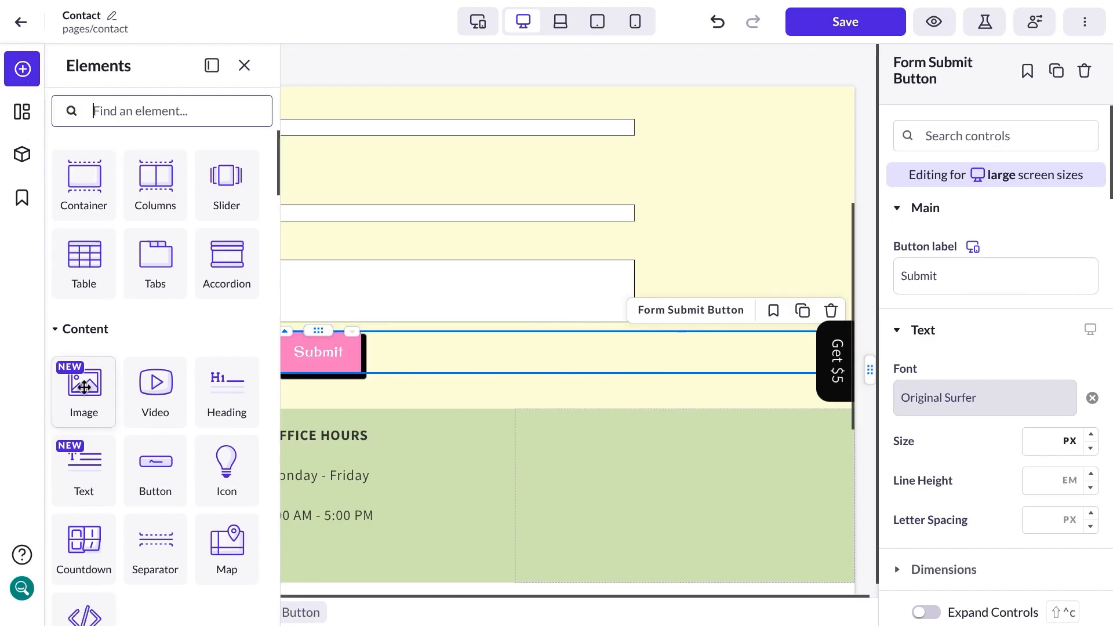
{"action": "left_click", "coordinate": [244, 65]}
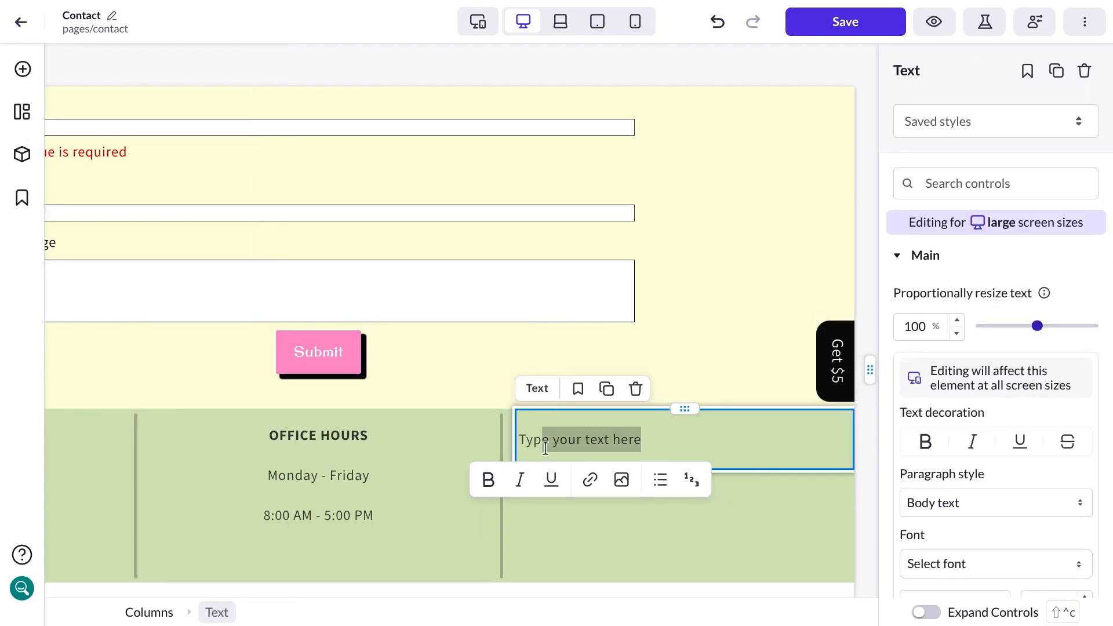
{"action": "type", "text": "OFFICE PHONE"}
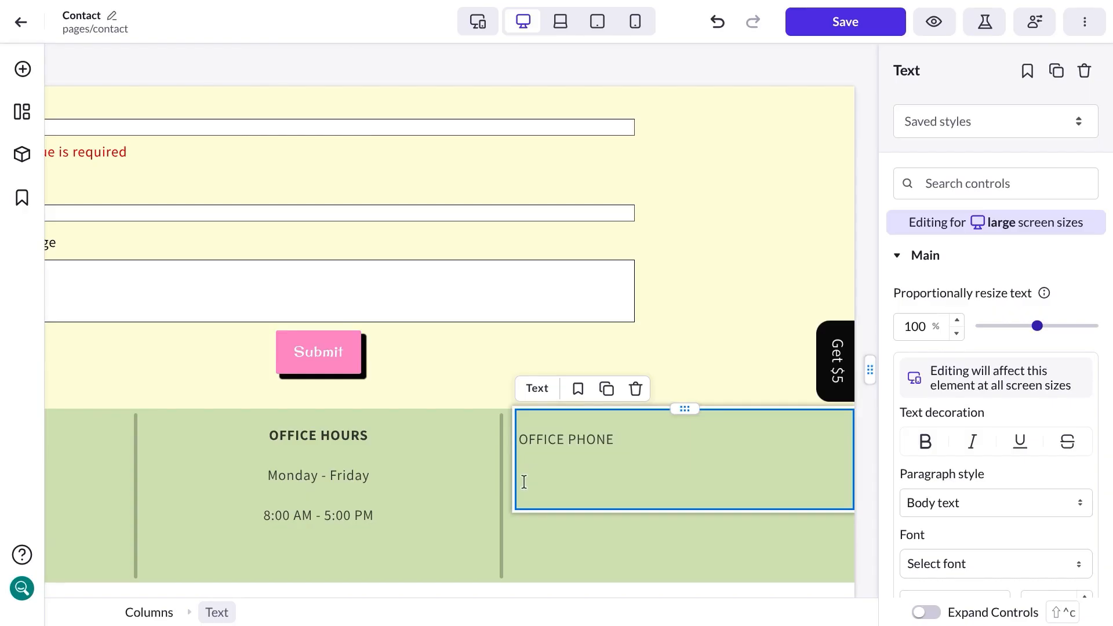
{"action": "type", "text": "(55"}
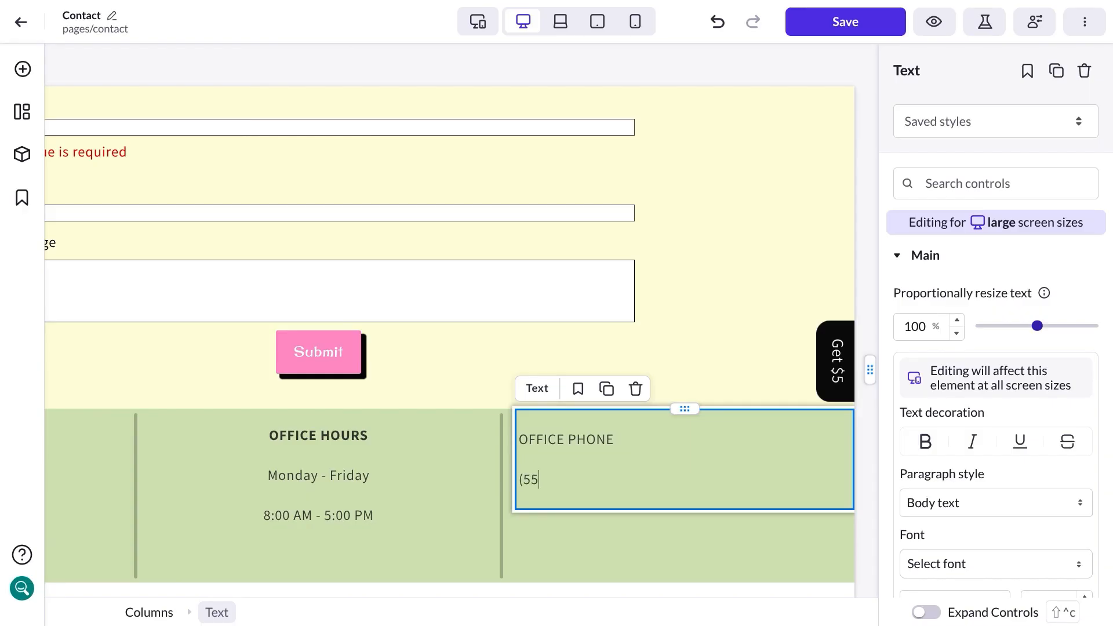
{"action": "type", "text": "5)"}
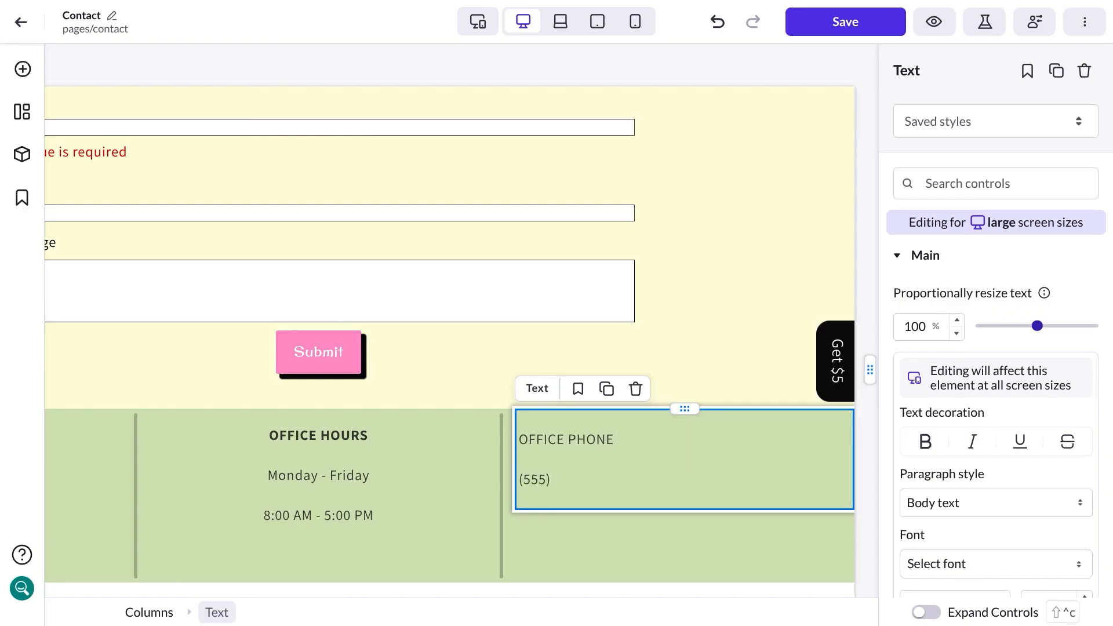
{"action": "type", "text": "904-"}
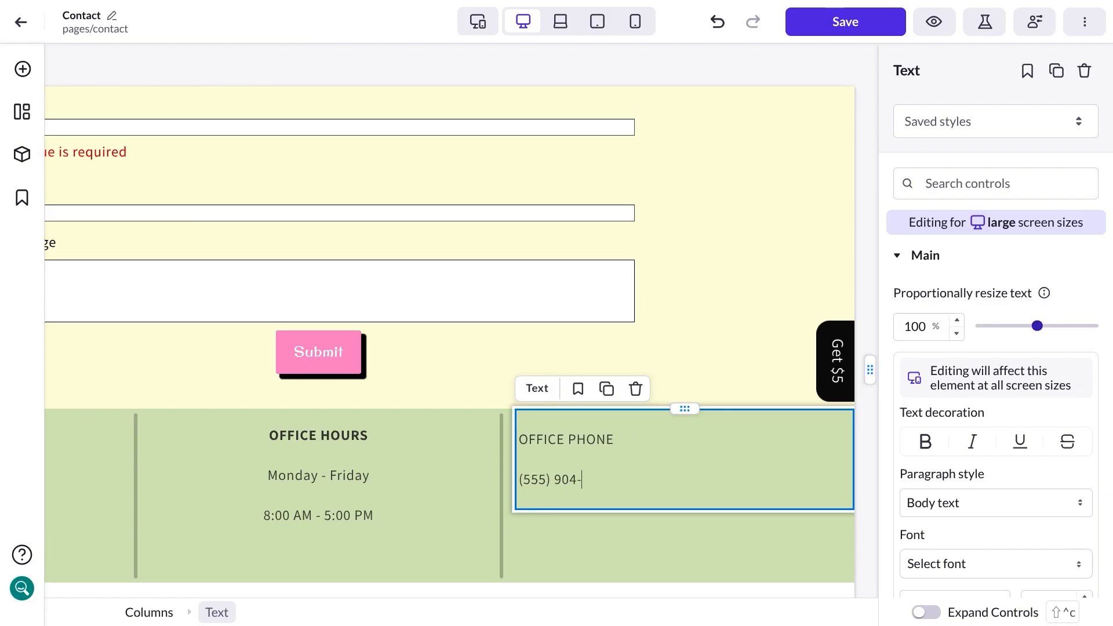
{"action": "type", "text": "0938"}
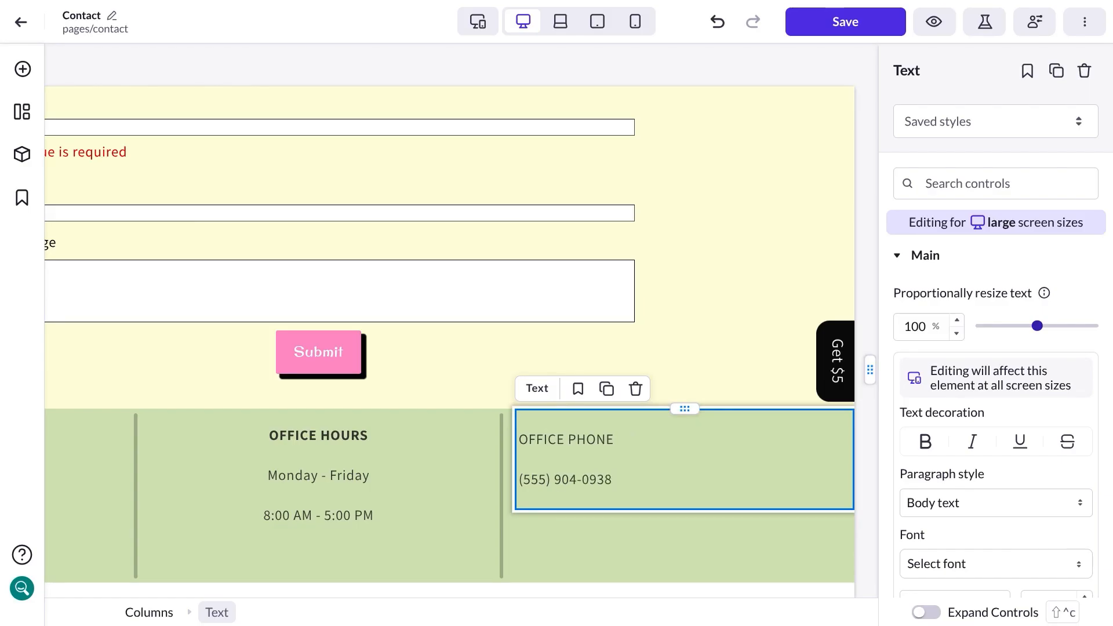
{"action": "double_click", "coordinate": [566, 458]}
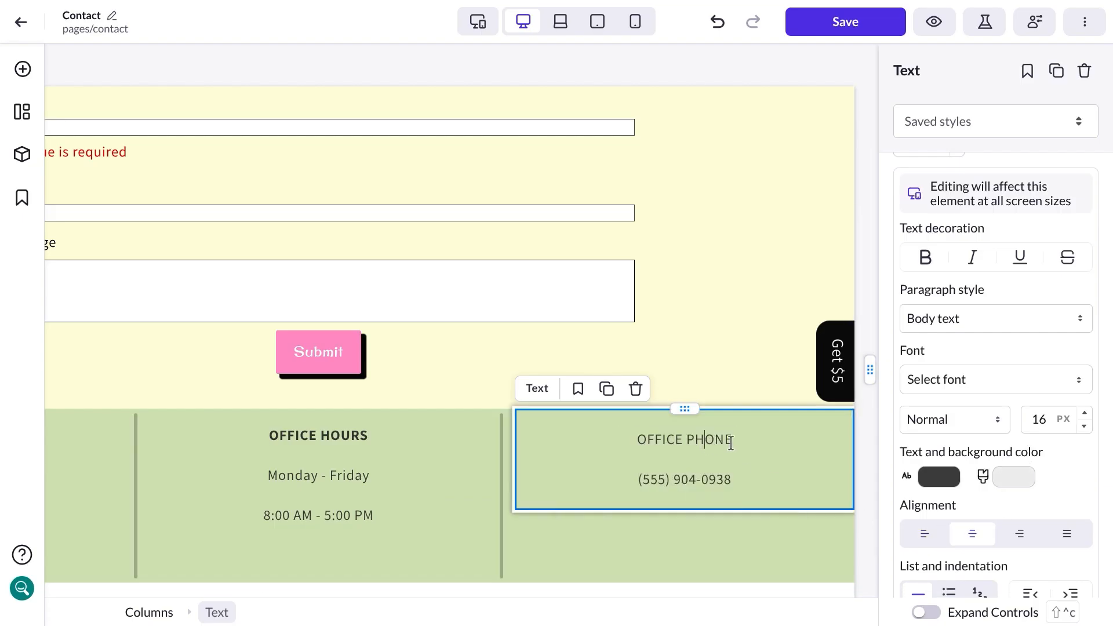
{"action": "double_click", "coordinate": [684, 439]}
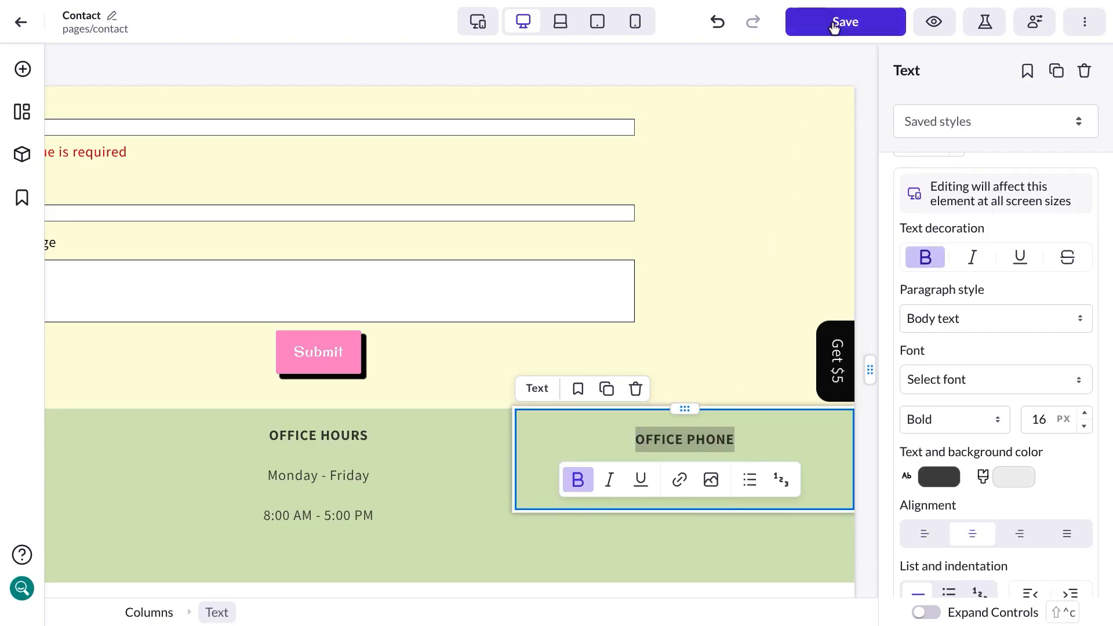
Step: Save and publish the Contact page, then open the eye preview menu
{"action": "left_click", "coordinate": [845, 22]}
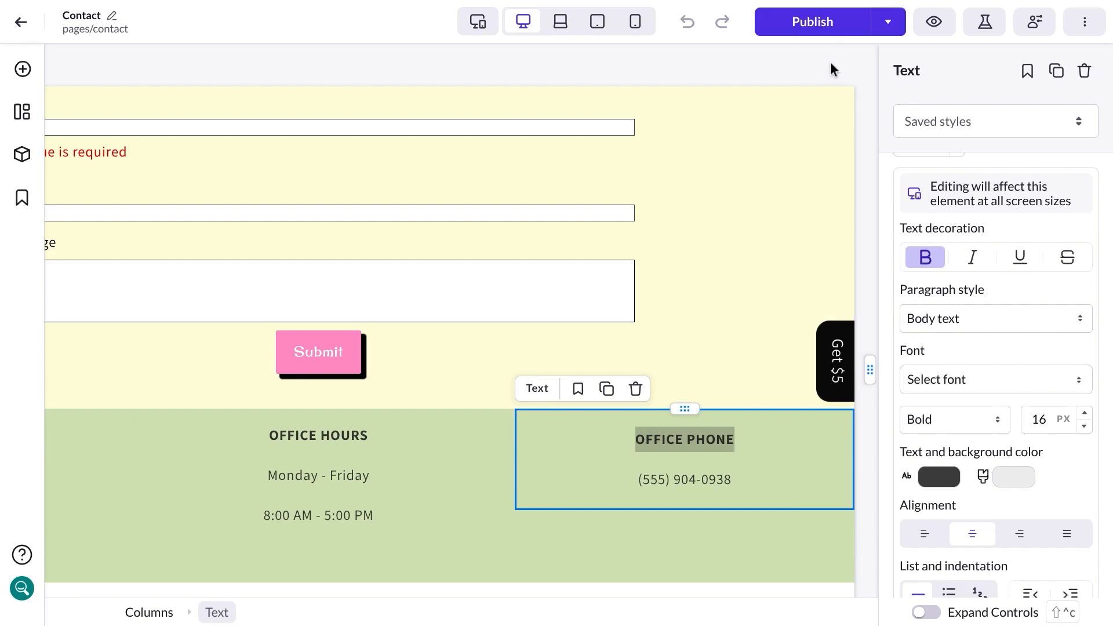
{"action": "left_click", "coordinate": [812, 21]}
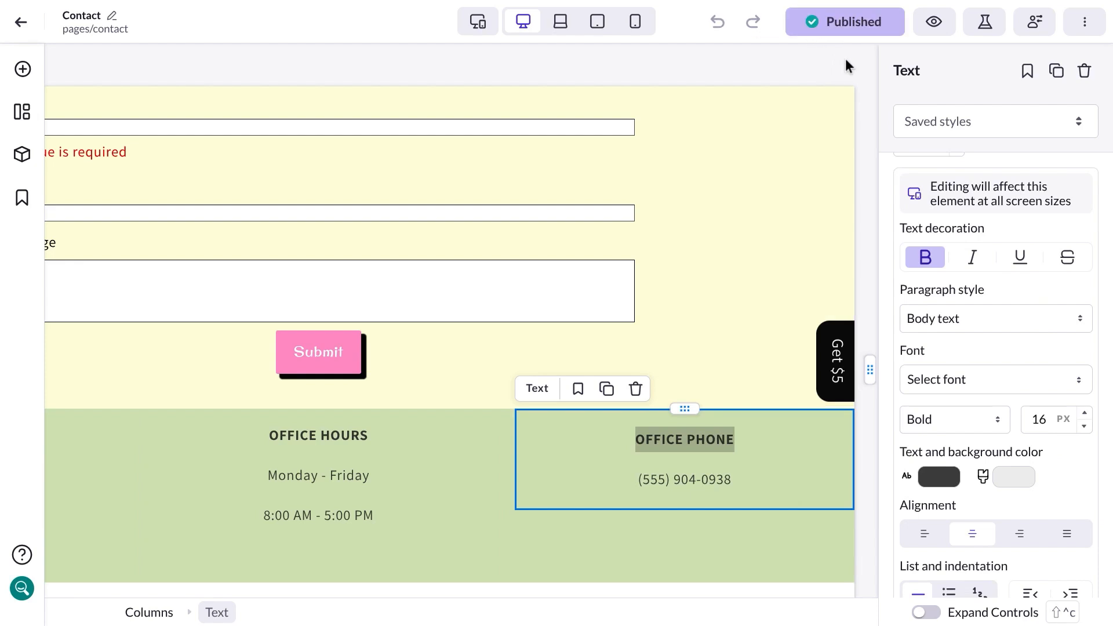
{"action": "left_click", "coordinate": [934, 22]}
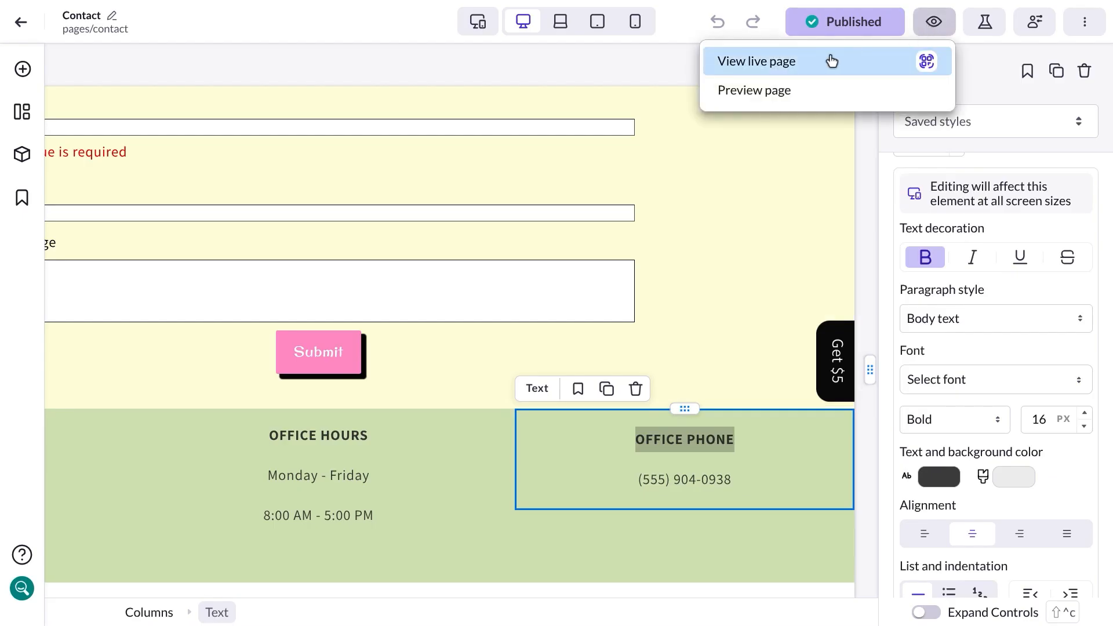
Step: View the live Sunglasses Shack contact page and scroll through the form and green strip
{"action": "left_click", "coordinate": [756, 61]}
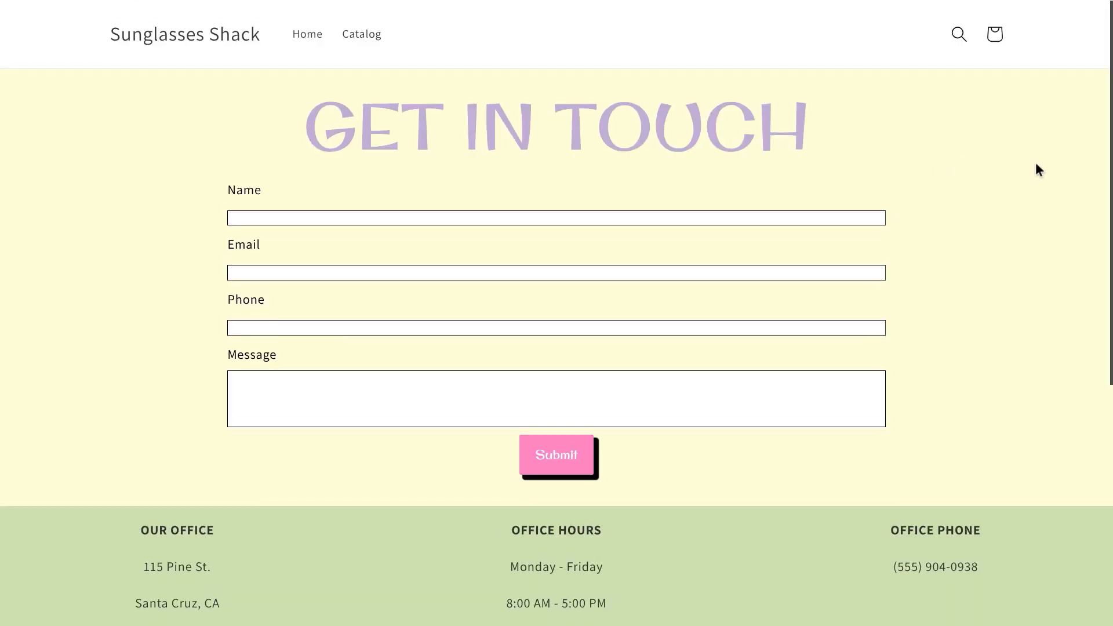
{"action": "scroll", "scroll_direction": "down", "scroll_amount": 3}
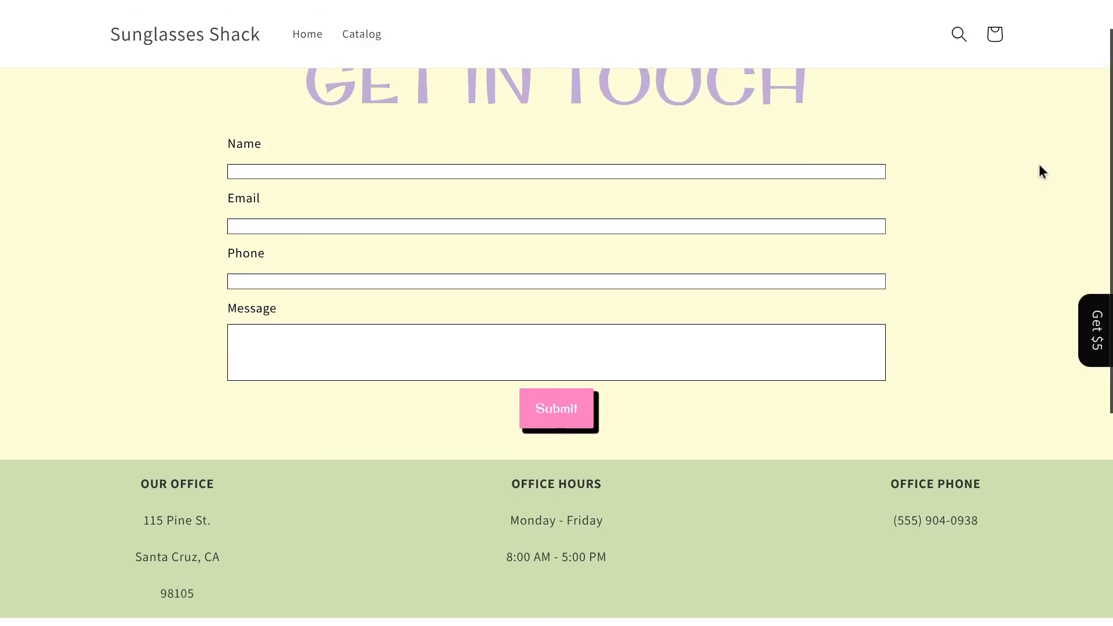
{"action": "scroll", "scroll_direction": "up", "scroll_amount": 3}
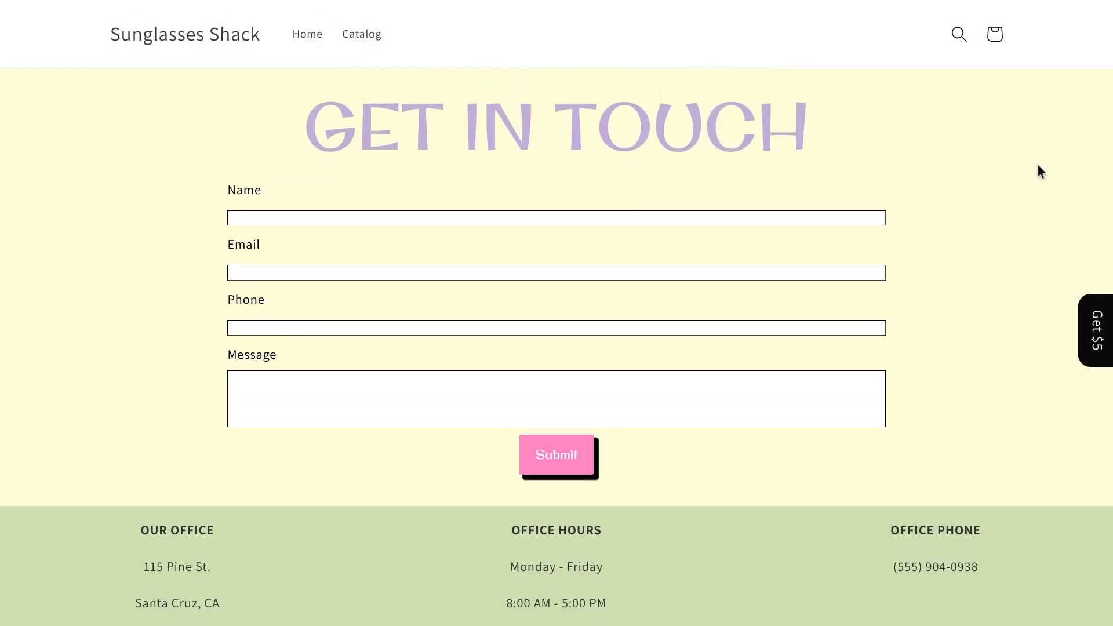